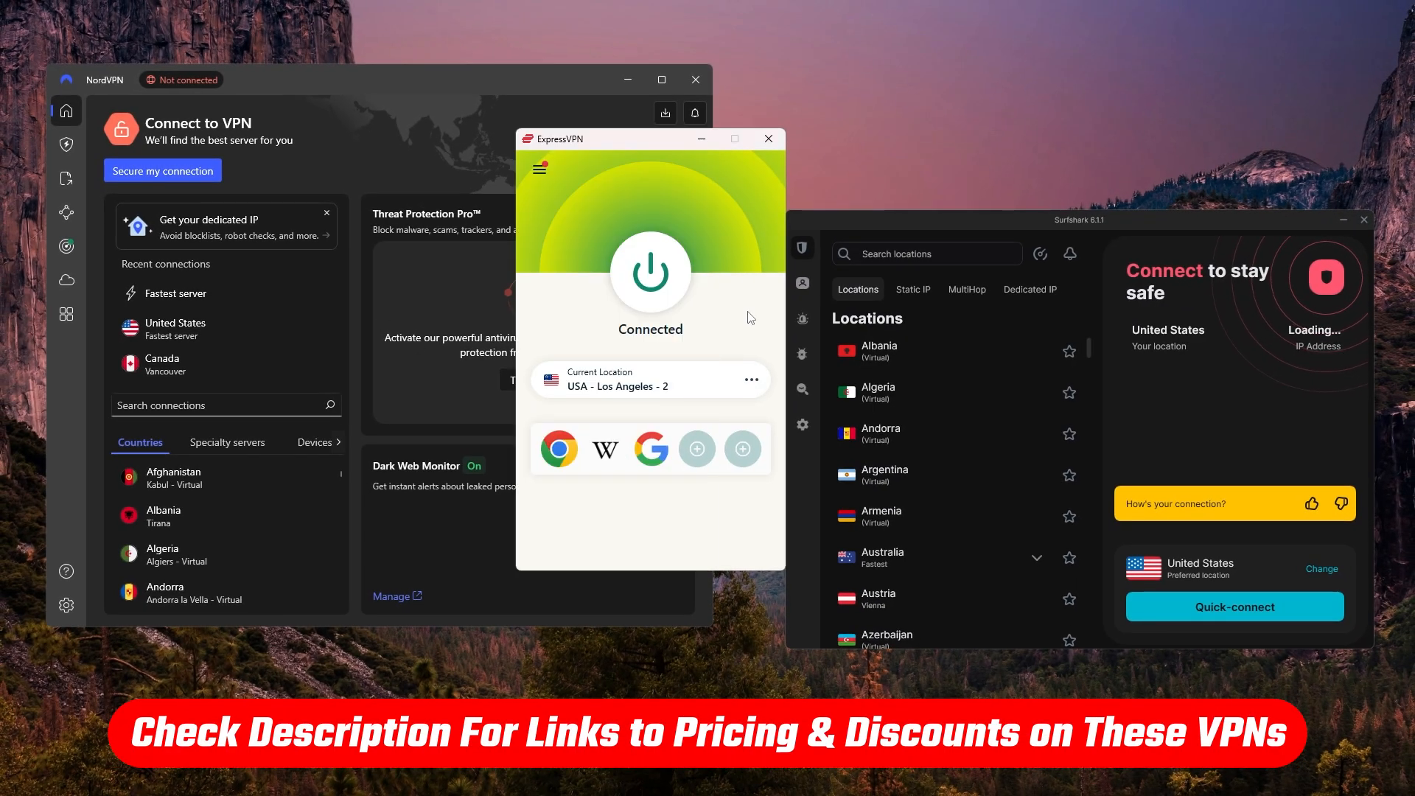
{"action": "mouse_move", "coordinate": [622, 341]}
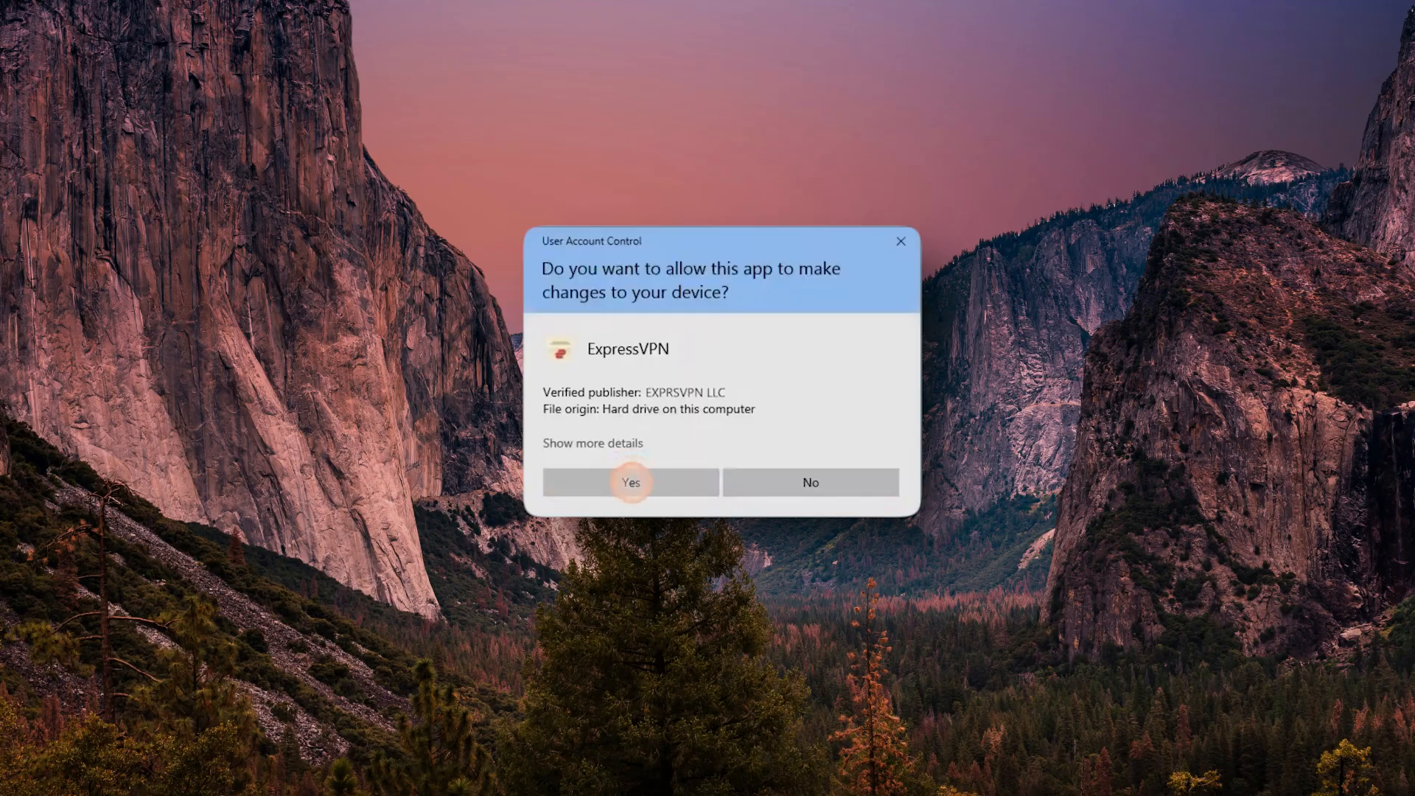
- Approve the ExpressVPN installer's User Account Control prompt with Yes
{"action": "left_click", "coordinate": [630, 482]}
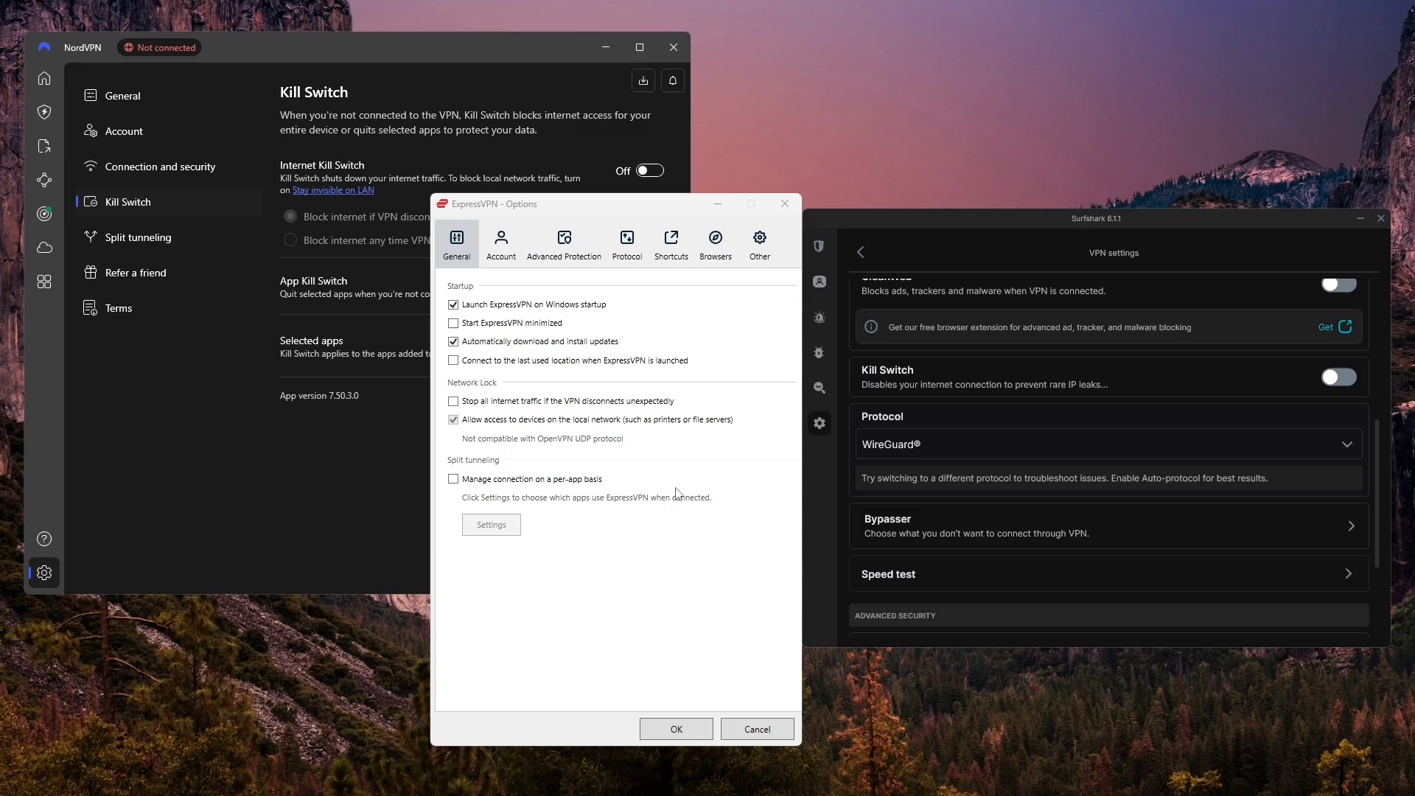
{"action": "mouse_move", "coordinate": [1103, 493]}
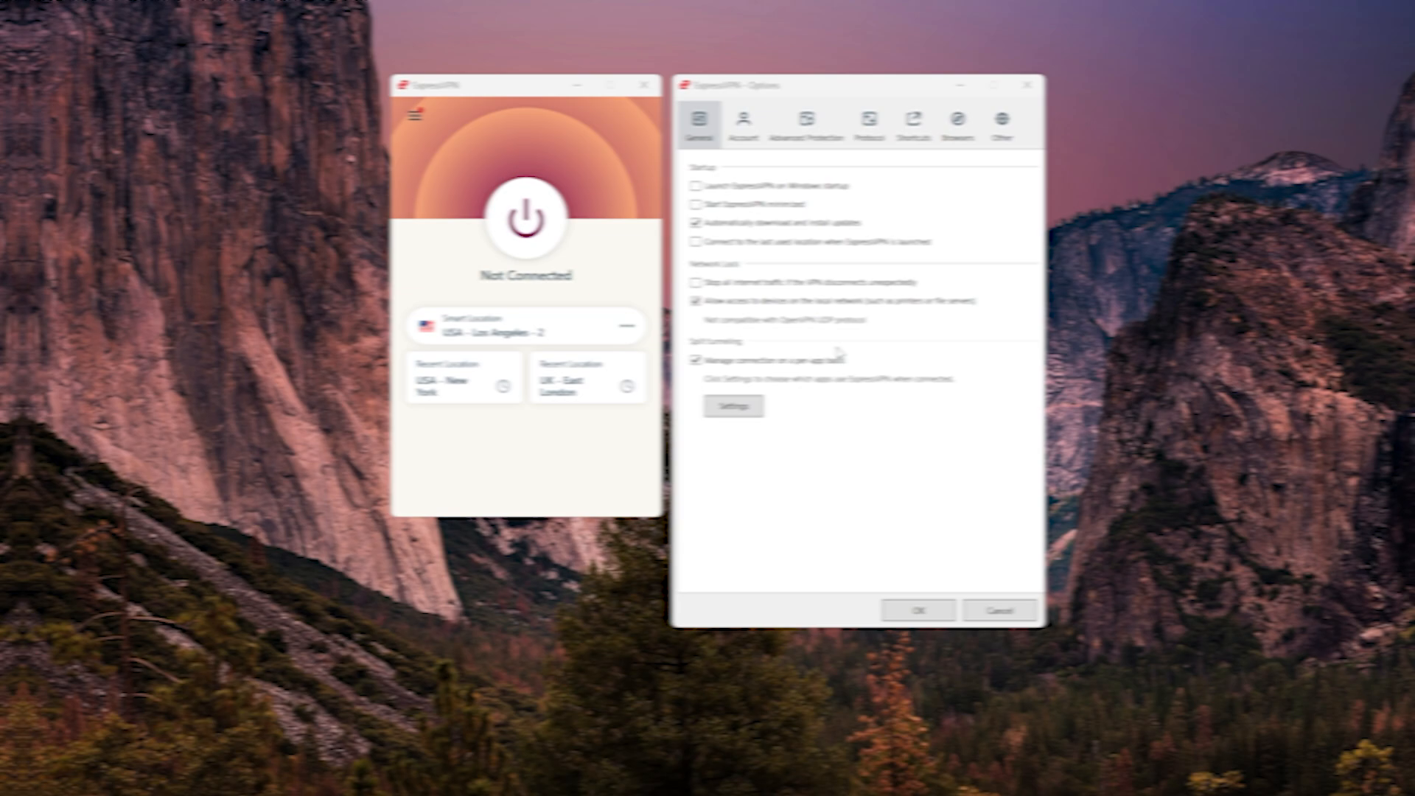
- Review the split tunneling app list, then close the dialogs to connect to USA - Los Angeles - 2
{"action": "left_click", "coordinate": [732, 406]}
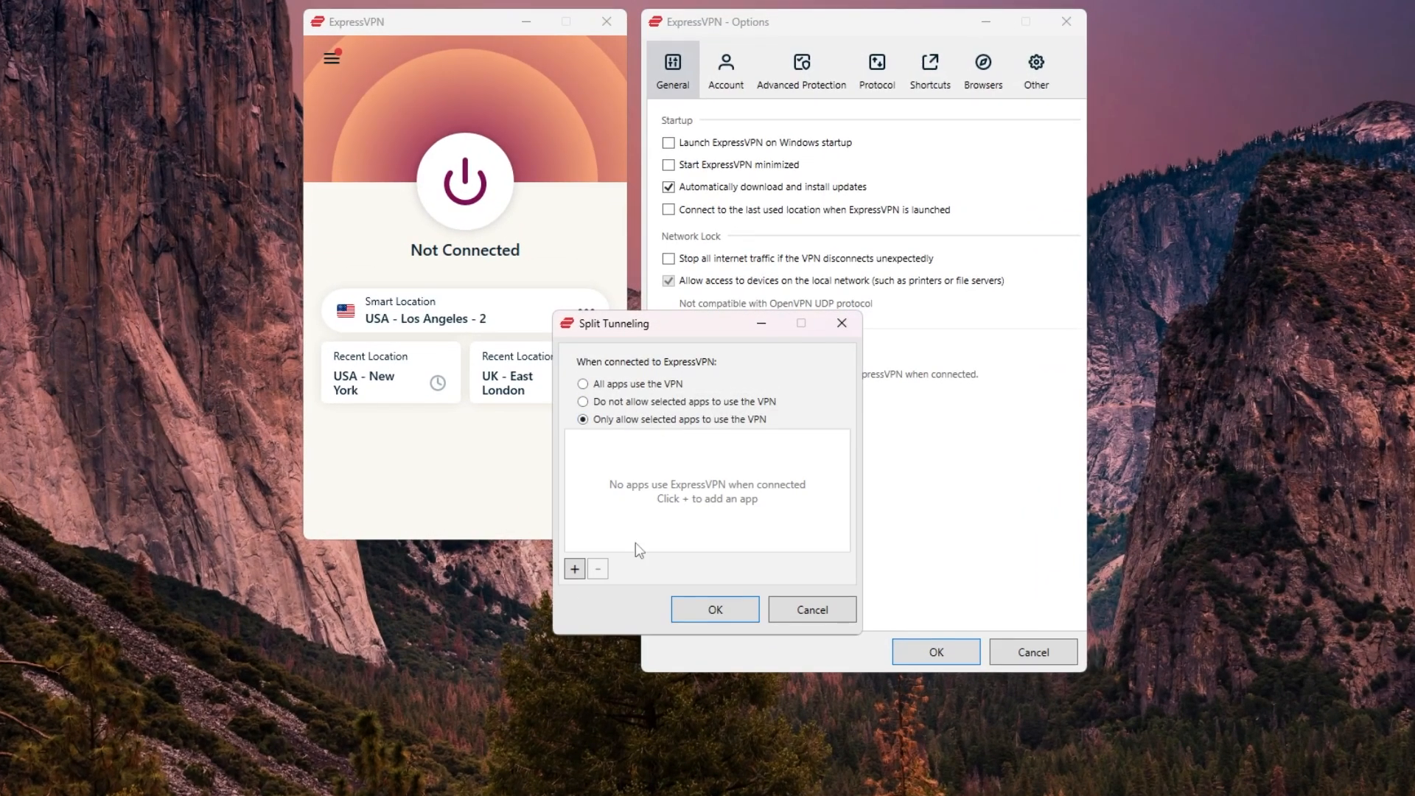
{"action": "left_click", "coordinate": [574, 568]}
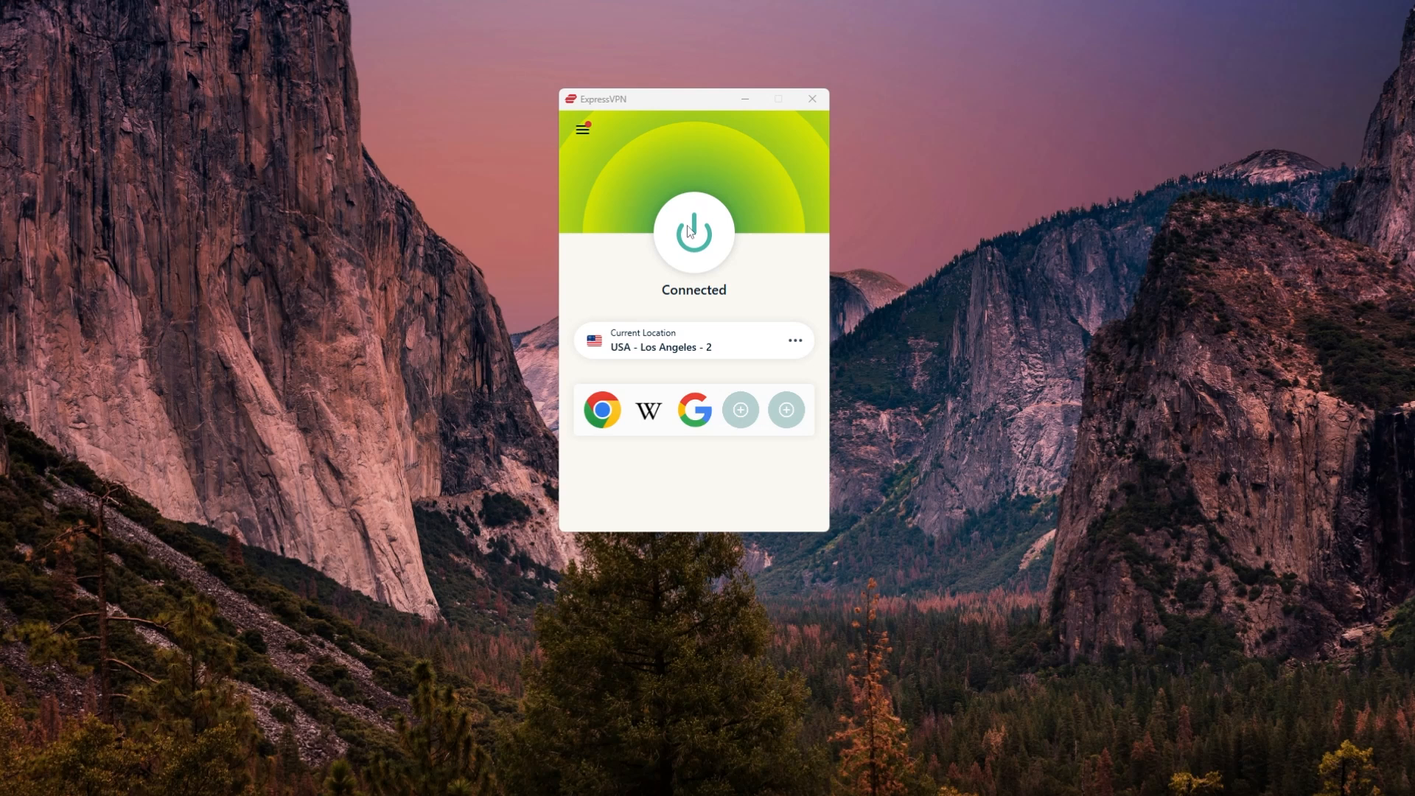
- Browse ExpressVPN's All Locations list through Americas to the United States server cities
{"action": "left_click", "coordinate": [583, 128]}
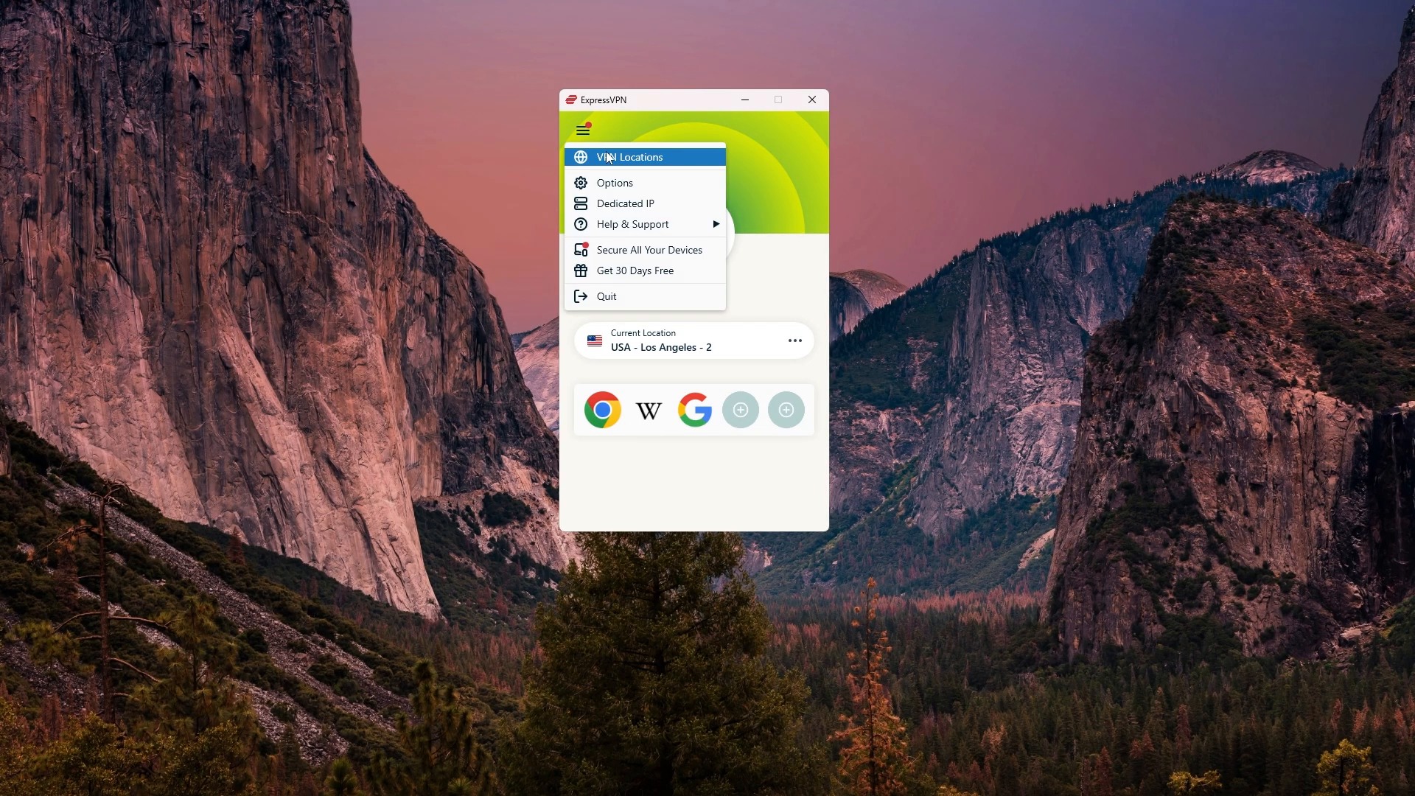
{"action": "left_click", "coordinate": [630, 156]}
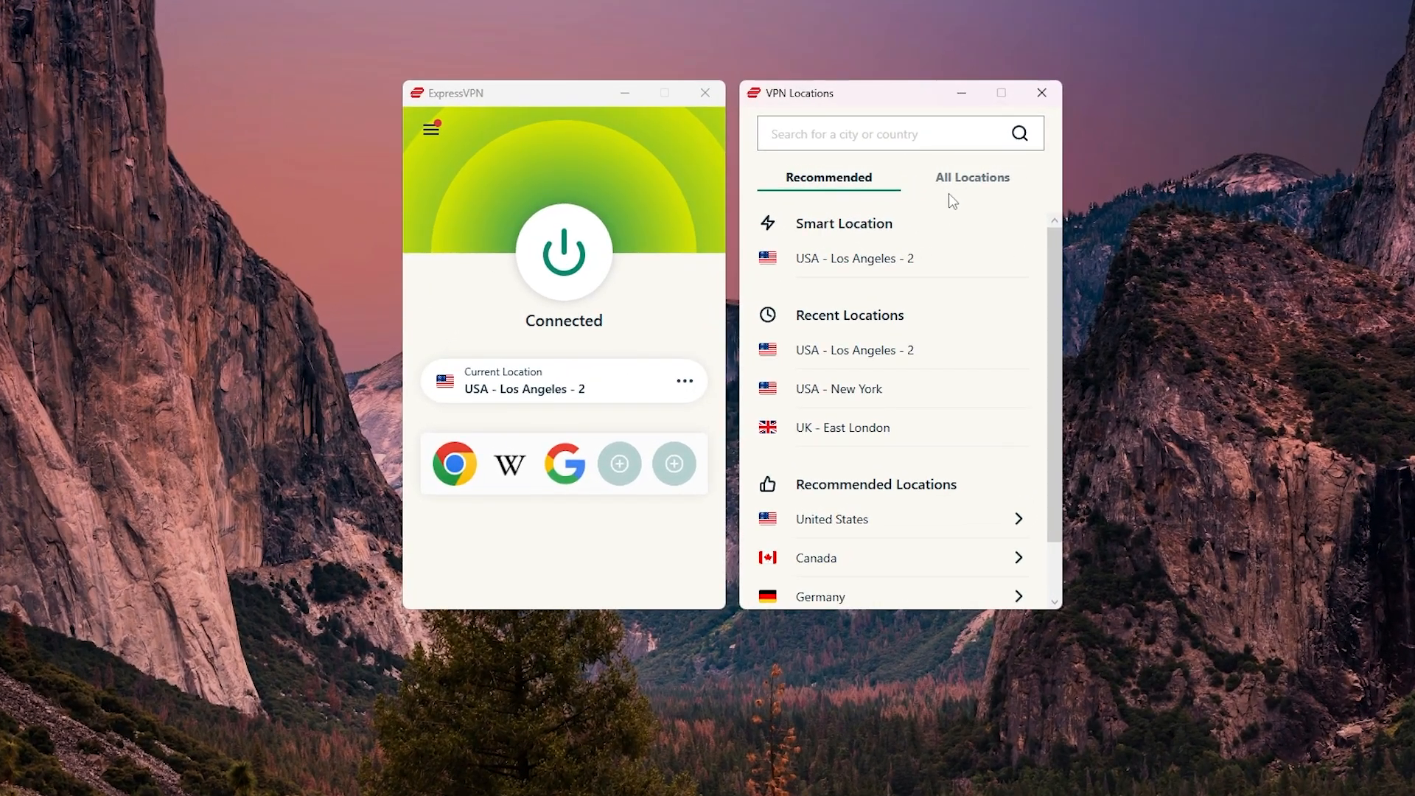
{"action": "left_click", "coordinate": [972, 177]}
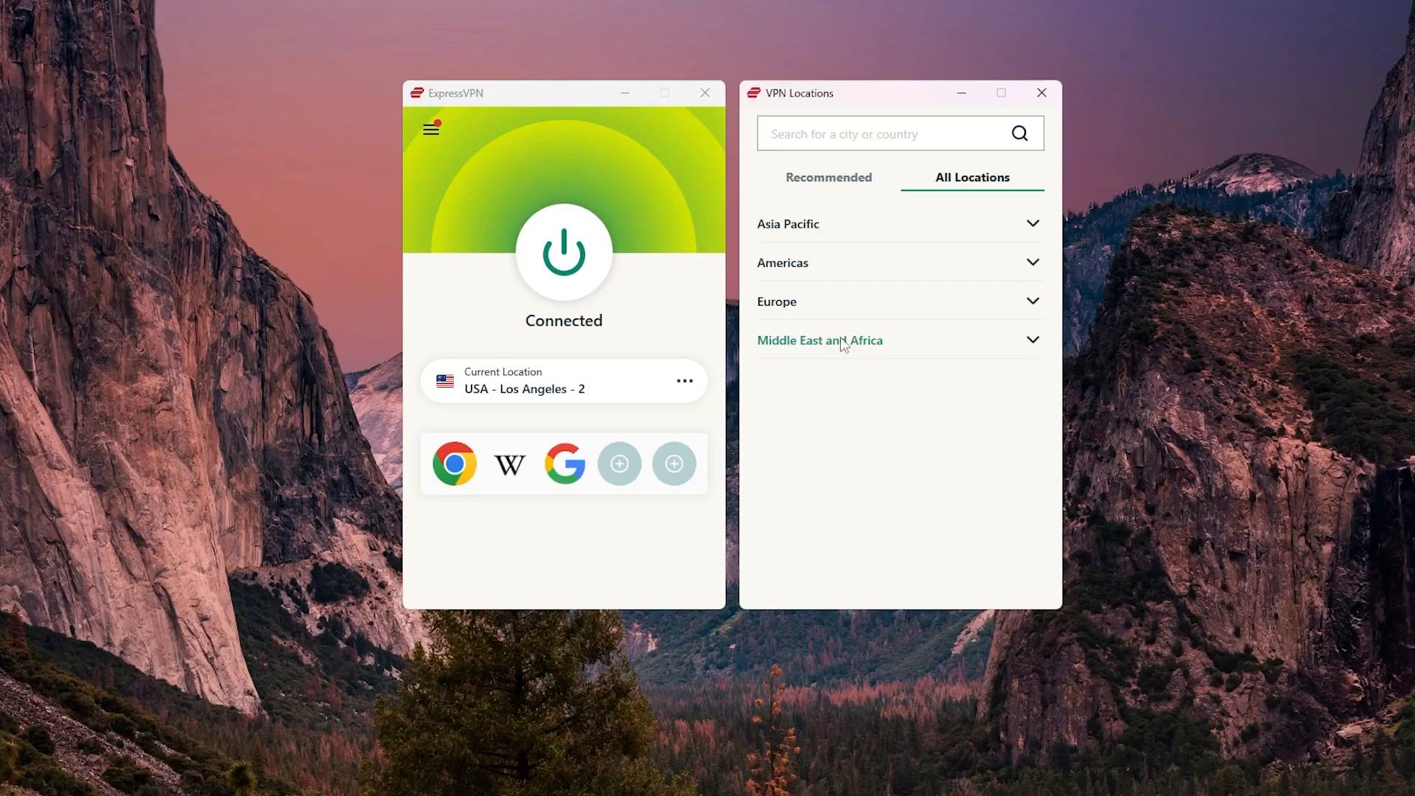
{"action": "left_click", "coordinate": [781, 261]}
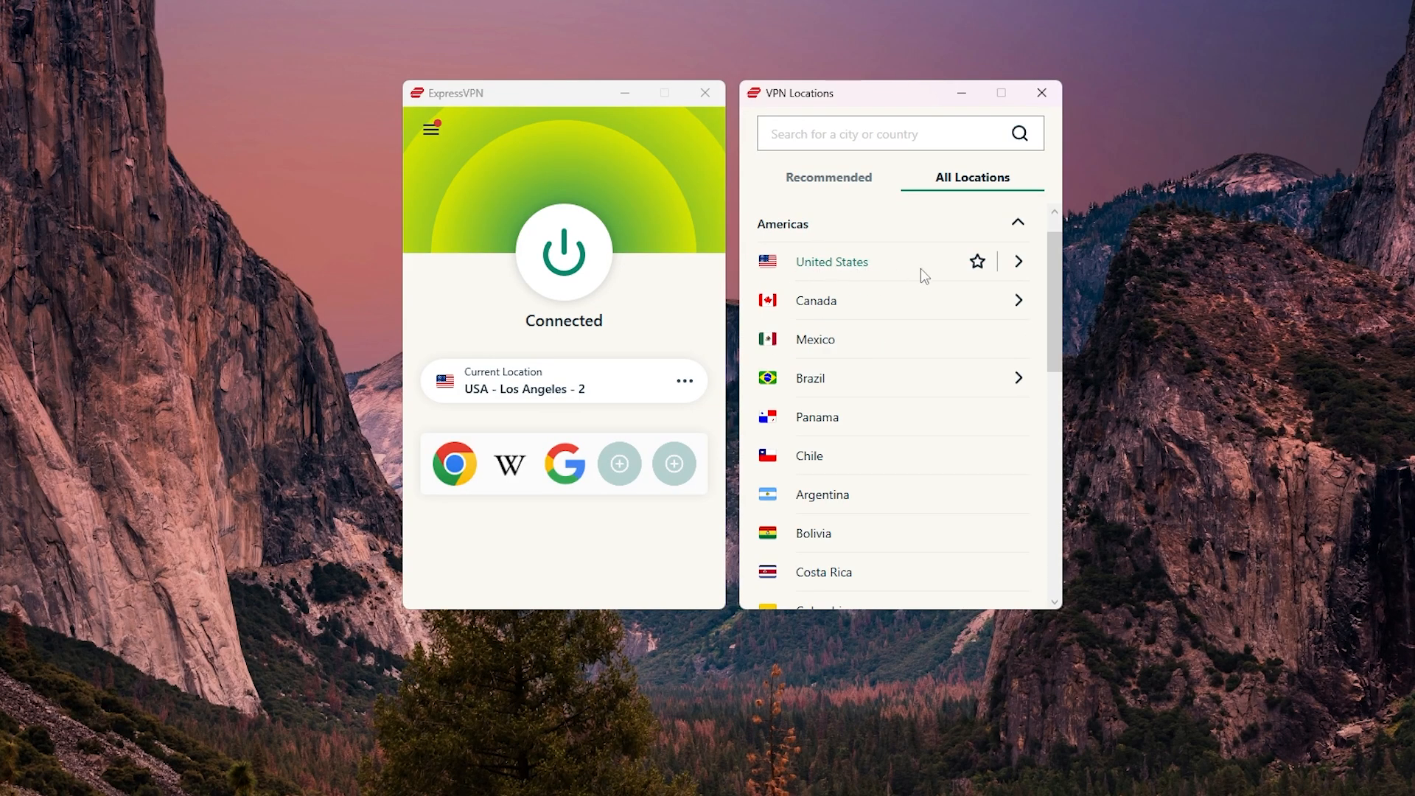
{"action": "left_click", "coordinate": [1017, 261]}
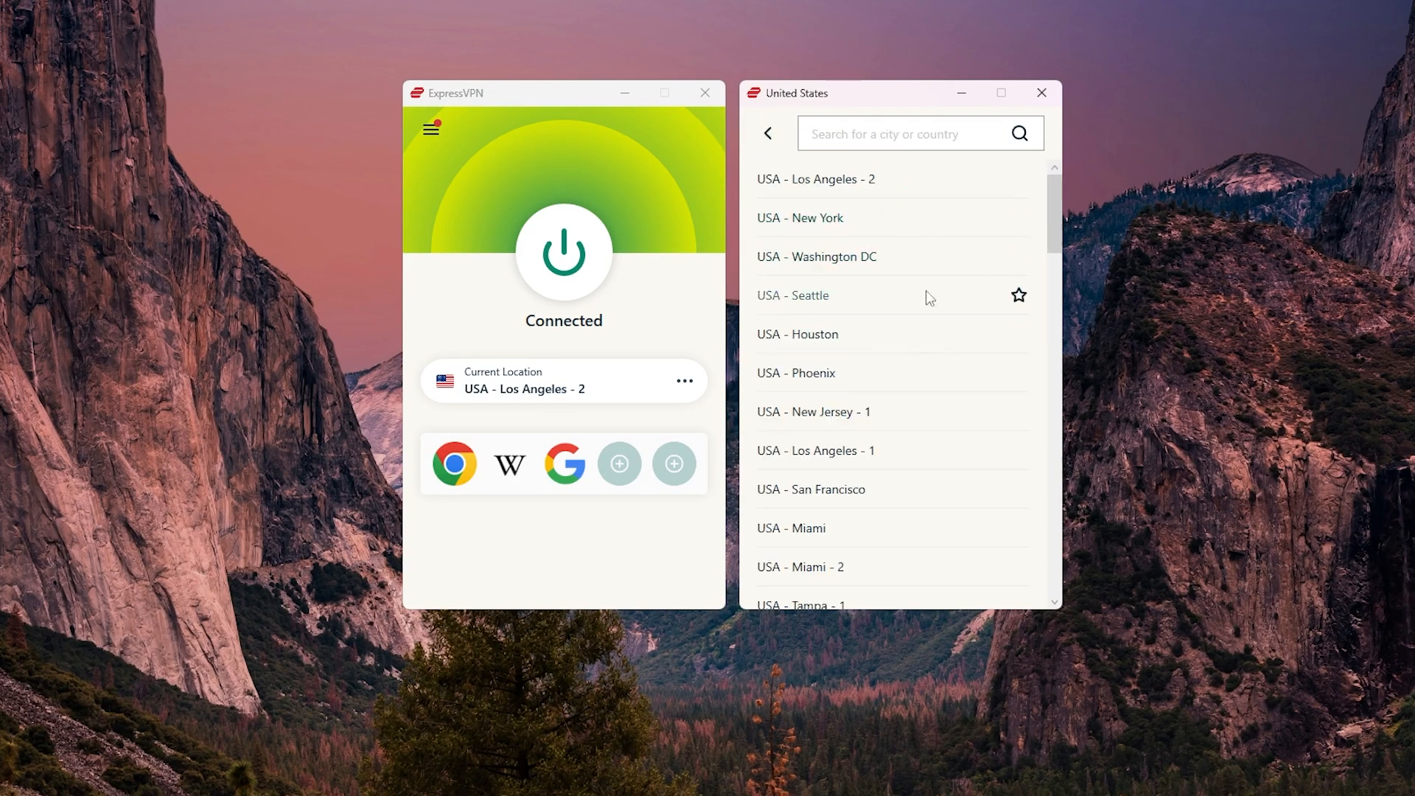
{"action": "scroll", "scroll_direction": "down", "scroll_amount": 3}
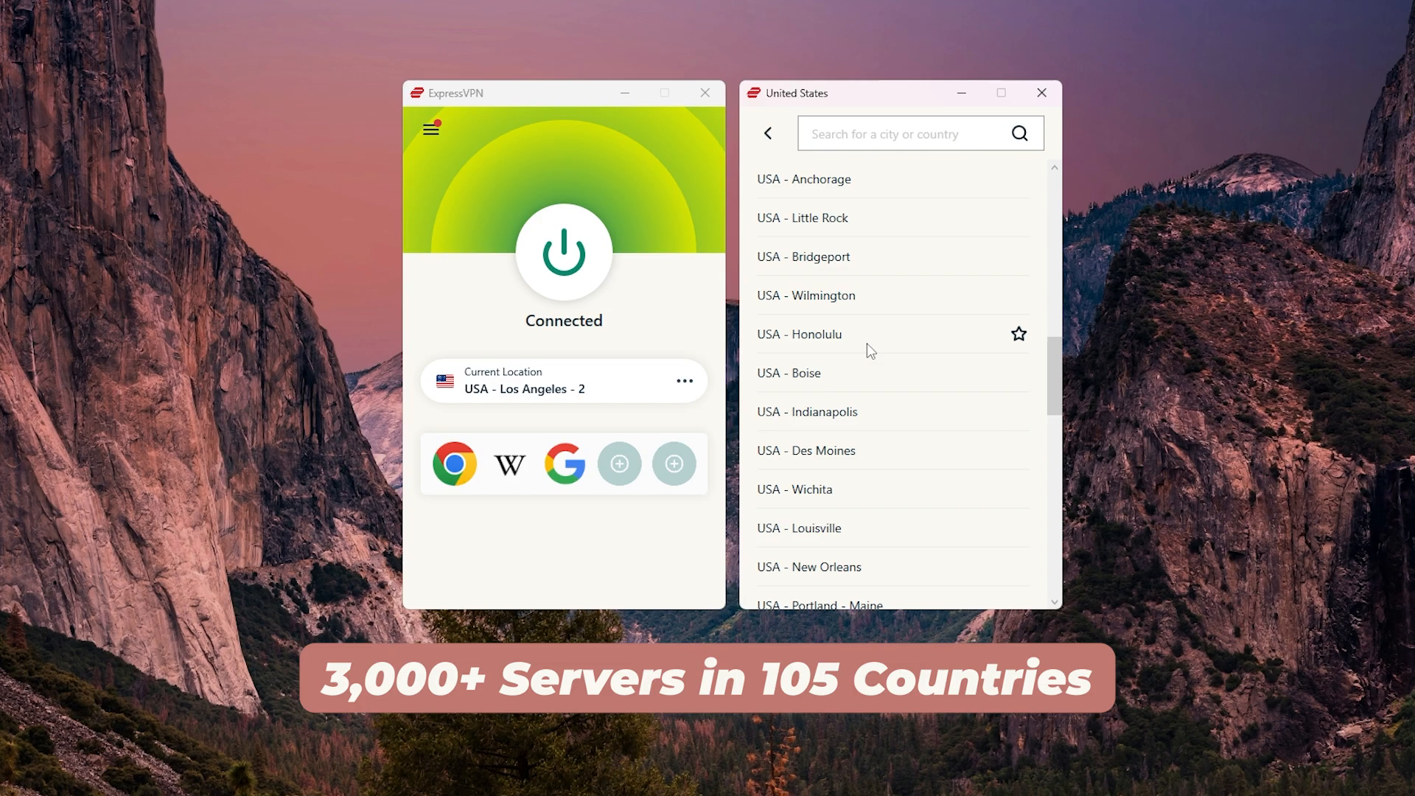
{"action": "scroll", "scroll_direction": "down", "scroll_amount": 3}
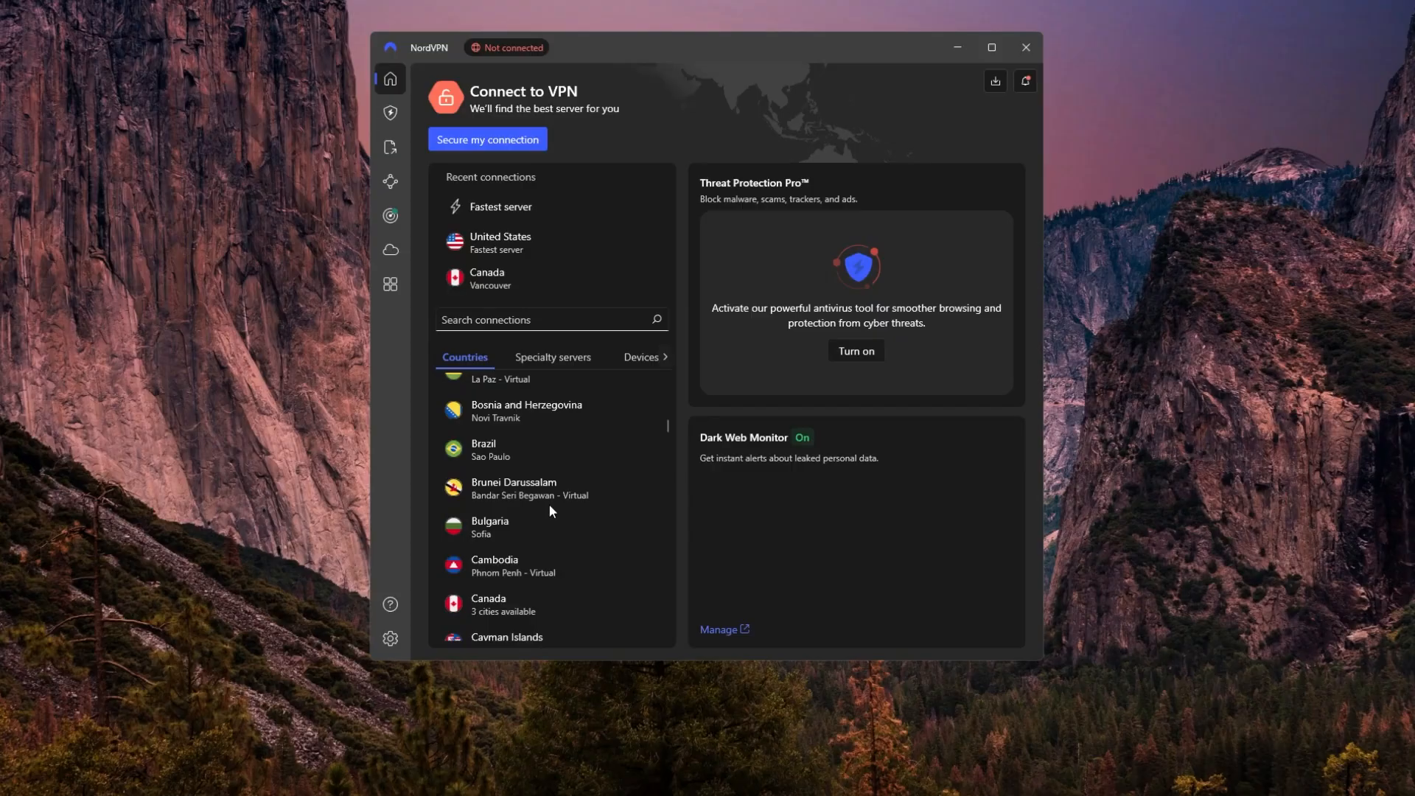
{"action": "scroll", "scroll_direction": "up", "scroll_amount": 3}
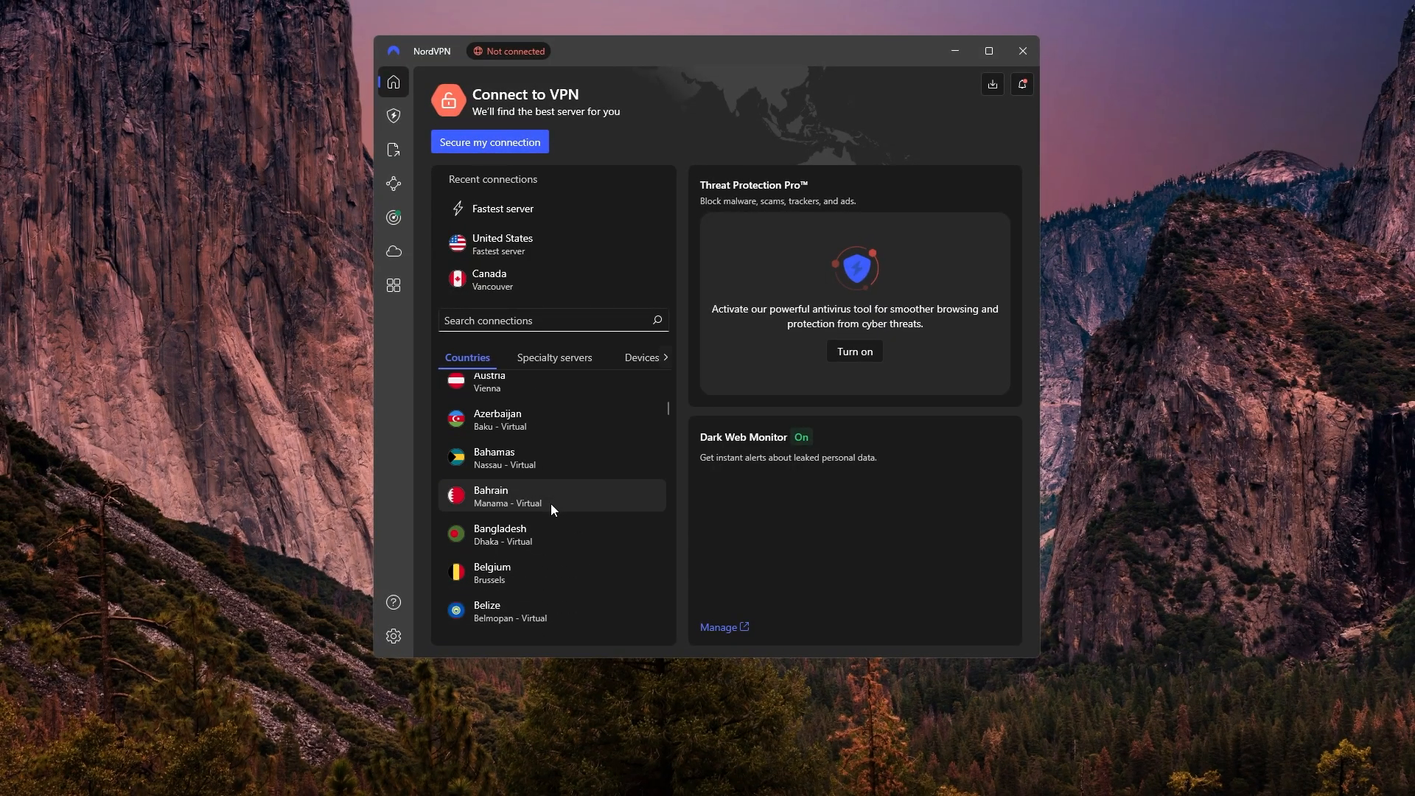
{"action": "mouse_move", "coordinate": [668, 170]}
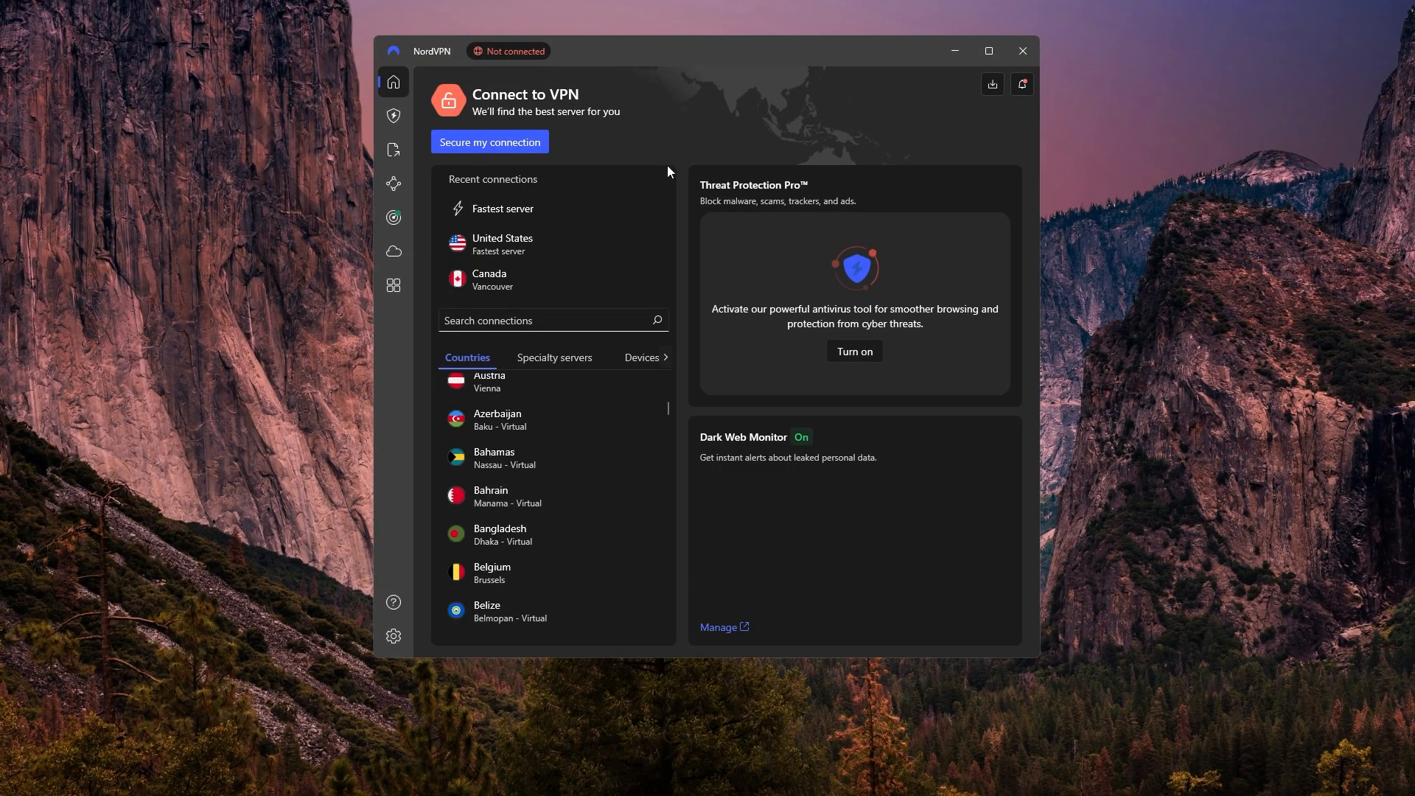
{"action": "scroll", "scroll_direction": "down", "scroll_amount": 3}
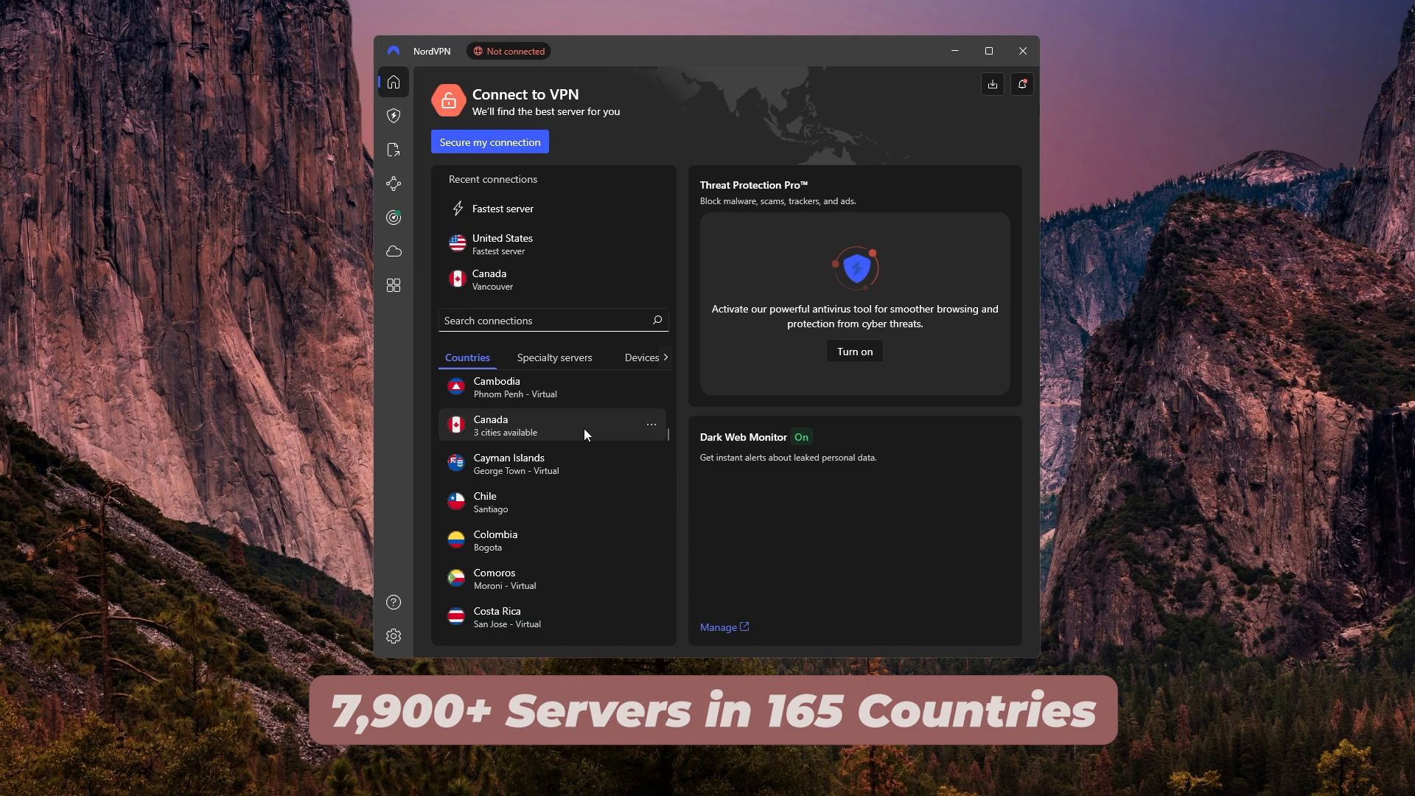
{"action": "scroll", "scroll_direction": "down", "scroll_amount": 3}
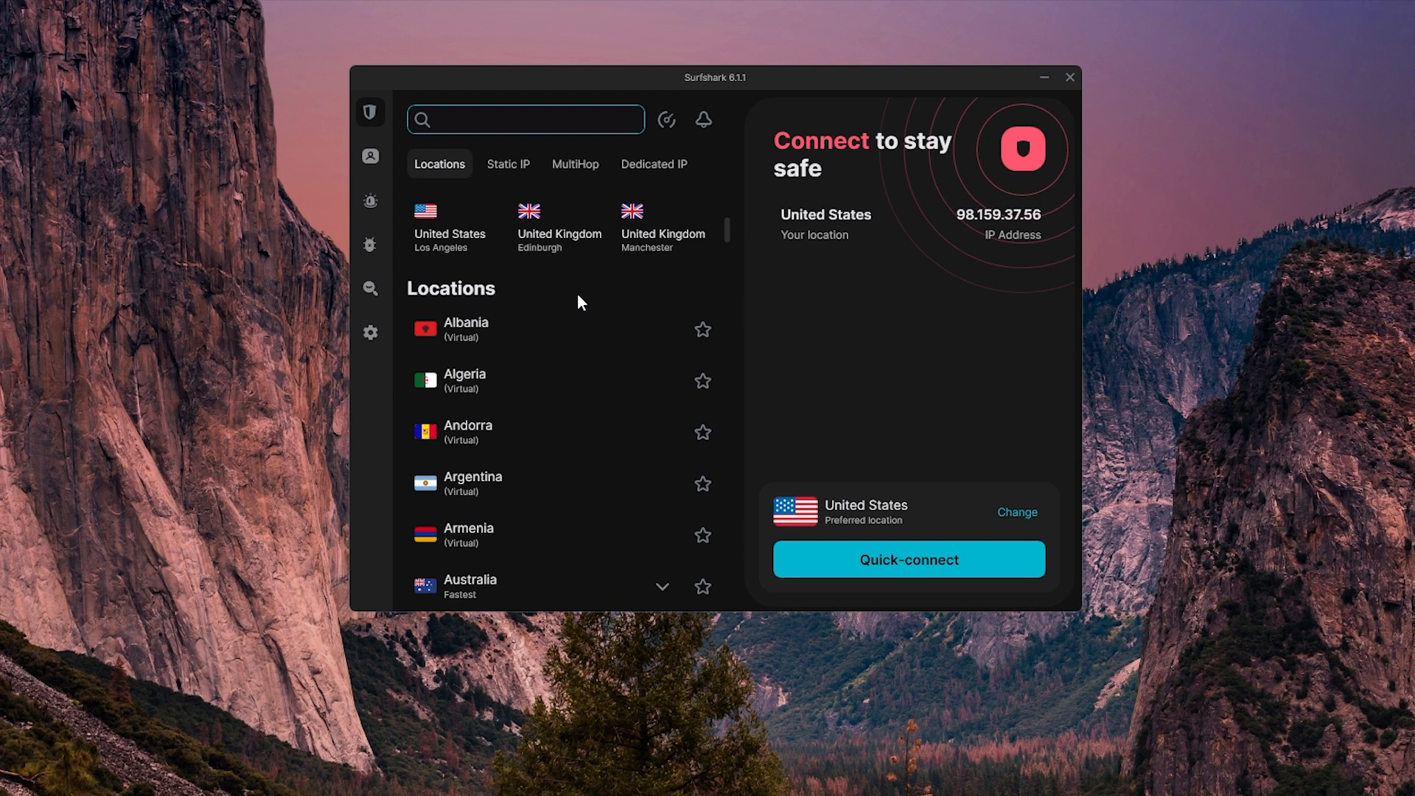
{"action": "mouse_move", "coordinate": [532, 429]}
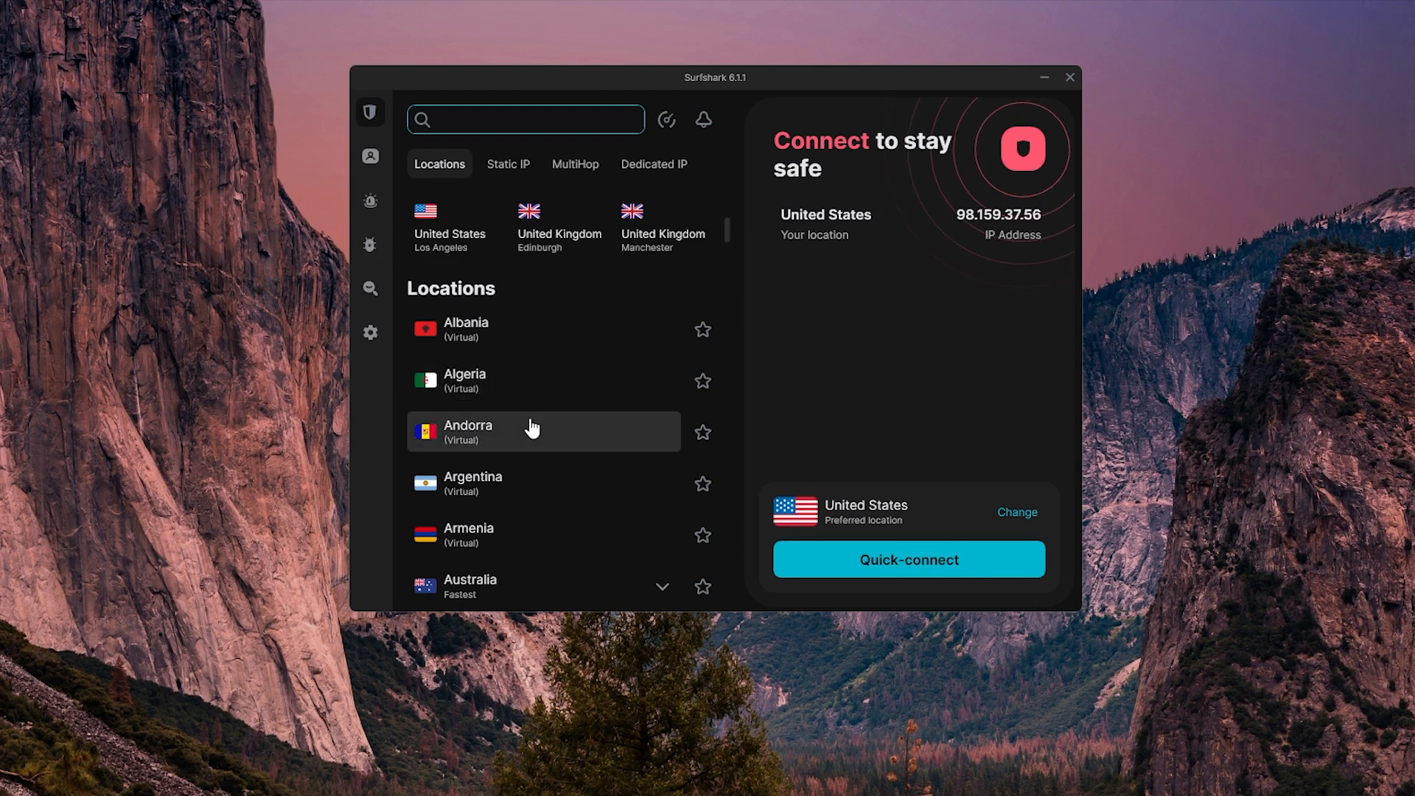
{"action": "scroll", "scroll_direction": "down", "scroll_amount": 3}
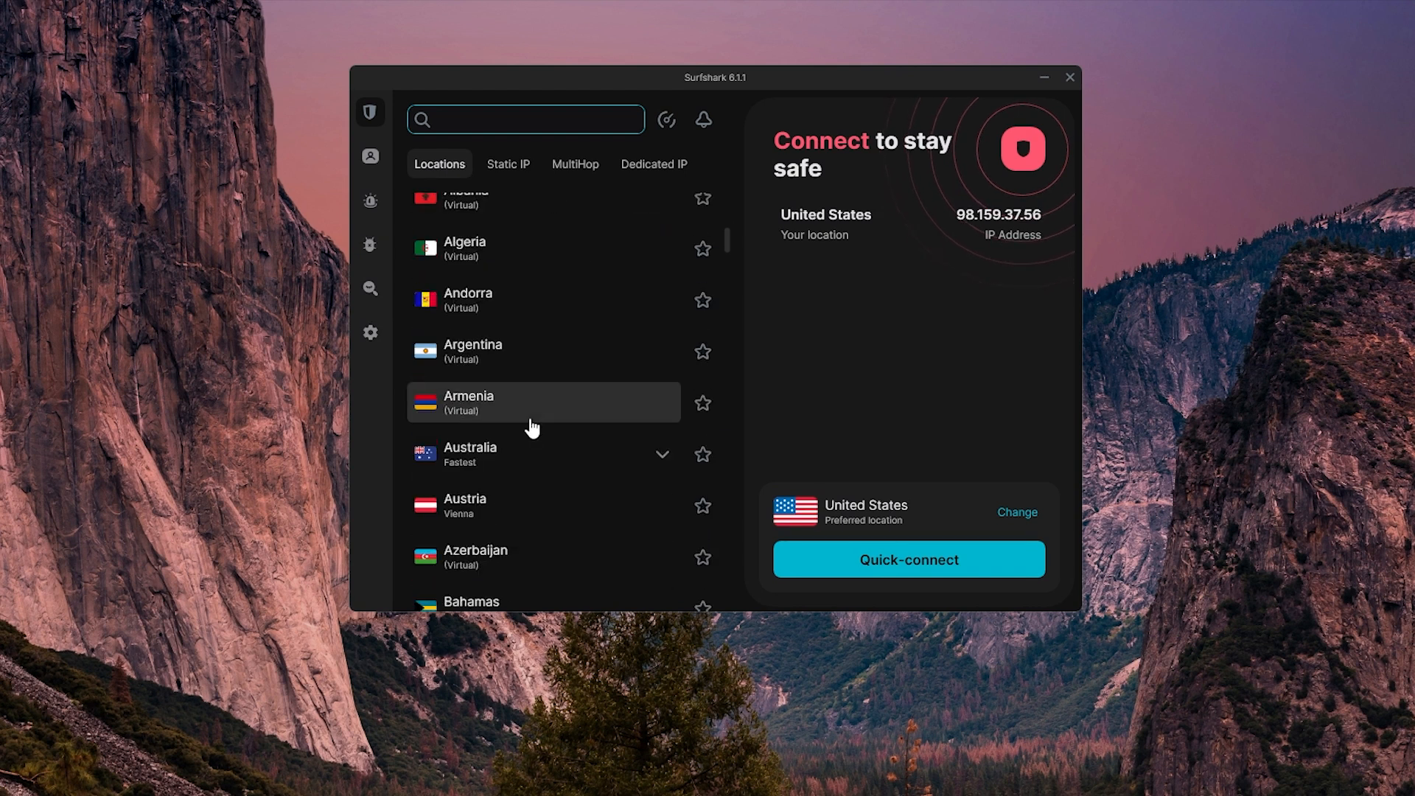
{"action": "scroll", "scroll_direction": "down", "scroll_amount": 3}
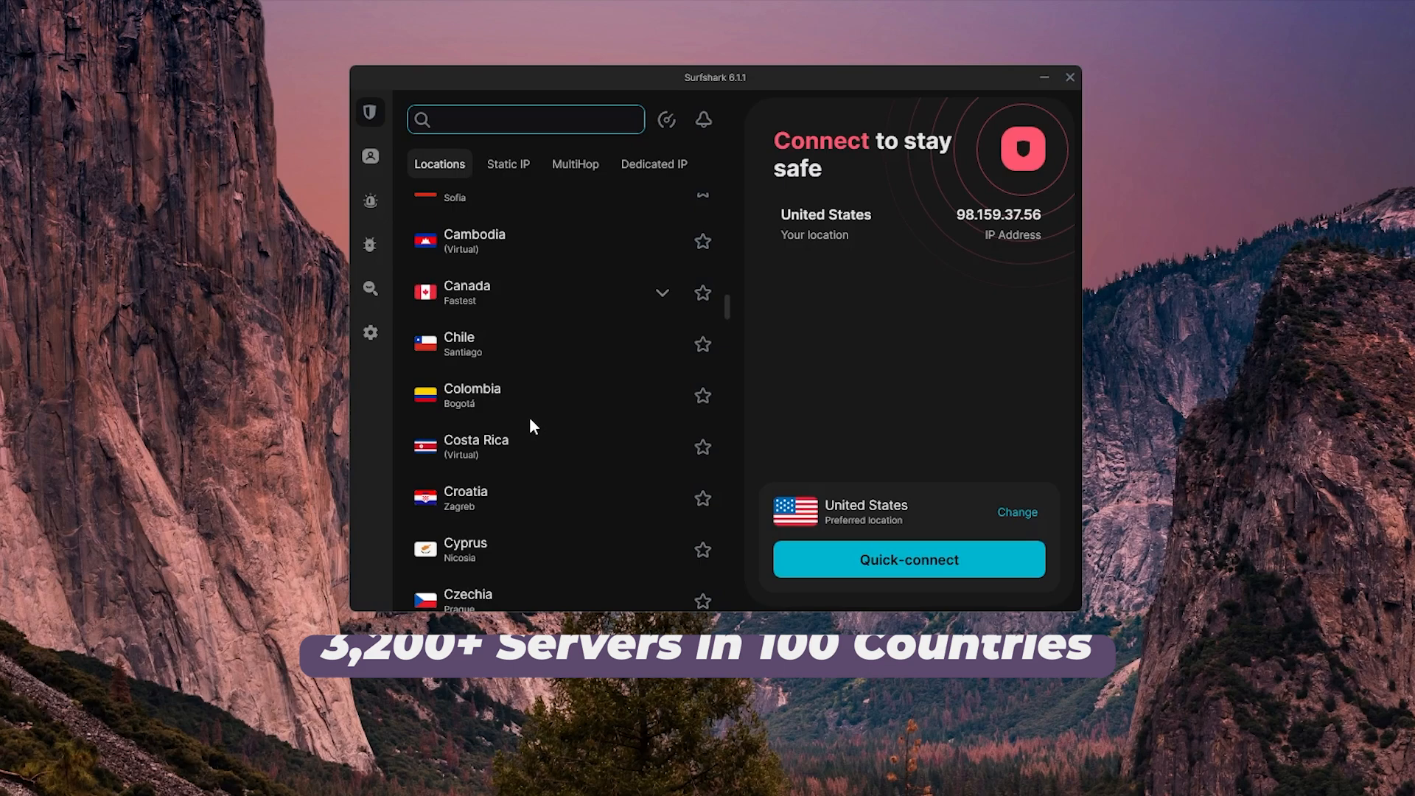
{"action": "scroll", "scroll_direction": "down", "scroll_amount": 3}
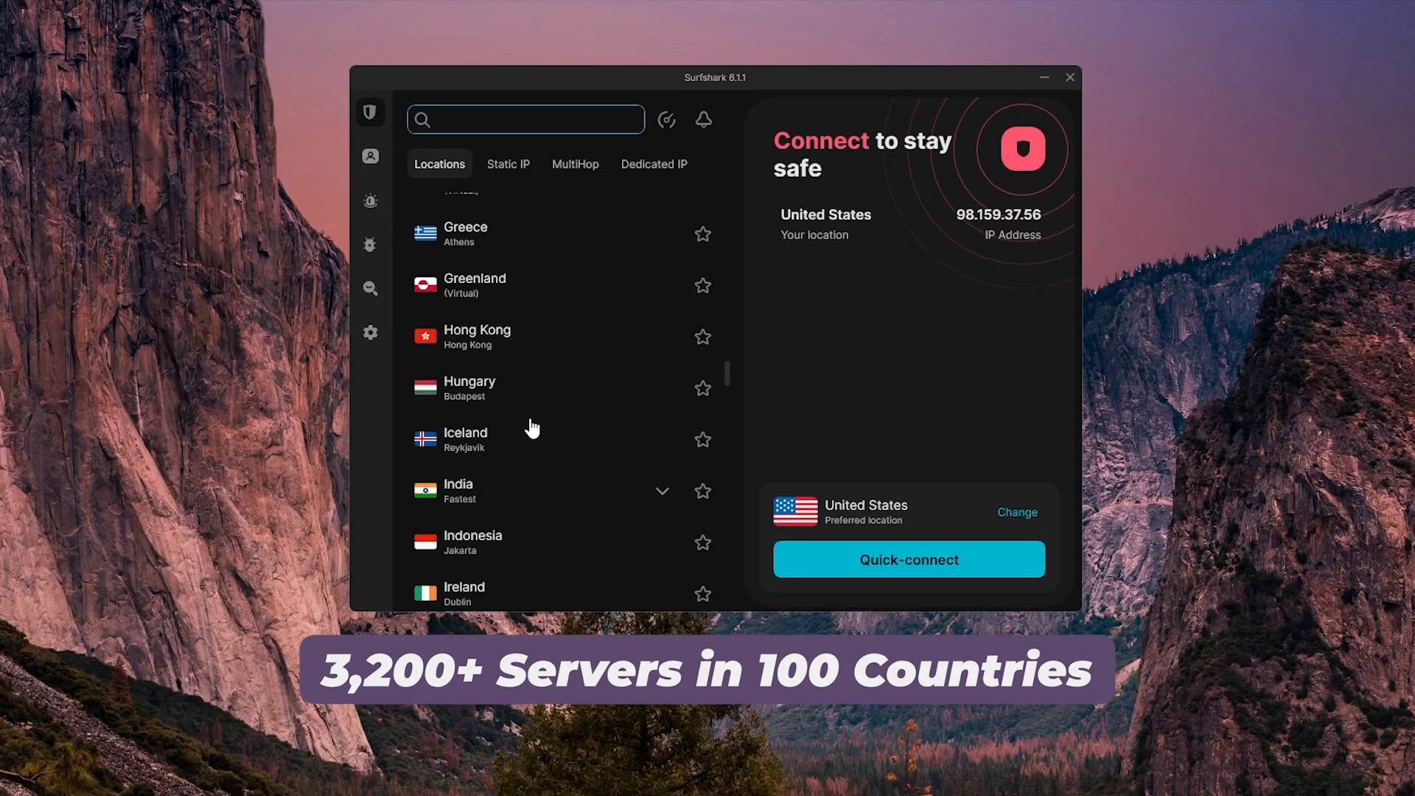
{"action": "scroll", "scroll_direction": "down", "scroll_amount": 3}
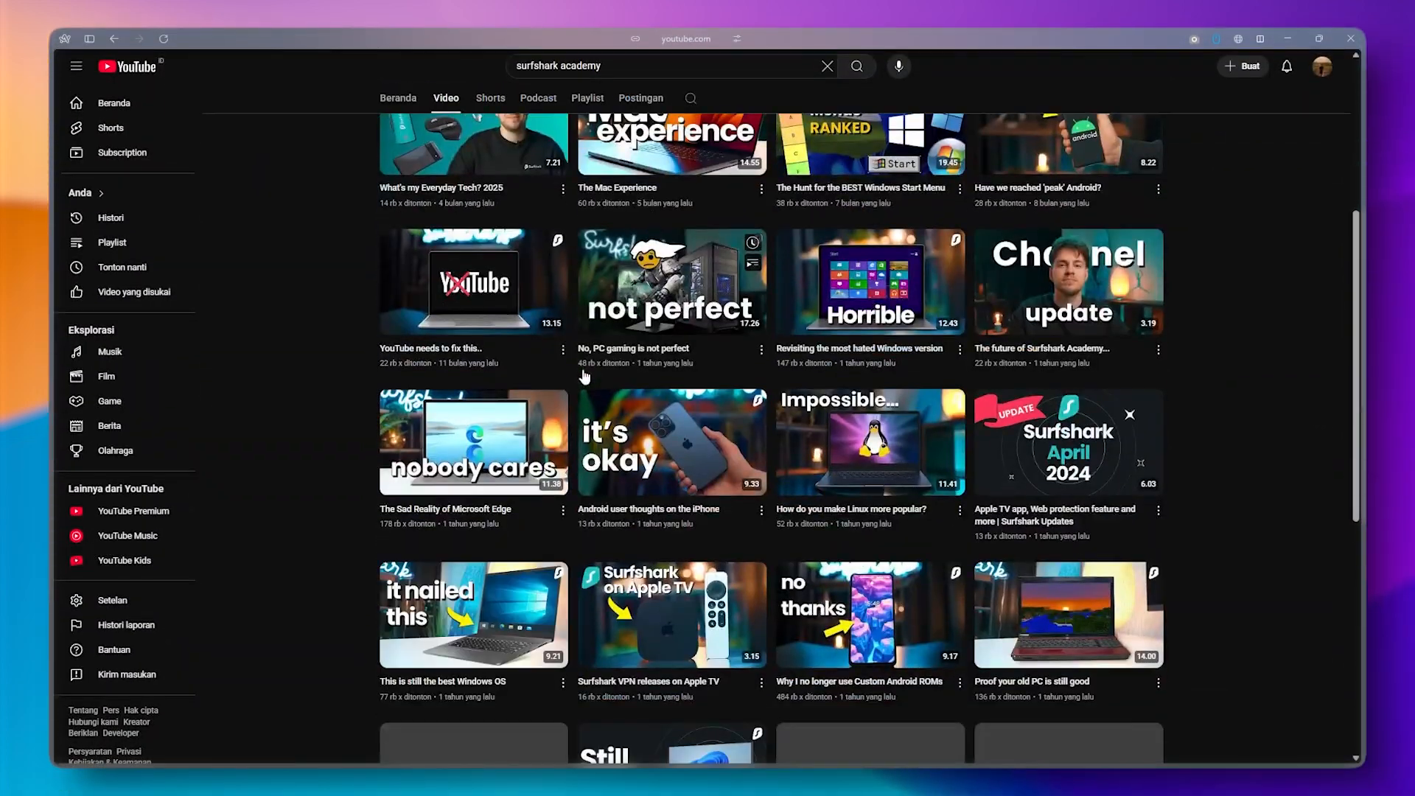
{"action": "scroll", "scroll_direction": "down", "scroll_amount": 3}
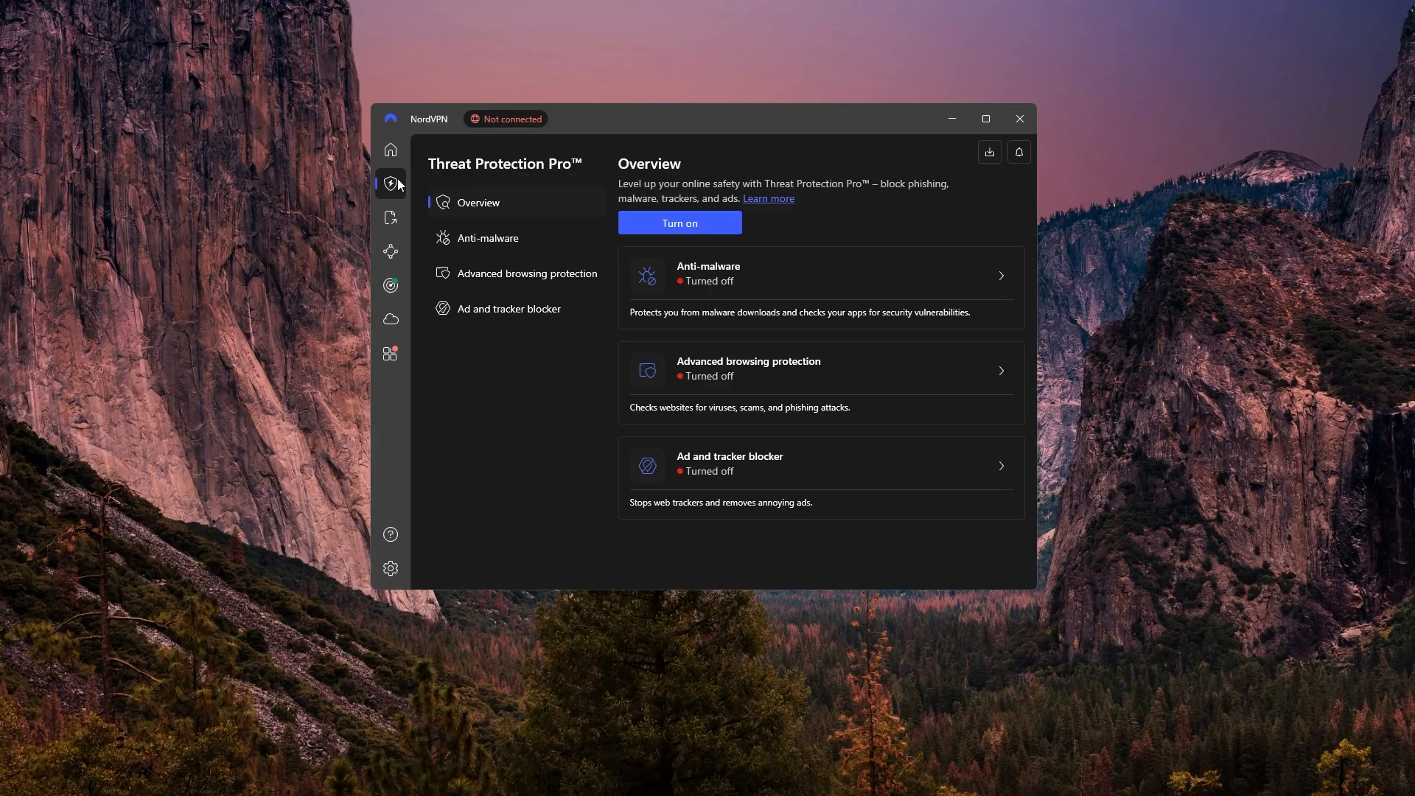
- Show NordVPN's Threat Protection Pro overview with anti-malware, browsing protection and ad blocker off
{"action": "left_click", "coordinate": [390, 285]}
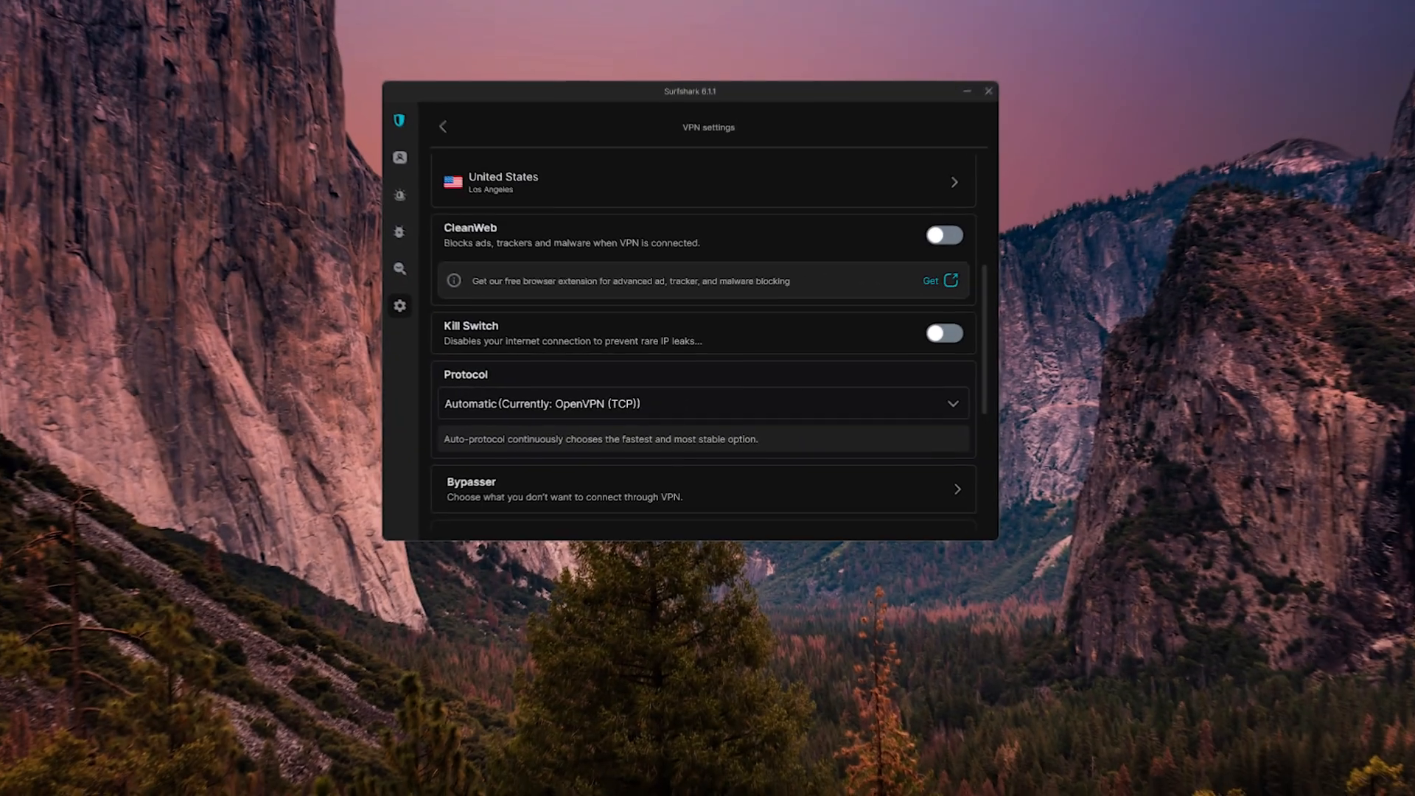
- Scroll Surfshark's MultiHop routes such as FR - Paris via GB - London
{"action": "left_click", "coordinate": [941, 235]}
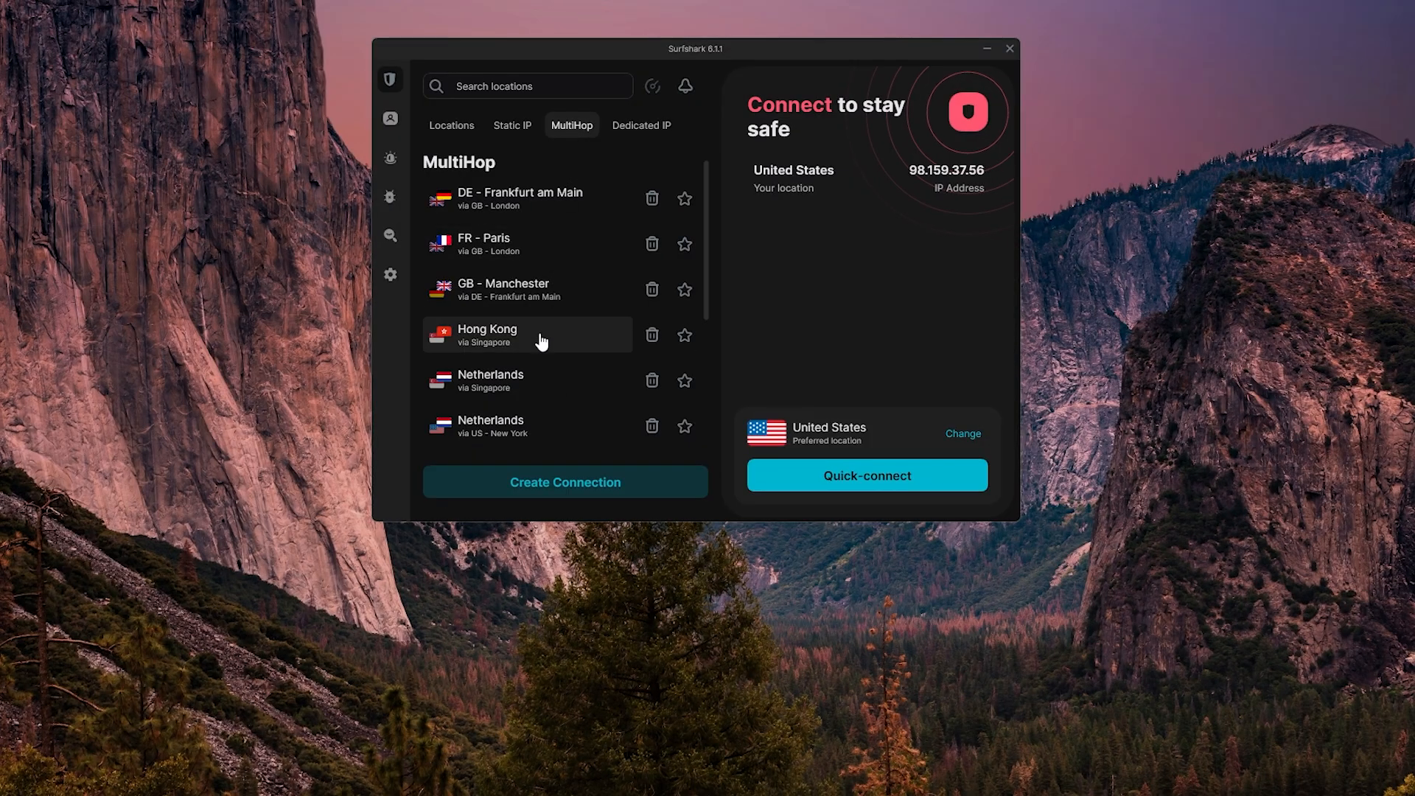
{"action": "scroll", "scroll_direction": "down", "scroll_amount": 3}
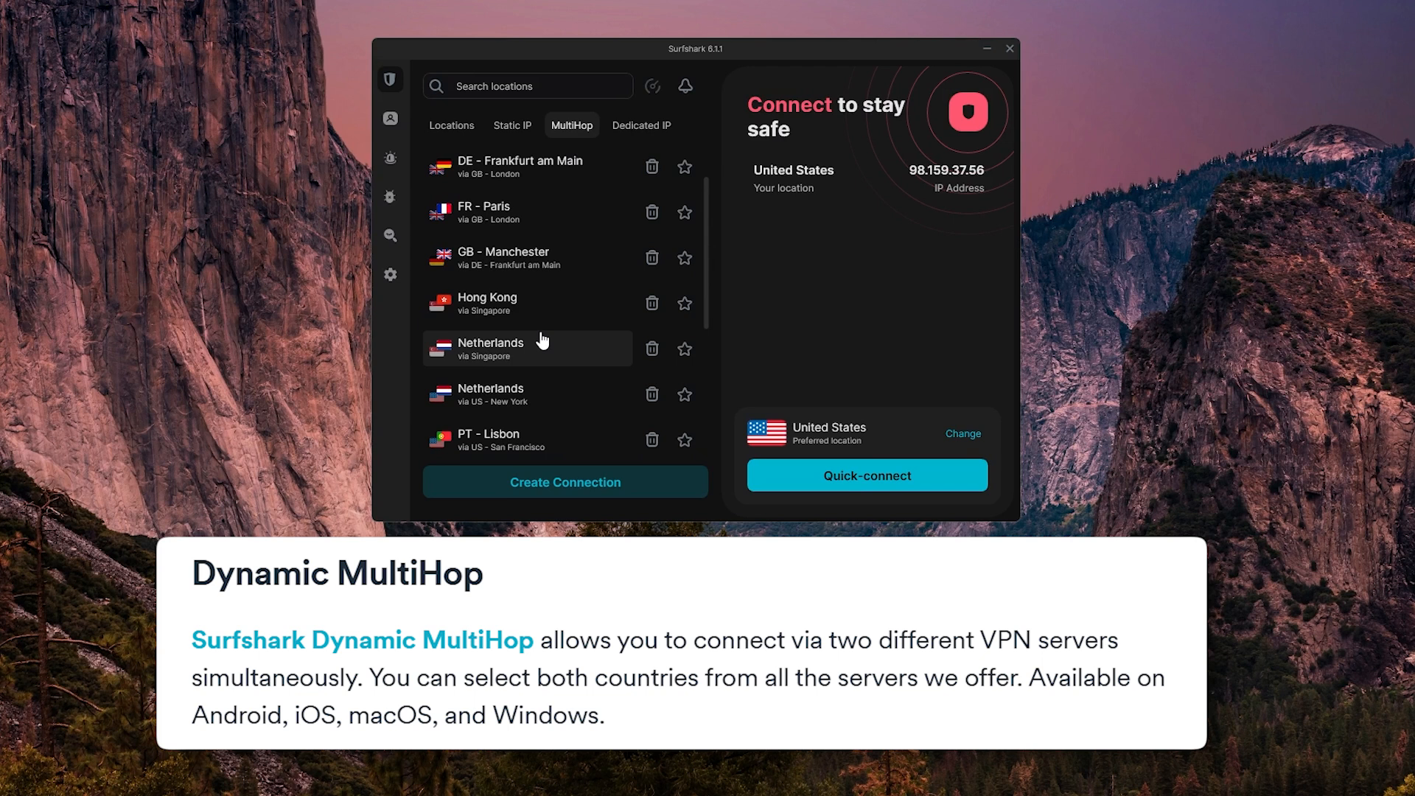
{"action": "mouse_move", "coordinate": [567, 141]}
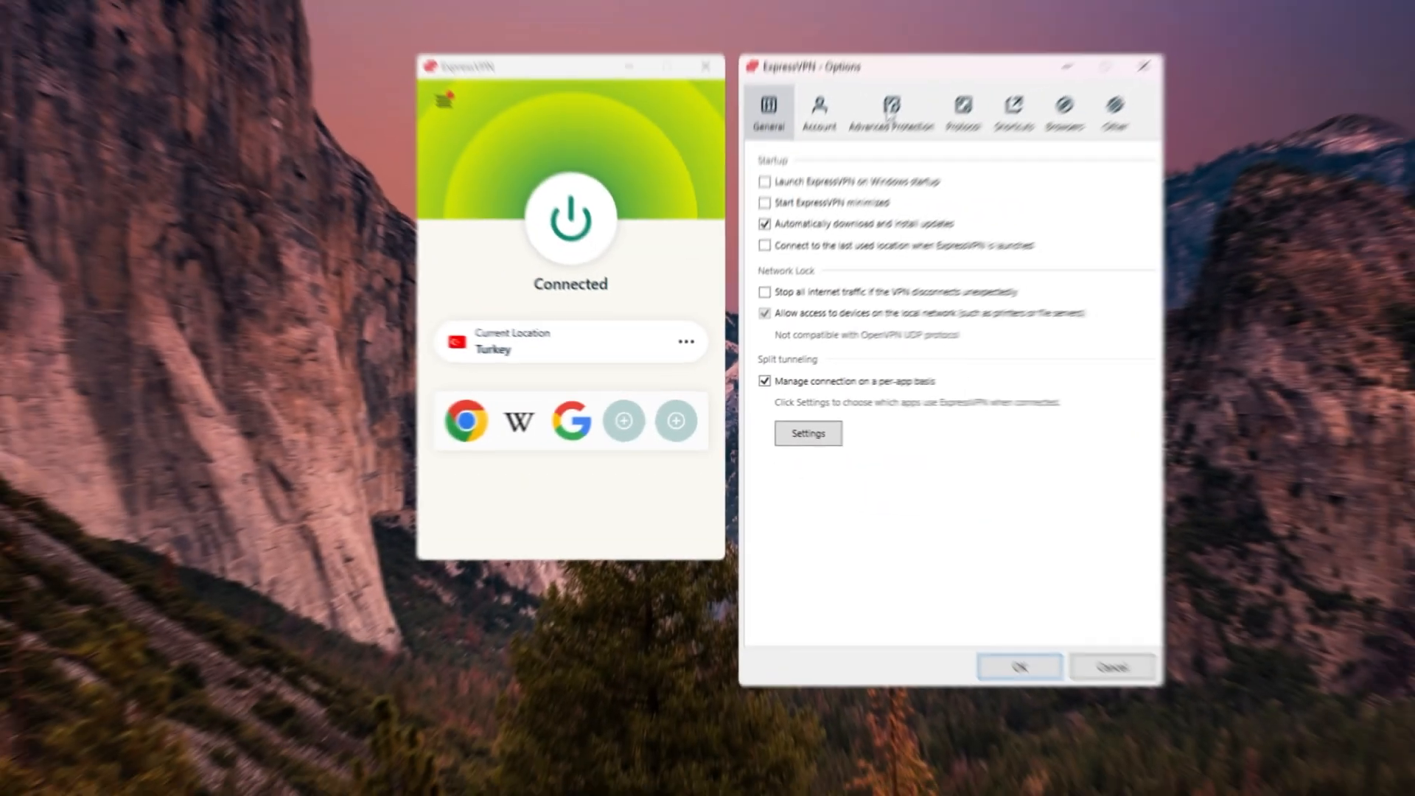
- Check ExpressVPN's advanced protection blockers, then choose the Lightway - UDP protocol
{"action": "left_click", "coordinate": [868, 148]}
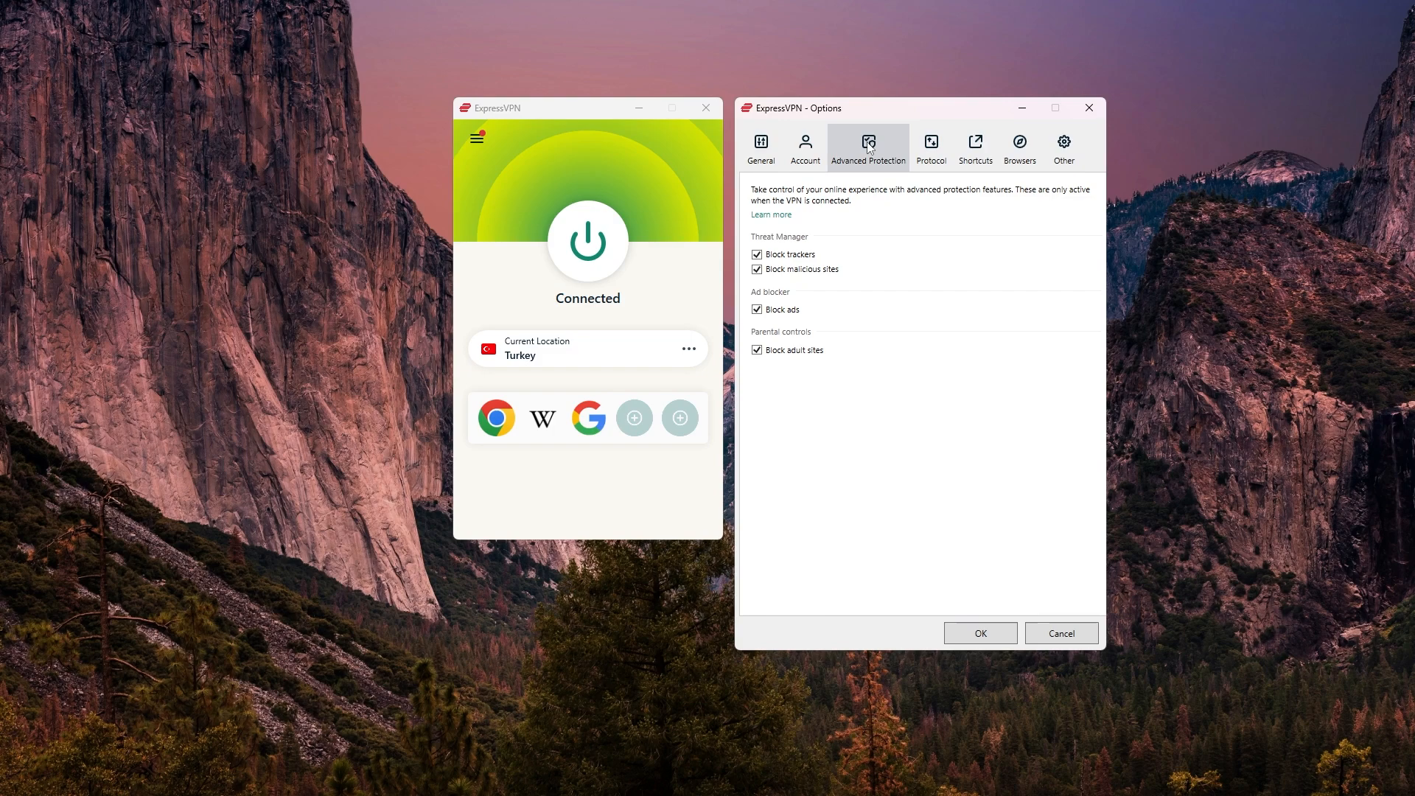
{"action": "mouse_move", "coordinate": [812, 149]}
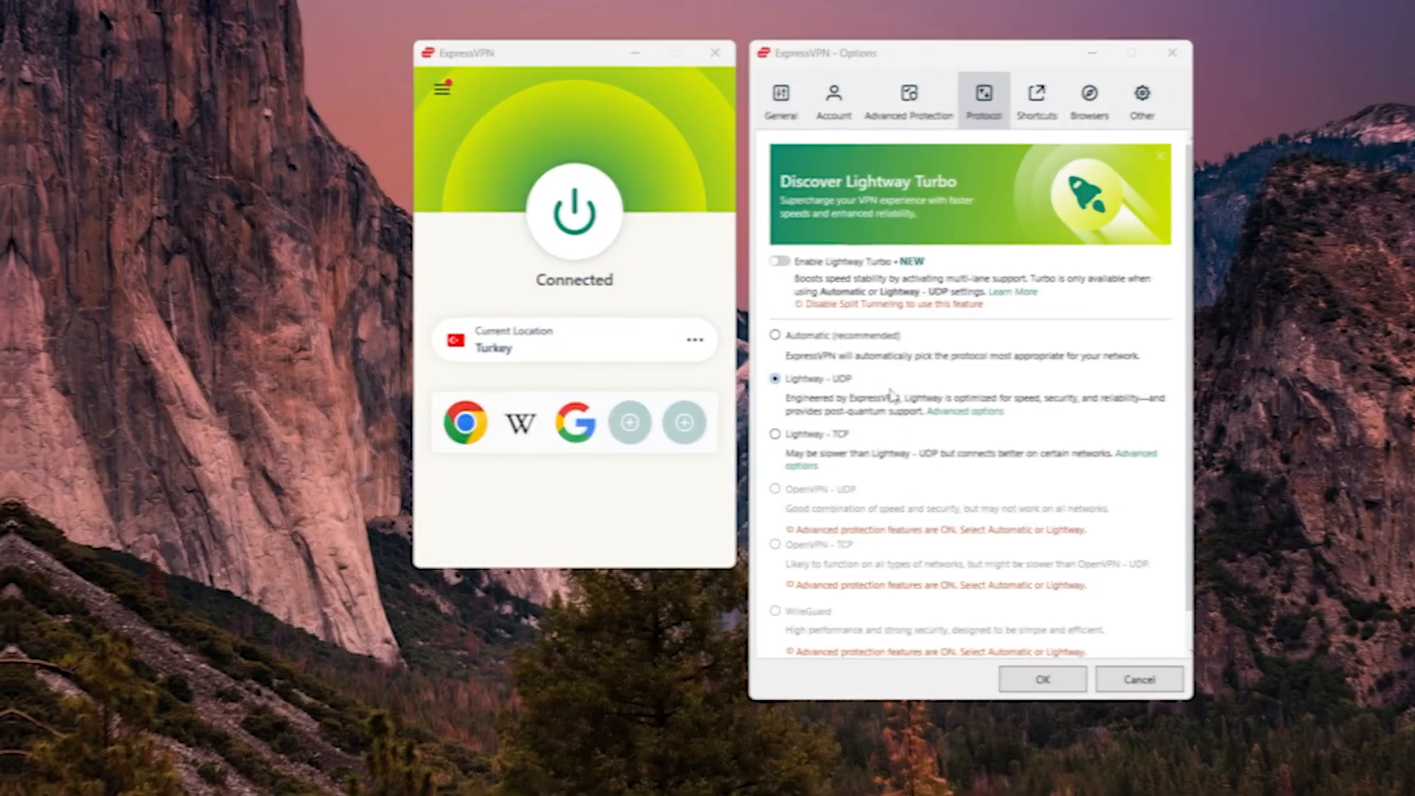
{"action": "left_click", "coordinate": [775, 378]}
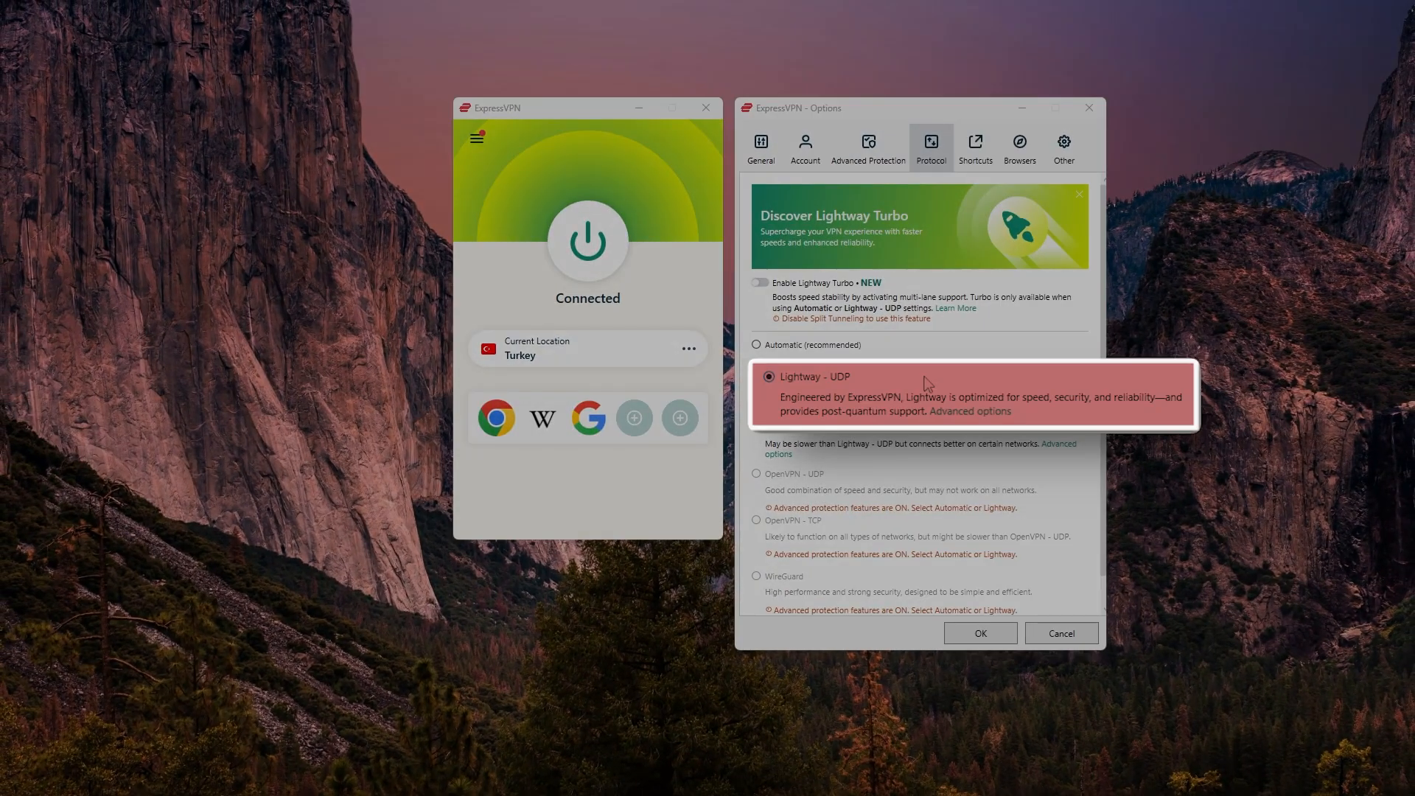
{"action": "mouse_move", "coordinate": [929, 381]}
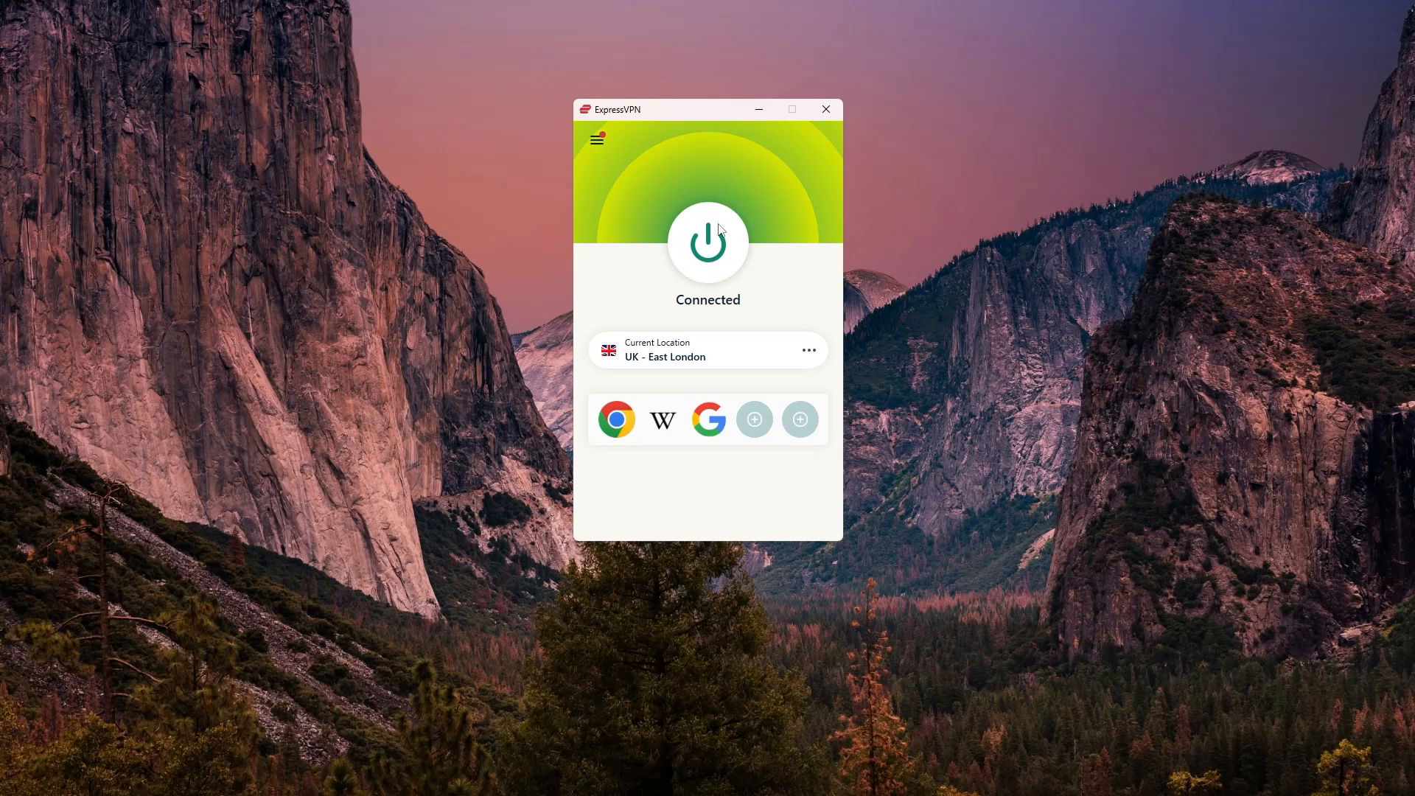
- Show ExpressVPN's All Locations list while connected to UK - East London
{"action": "left_click", "coordinate": [596, 139]}
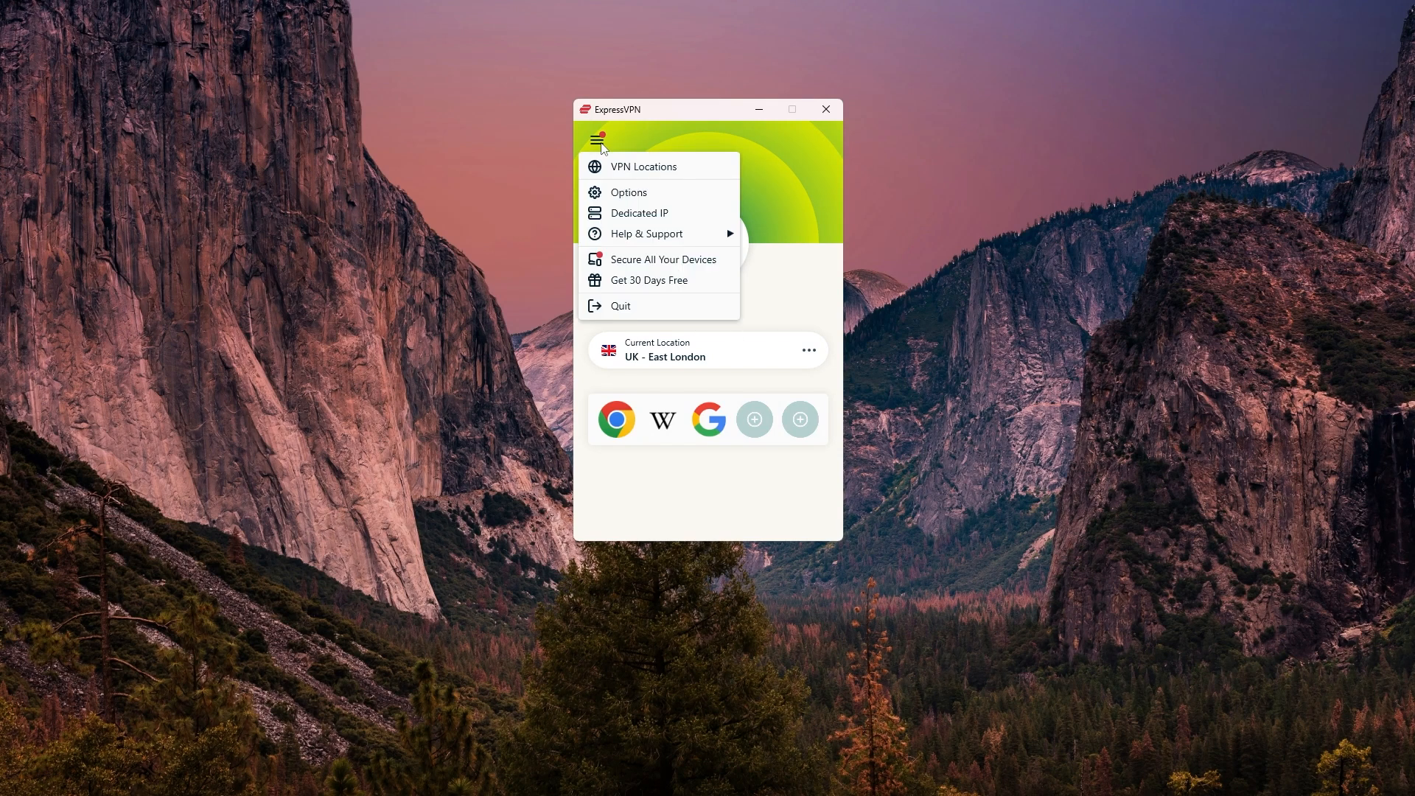
{"action": "left_click", "coordinate": [644, 166]}
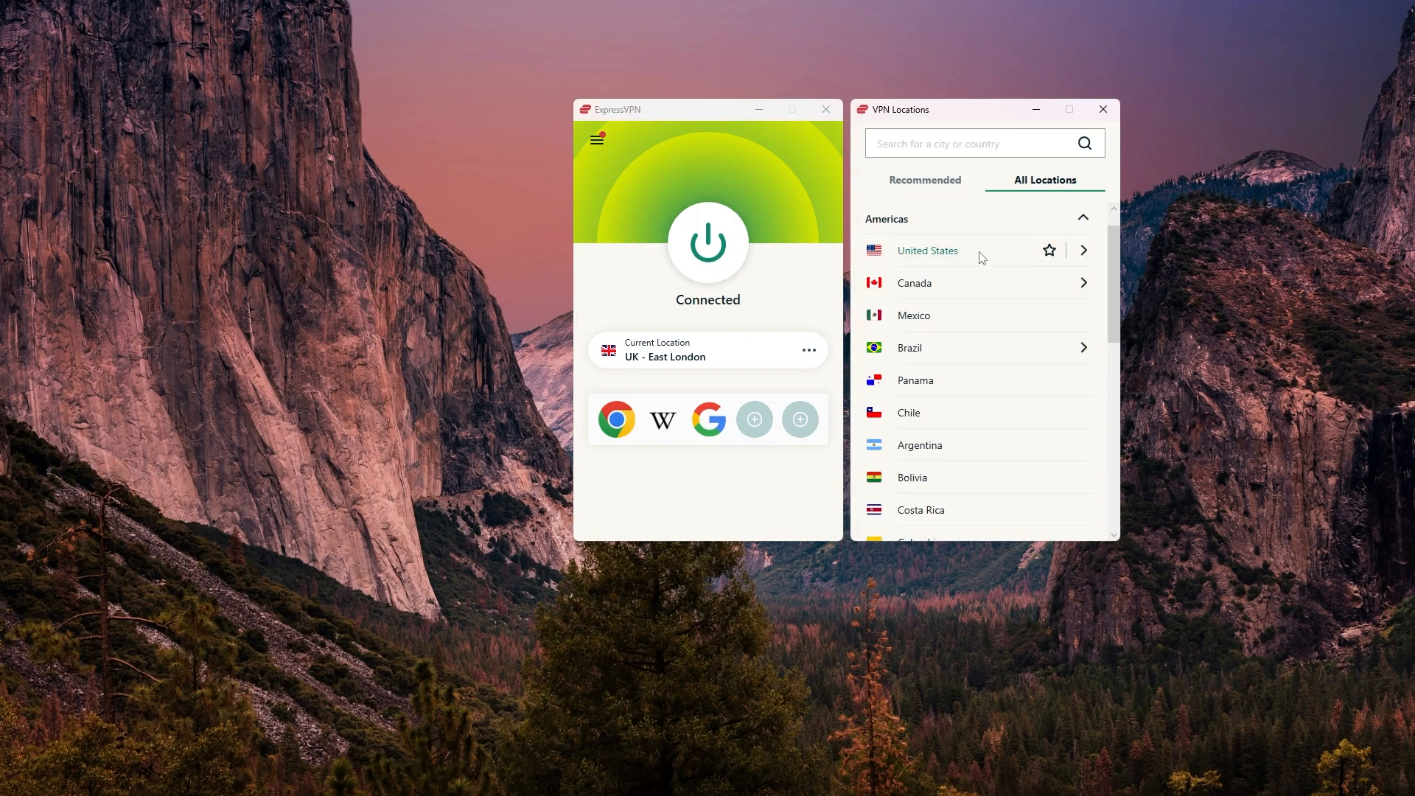
{"action": "left_click", "coordinate": [1081, 250]}
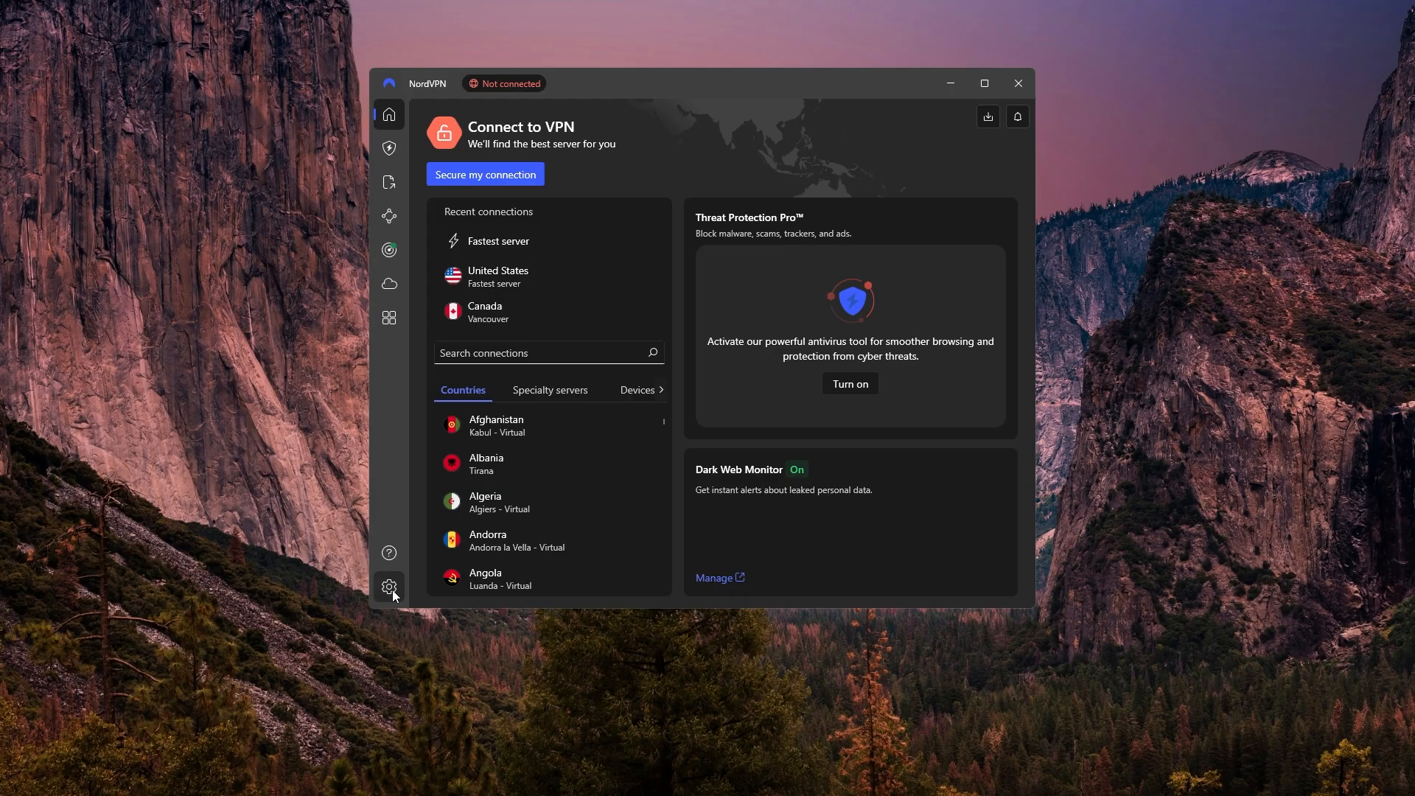
- Review NordVPN's Kill Switch and split tunneling settings, then search 'ita' and pick Italy
{"action": "left_click", "coordinate": [389, 586]}
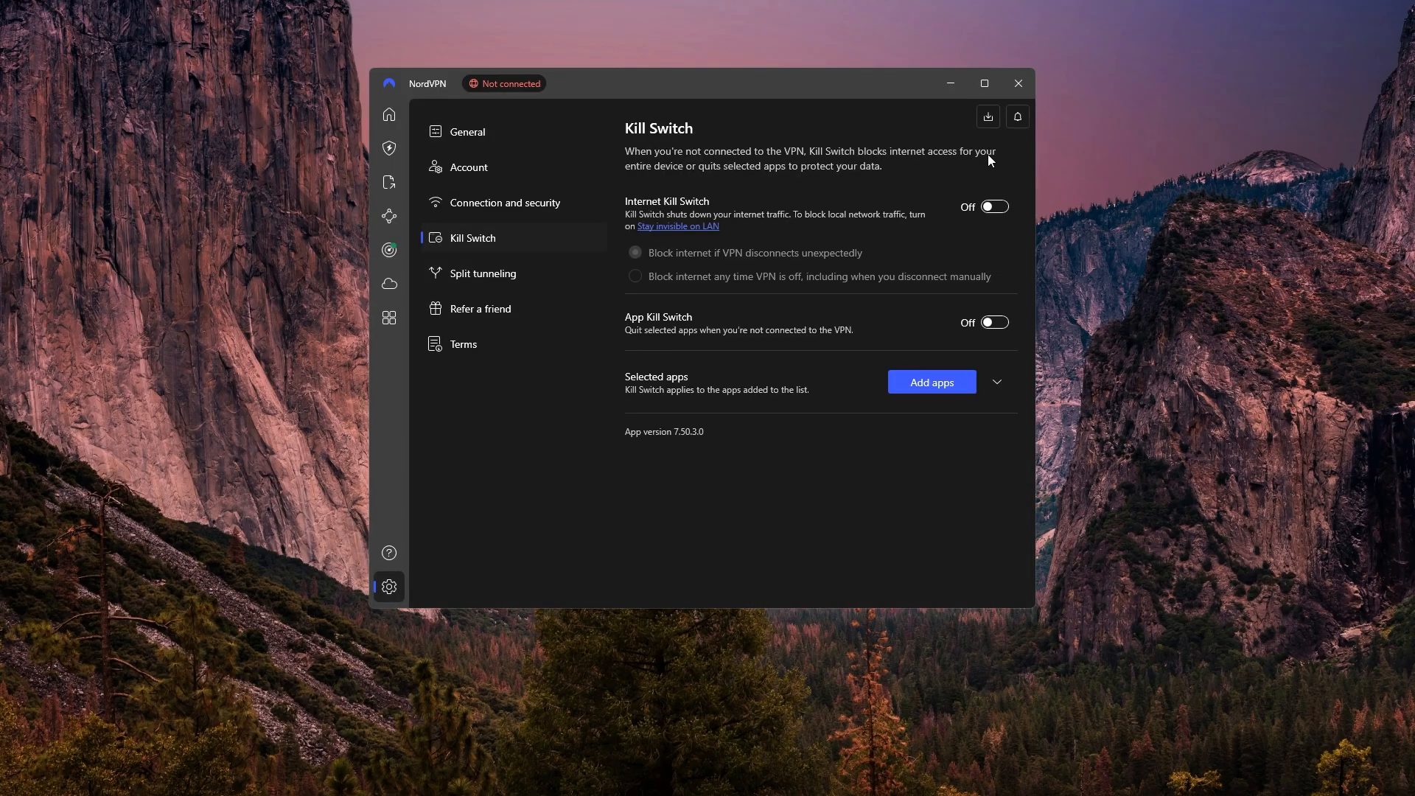
{"action": "left_click", "coordinate": [483, 273]}
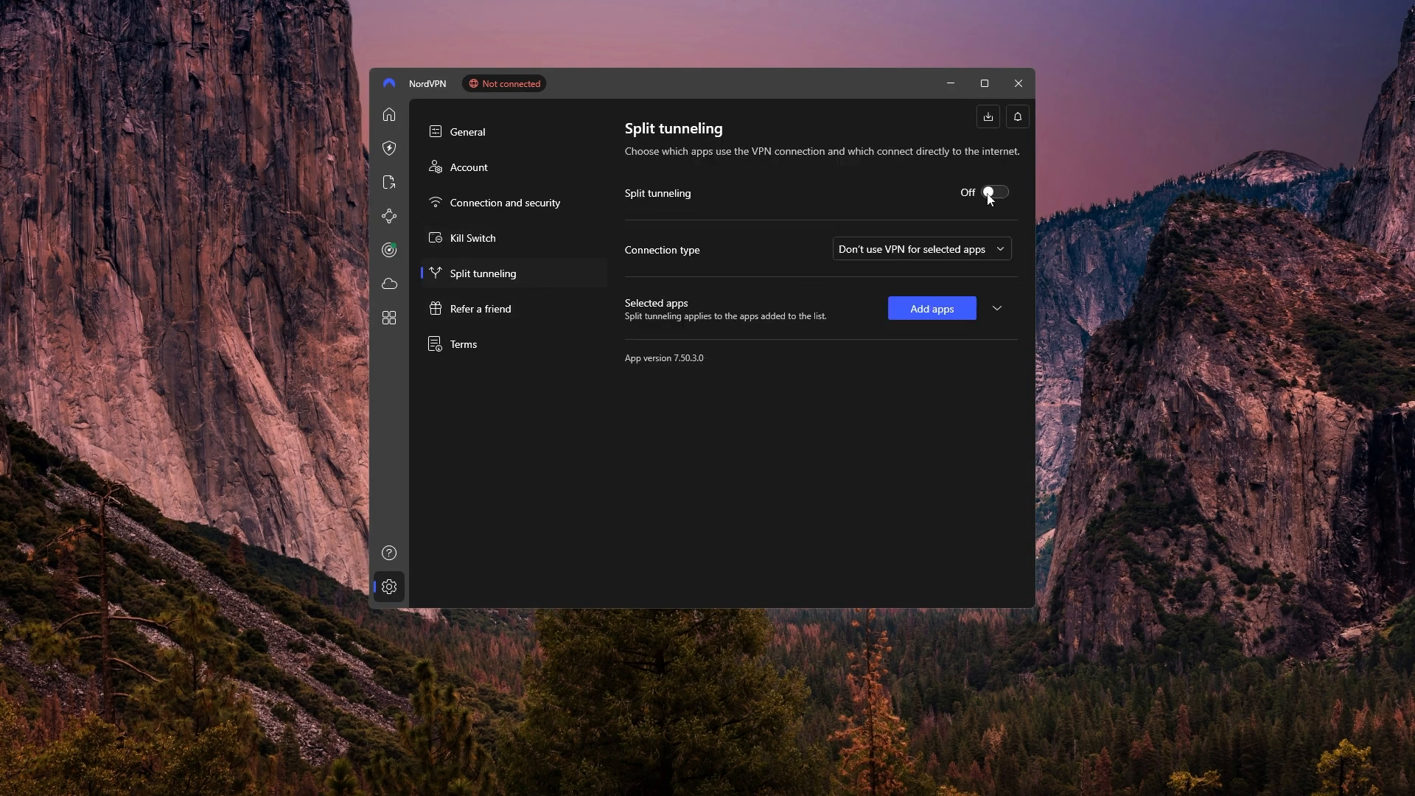
{"action": "left_click", "coordinate": [387, 113]}
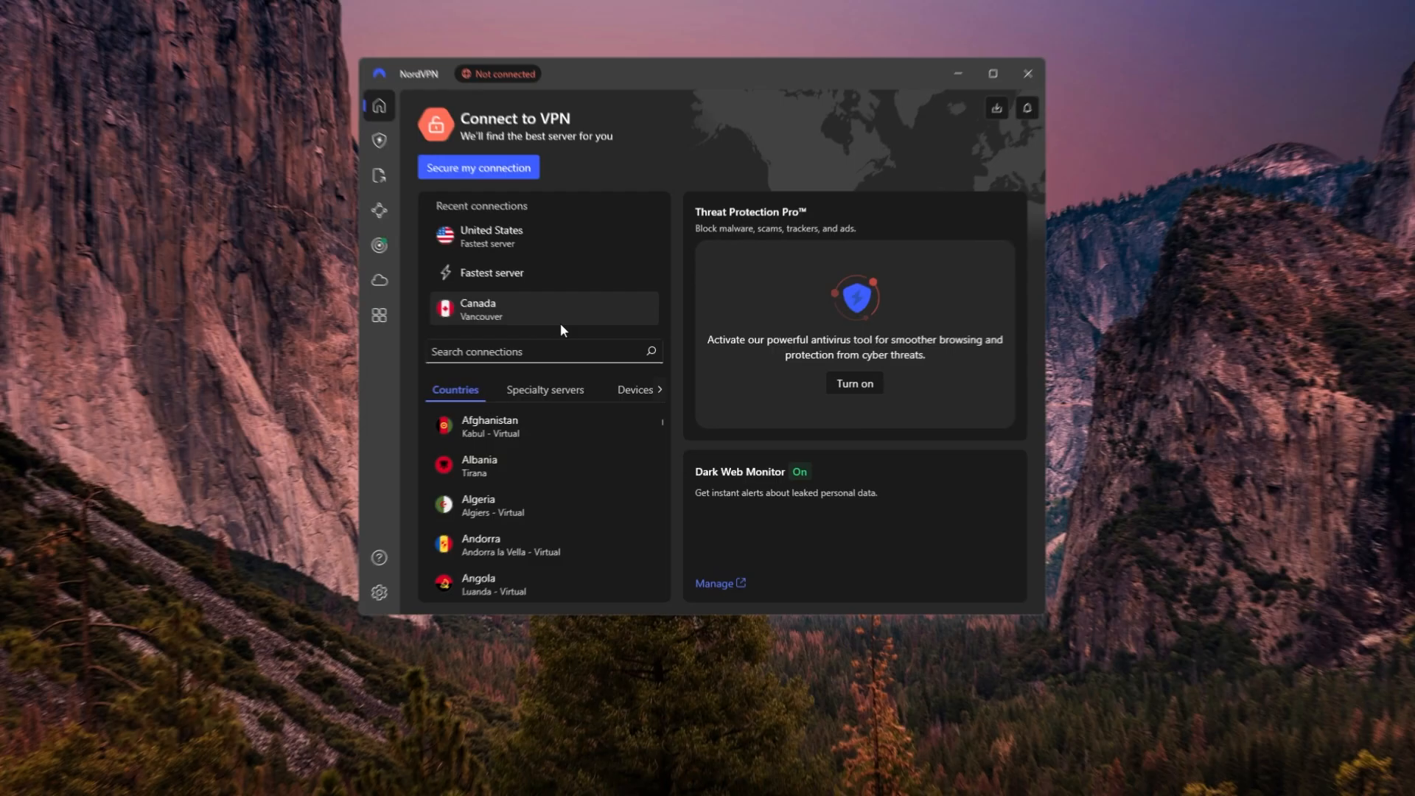
{"action": "type", "text": "ita"}
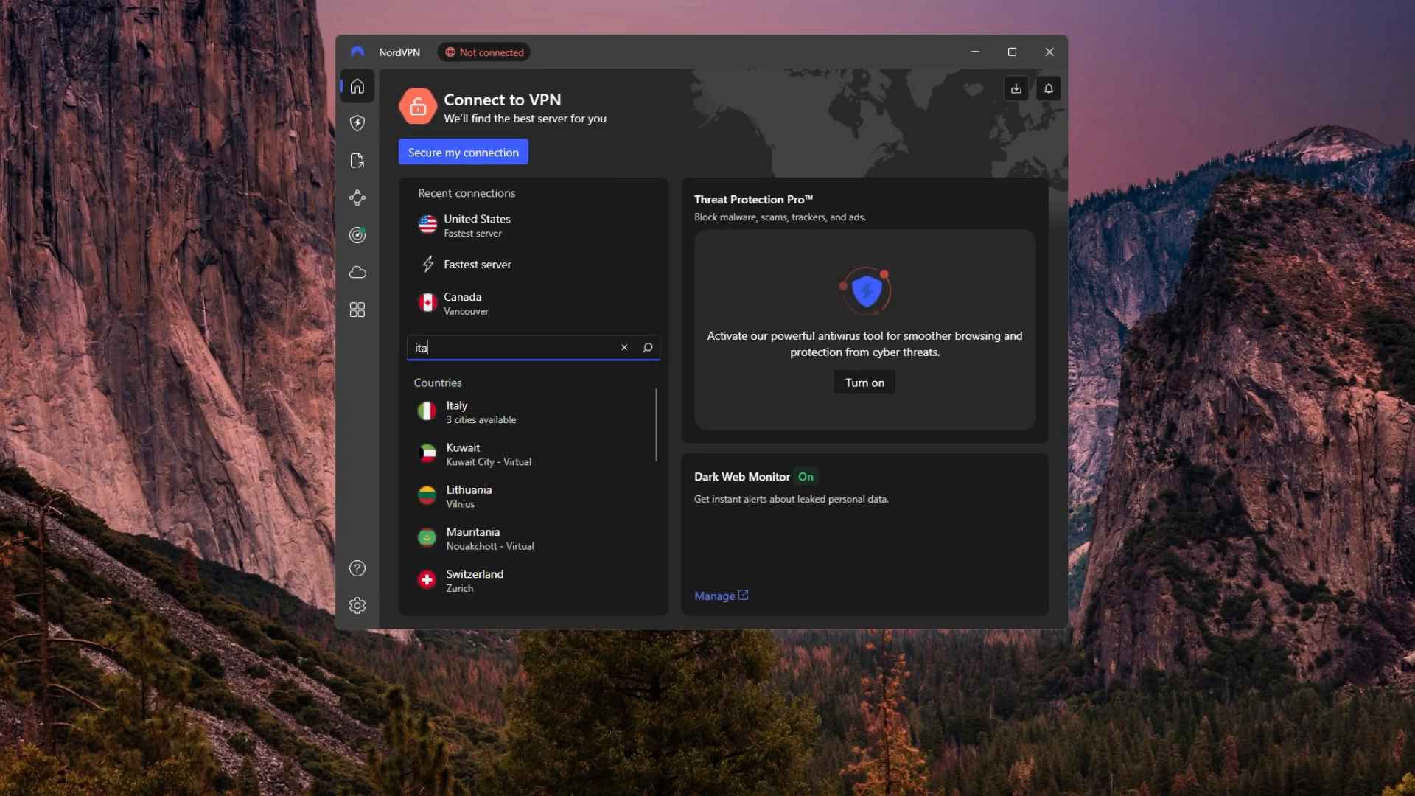
{"action": "left_click", "coordinate": [457, 412]}
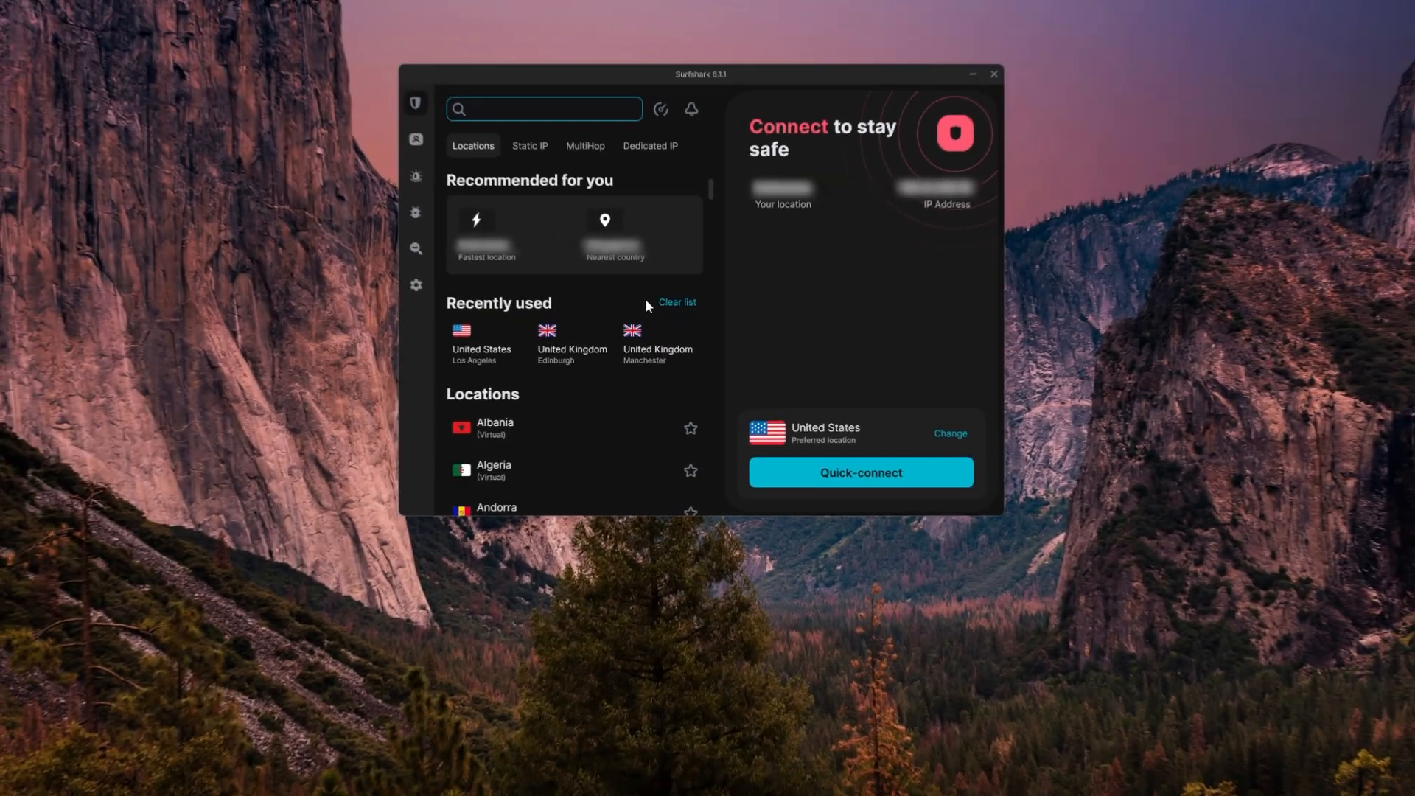
- Toggle Kill Switch in Surfshark's VPN settings
{"action": "left_click", "coordinate": [415, 285]}
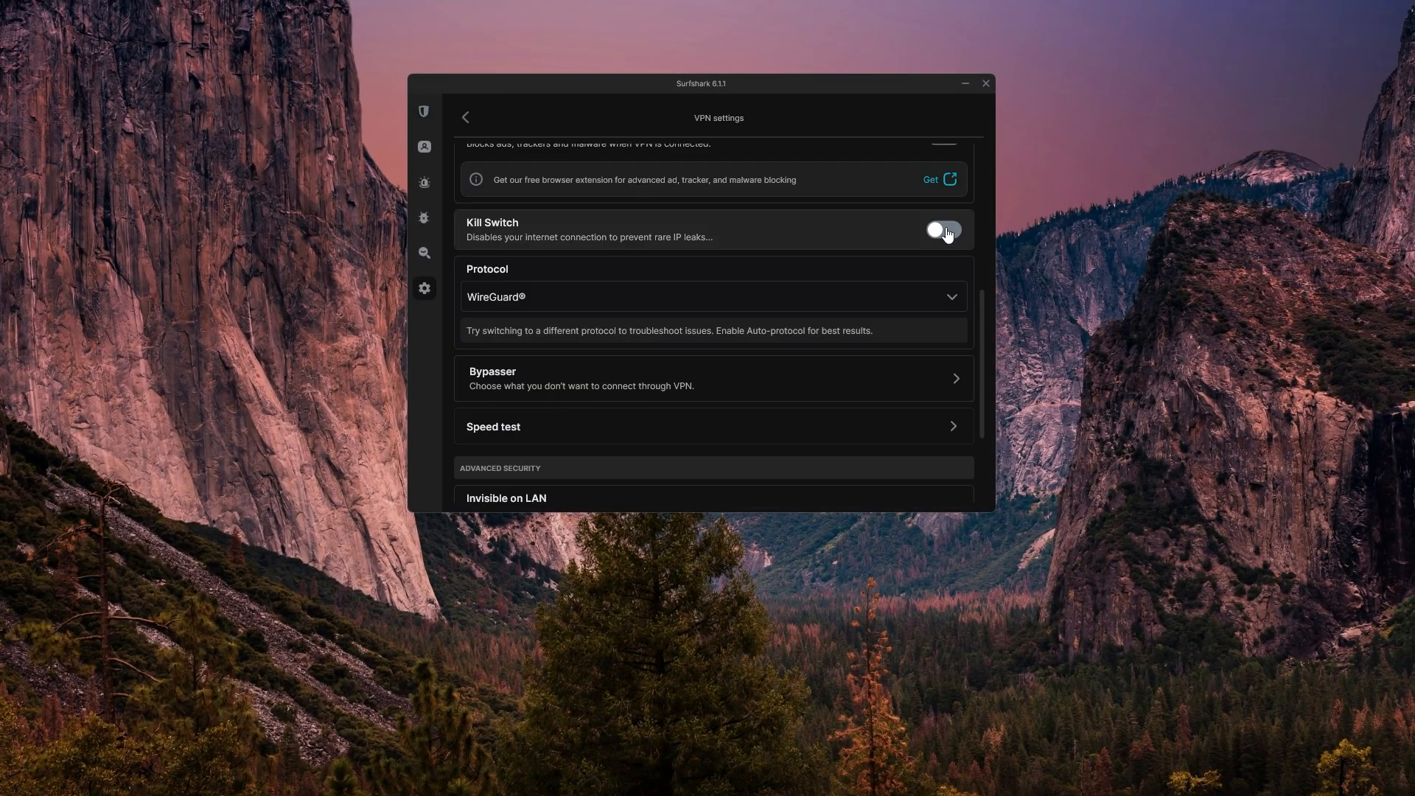
{"action": "left_click", "coordinate": [713, 378]}
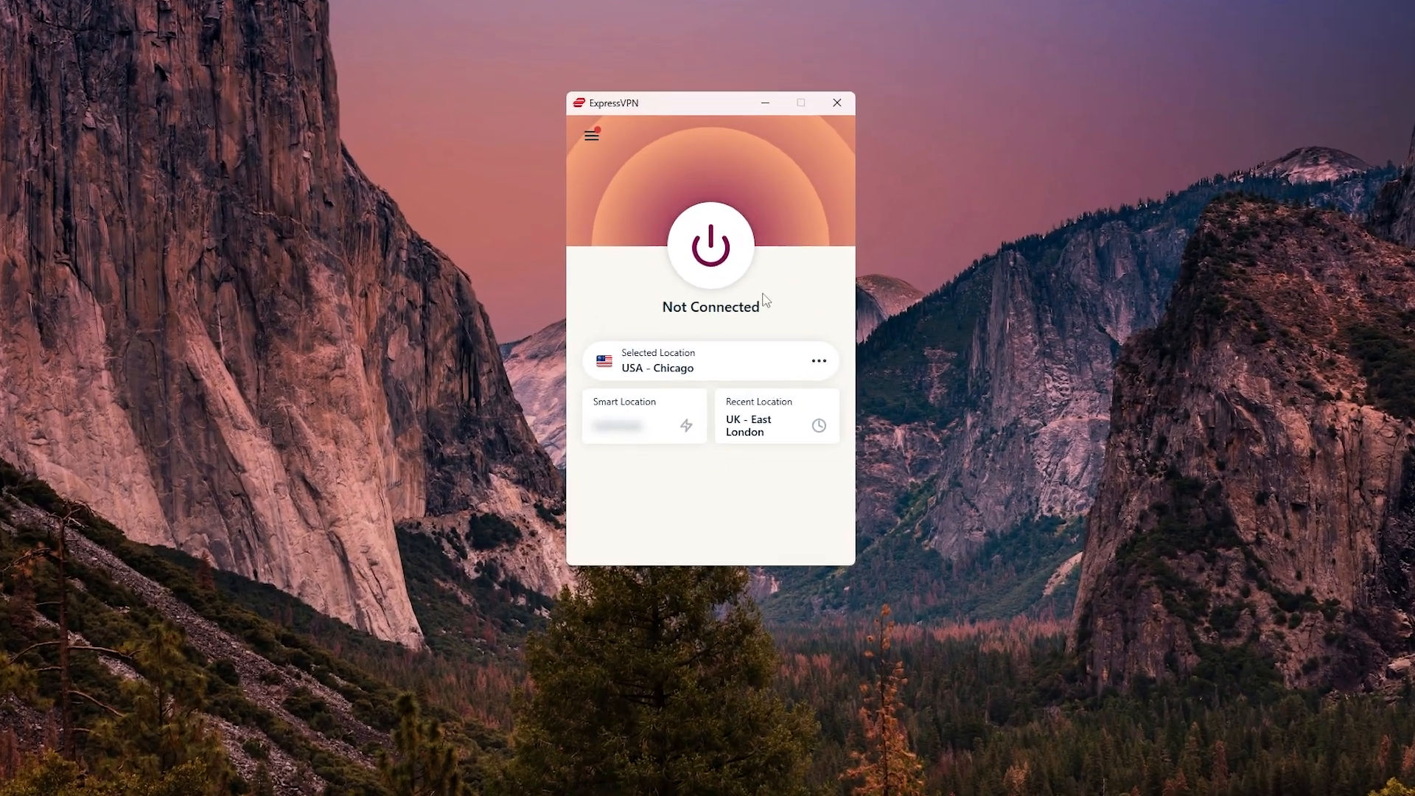
- Connect ExpressVPN and switch the location to Brazil - 2
{"action": "left_click", "coordinate": [710, 245]}
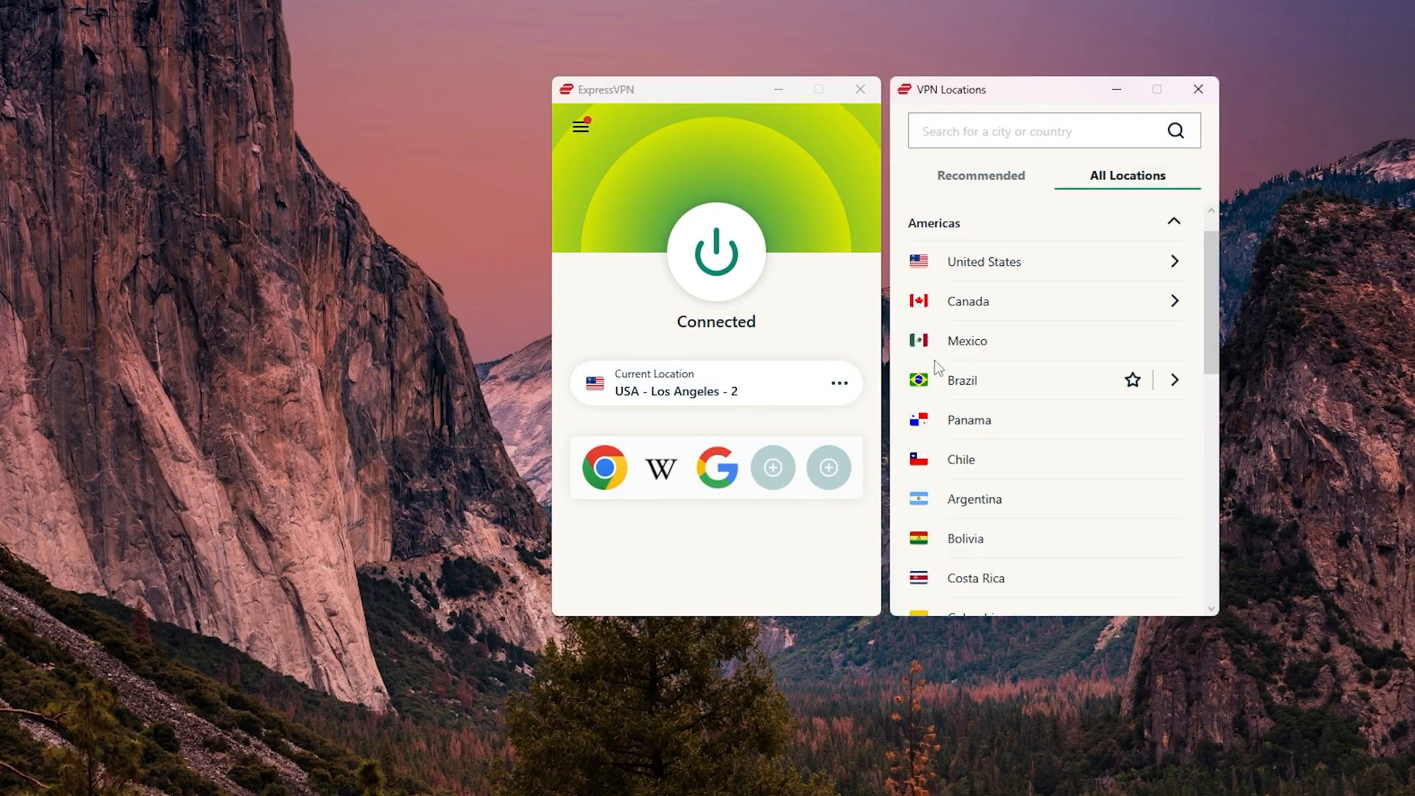
{"action": "left_click", "coordinate": [962, 380]}
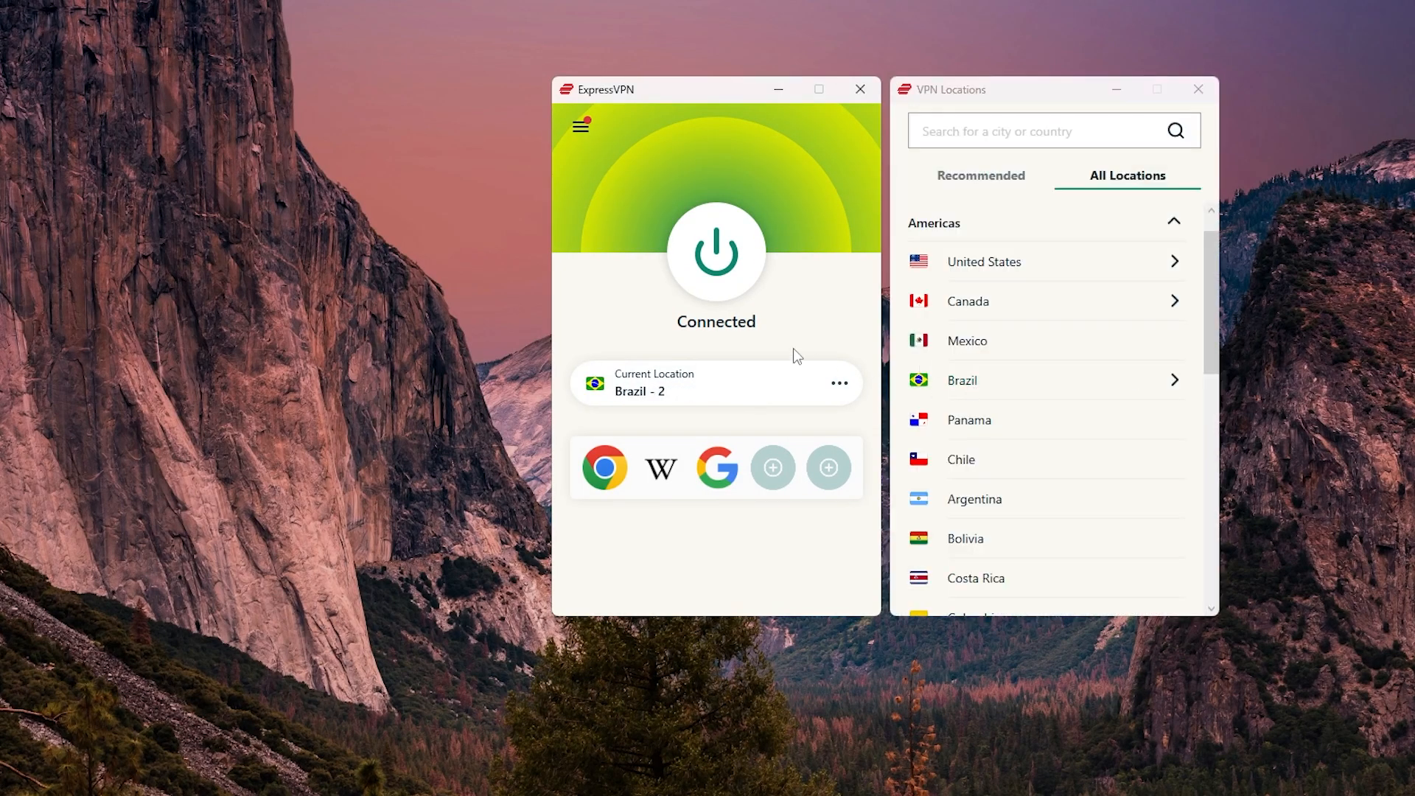
{"action": "left_click", "coordinate": [715, 253]}
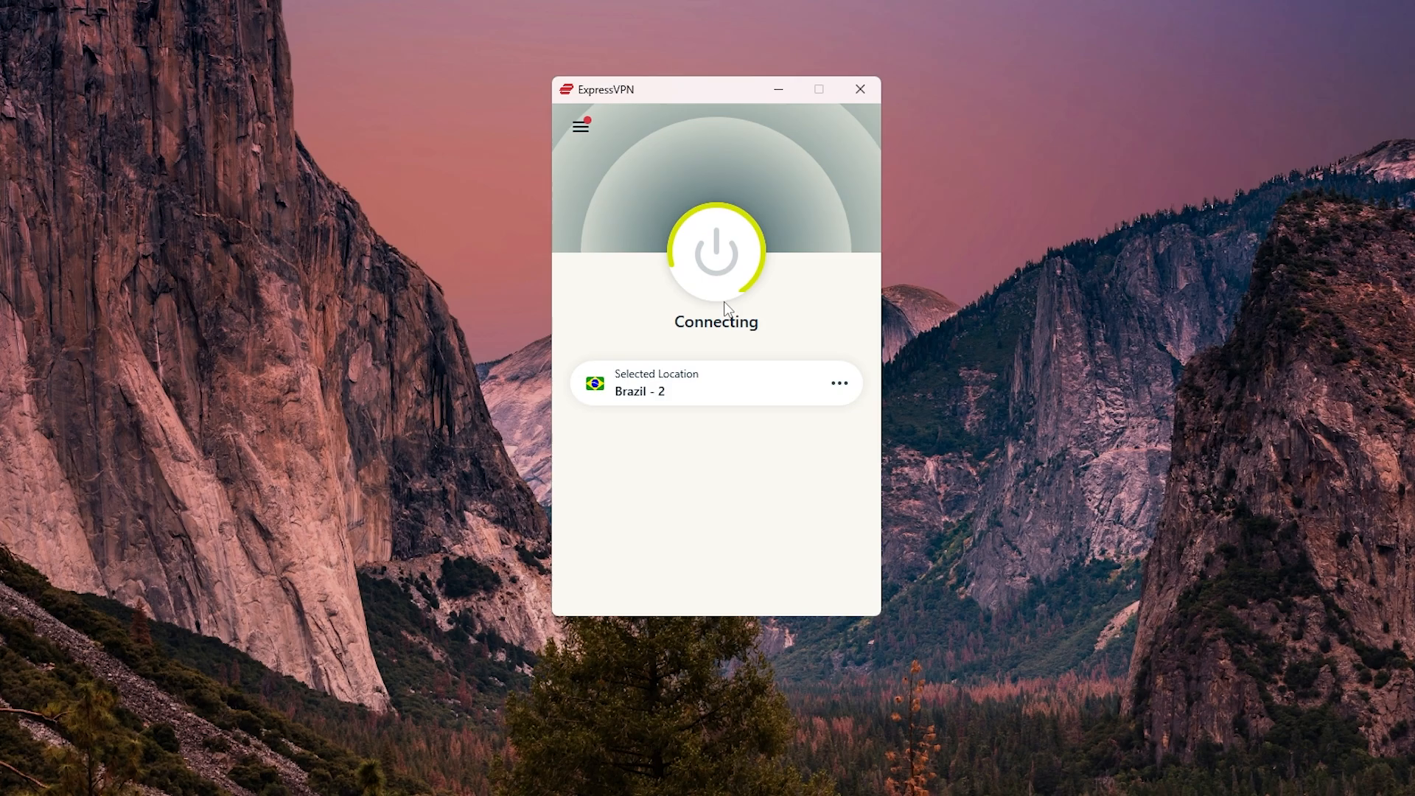
- Show the Options shortcuts window and scroll the VPN locations list
{"action": "left_click", "coordinate": [580, 126]}
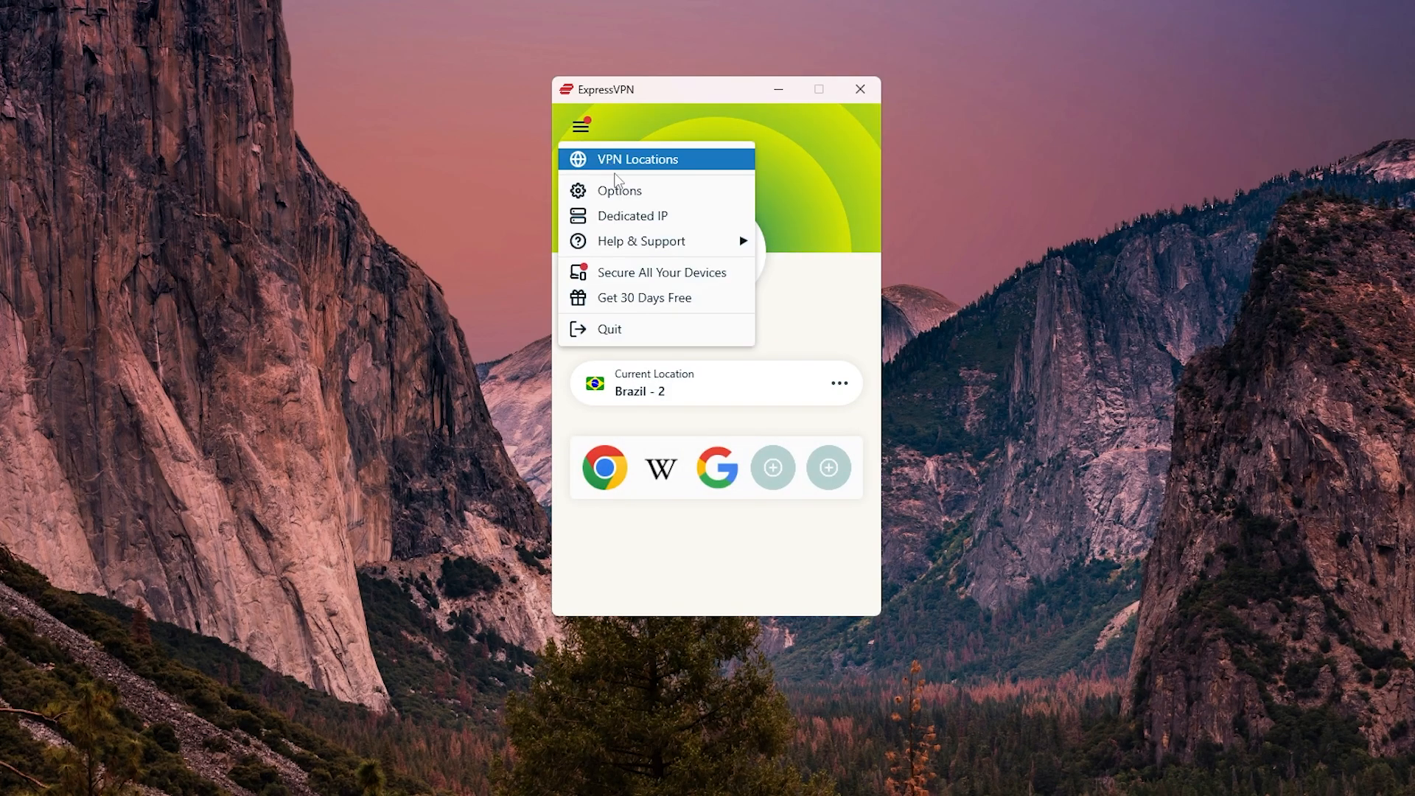
{"action": "left_click", "coordinate": [619, 189]}
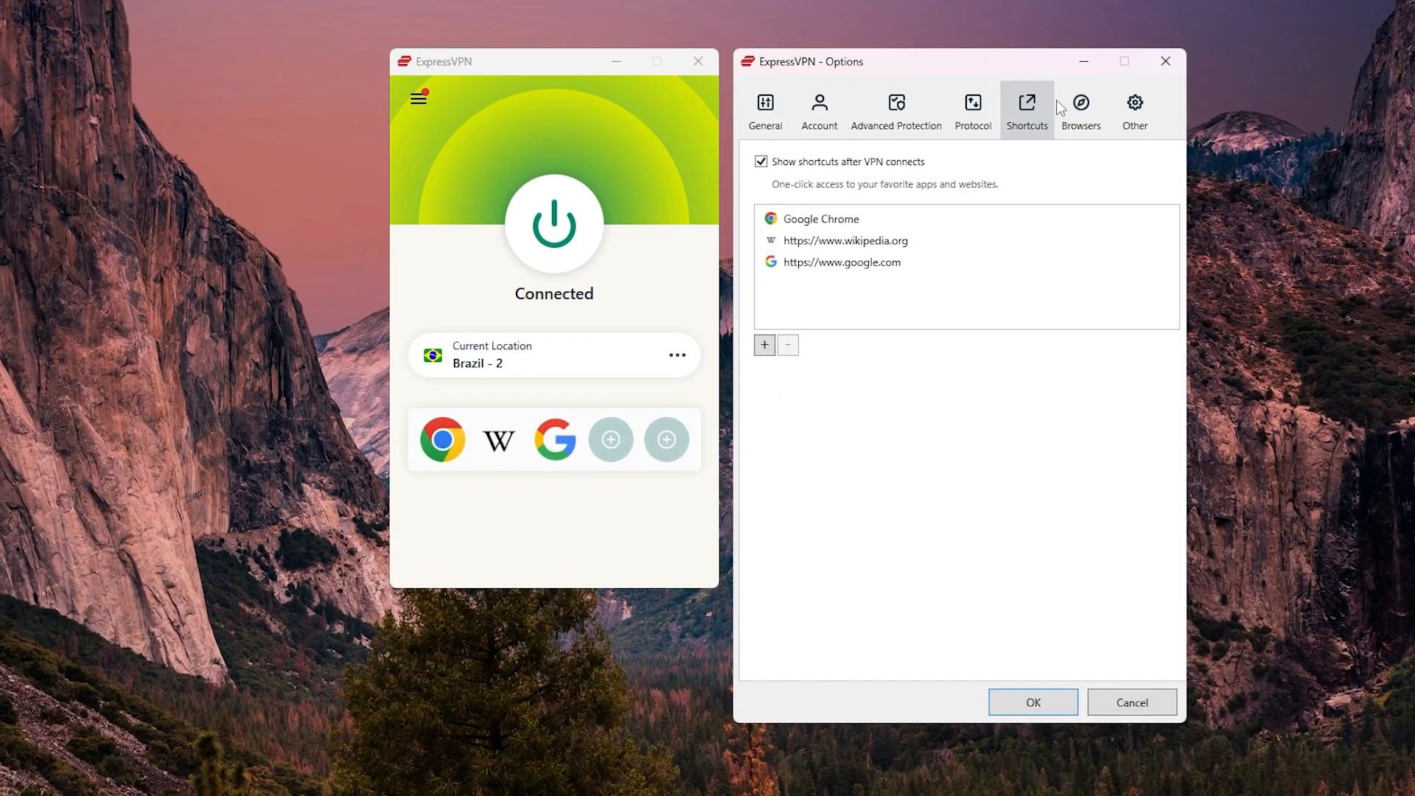
{"action": "left_click", "coordinate": [765, 108]}
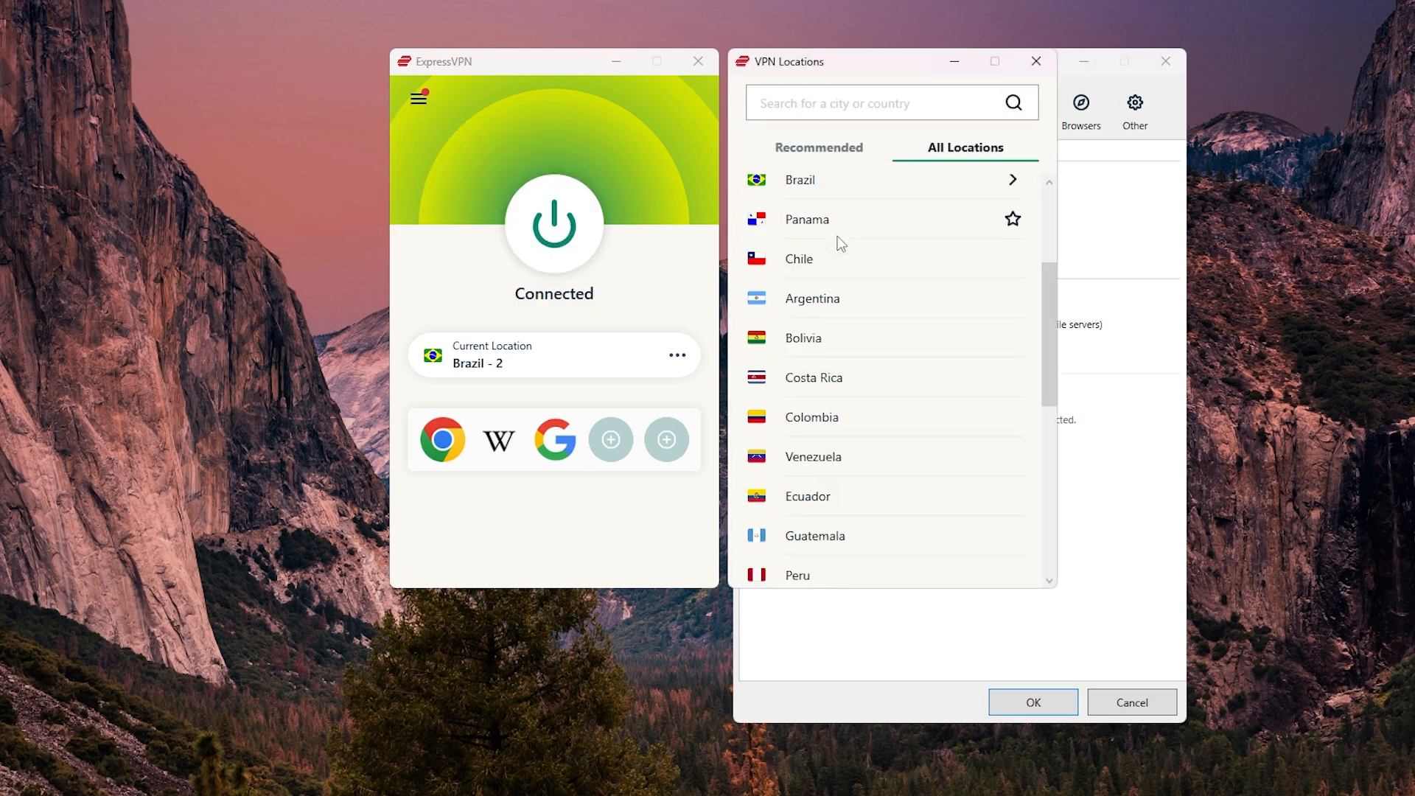
{"action": "scroll", "scroll_direction": "down", "scroll_amount": 3}
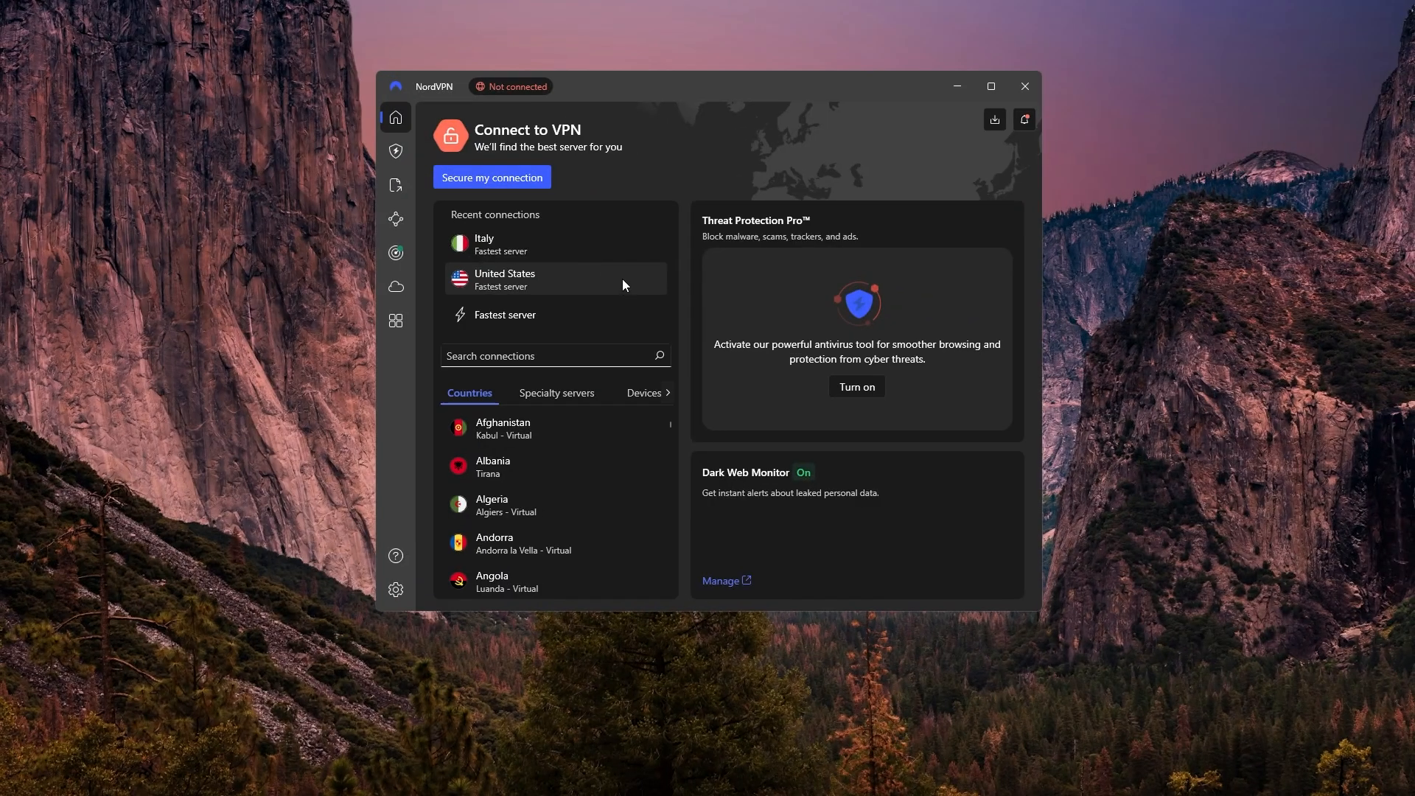
{"action": "mouse_move", "coordinate": [467, 236]}
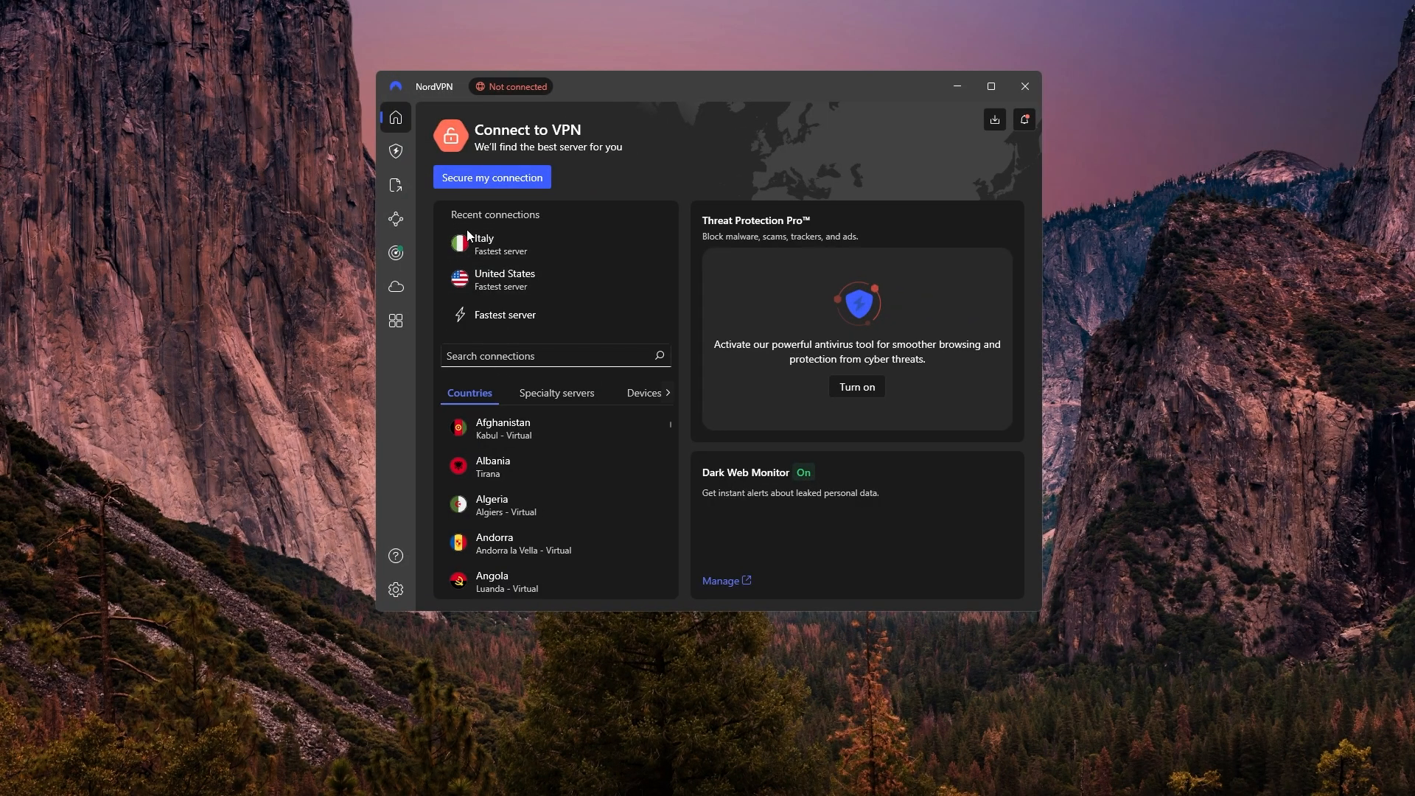
{"action": "left_click", "coordinate": [395, 184]}
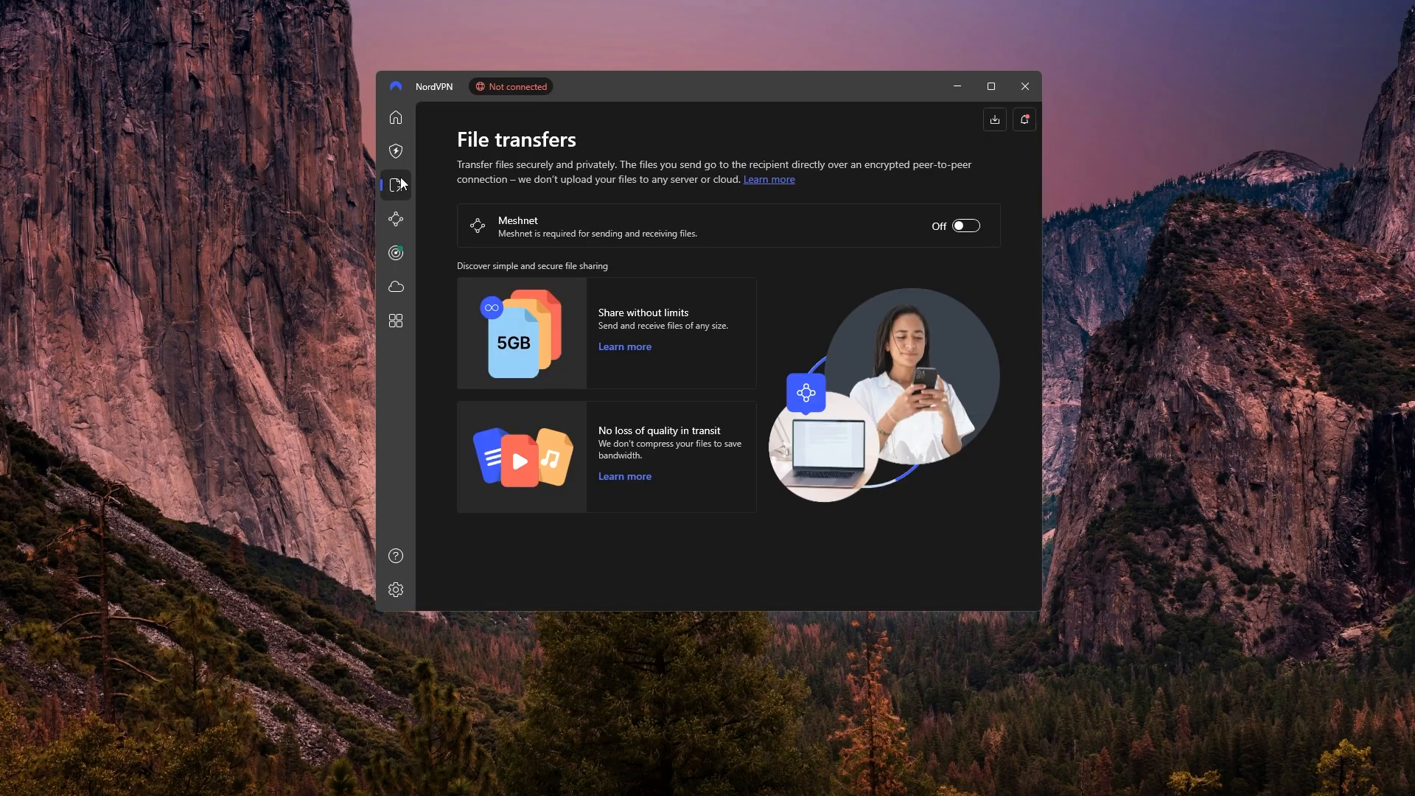
{"action": "left_click", "coordinate": [395, 252]}
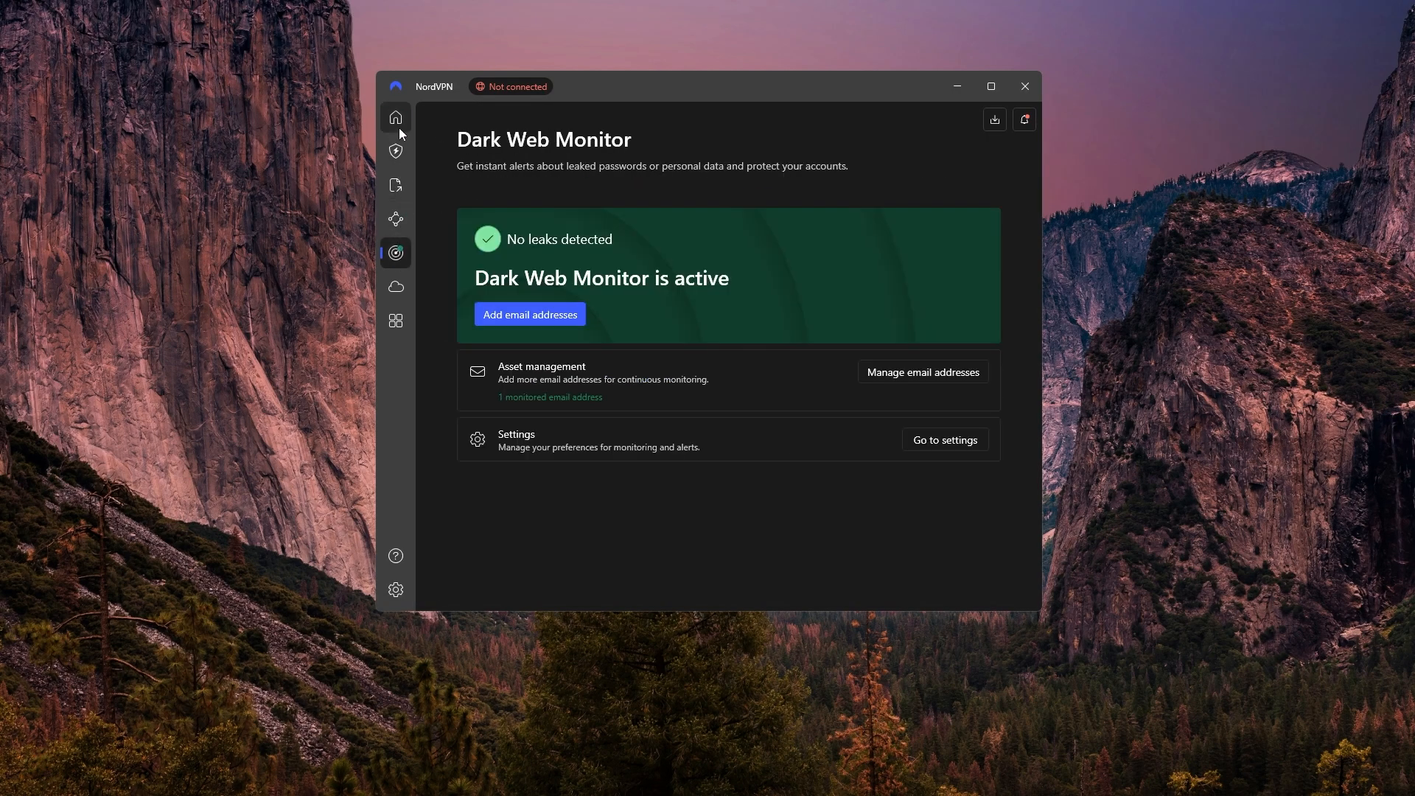
{"action": "left_click", "coordinate": [395, 116]}
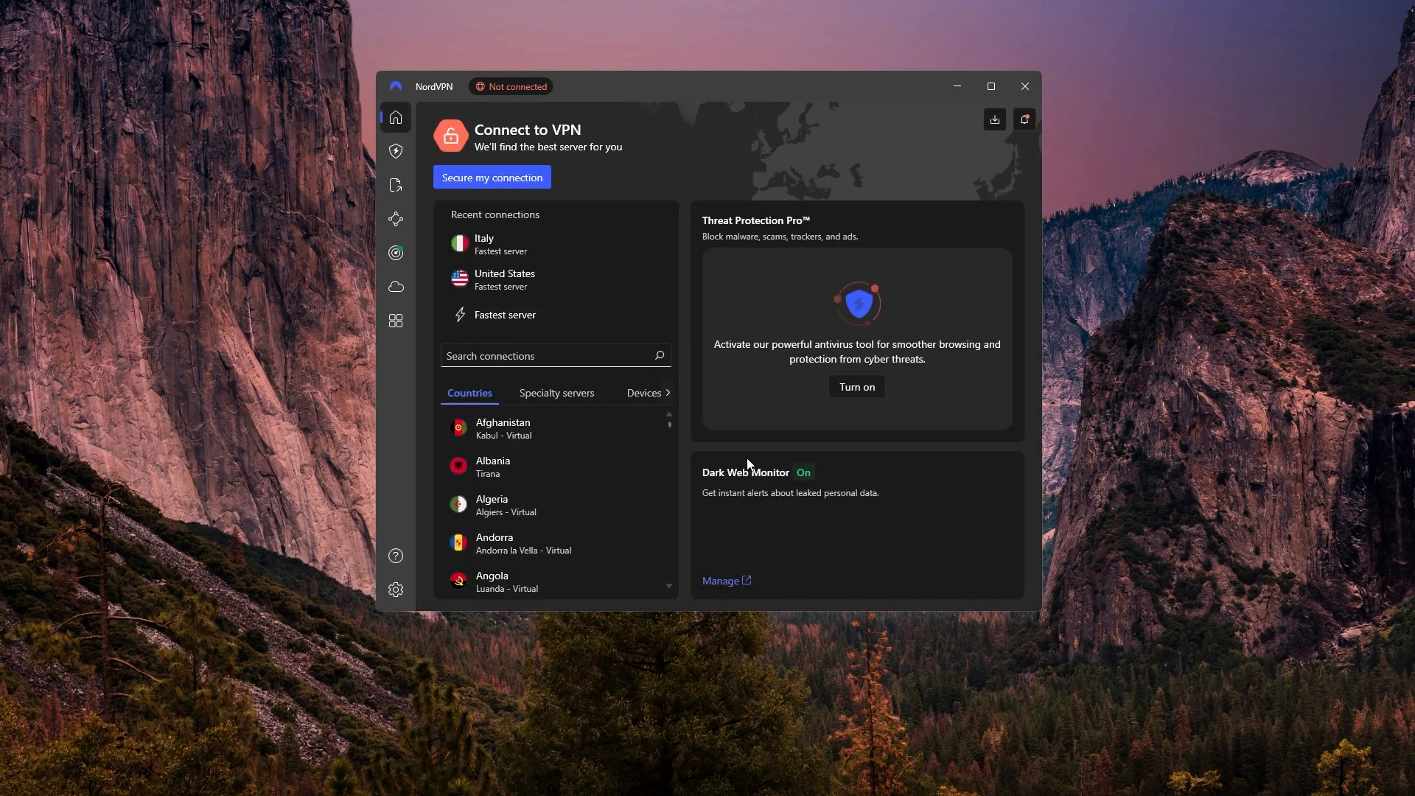
{"action": "scroll", "scroll_direction": "down", "scroll_amount": 3}
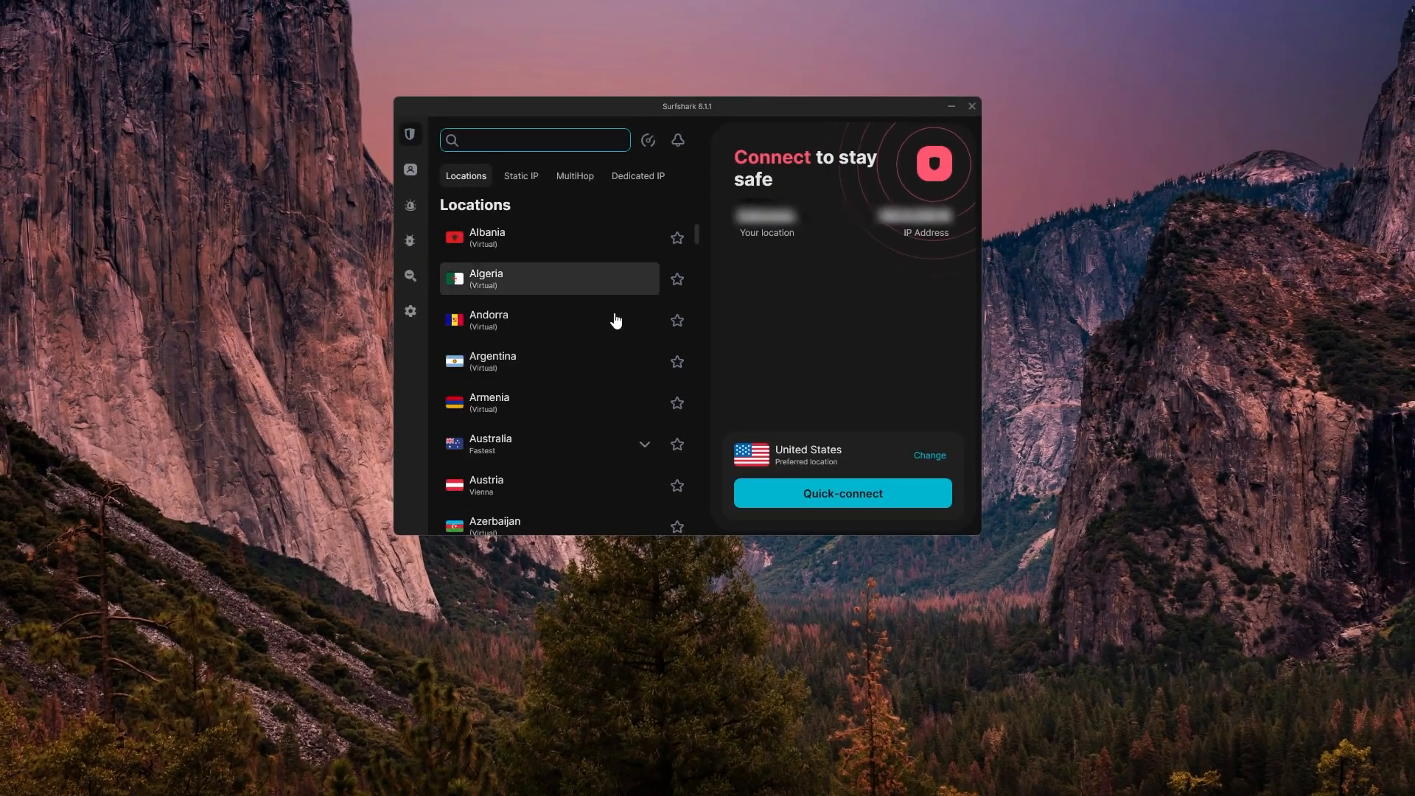
{"action": "mouse_move", "coordinate": [756, 341]}
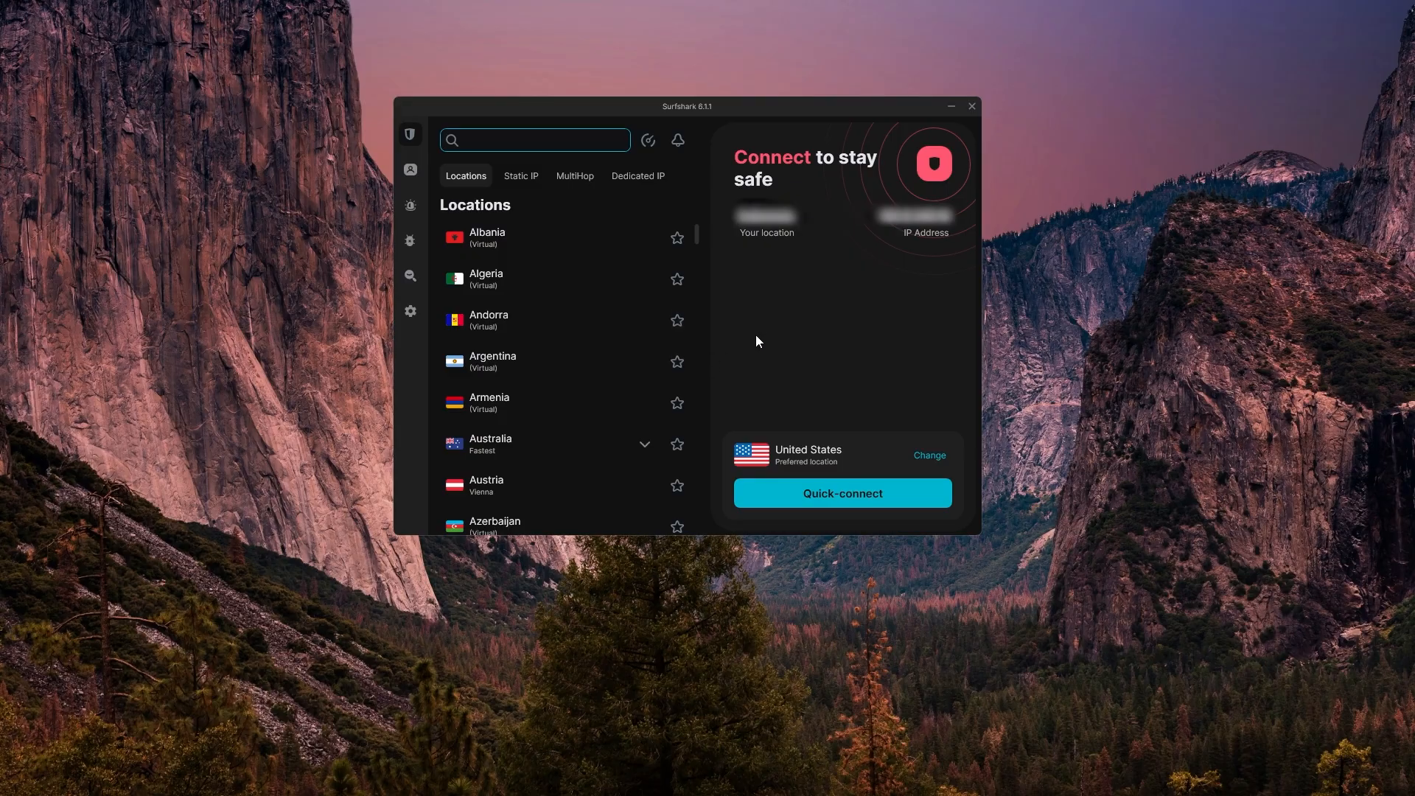
{"action": "left_click", "coordinate": [409, 311]}
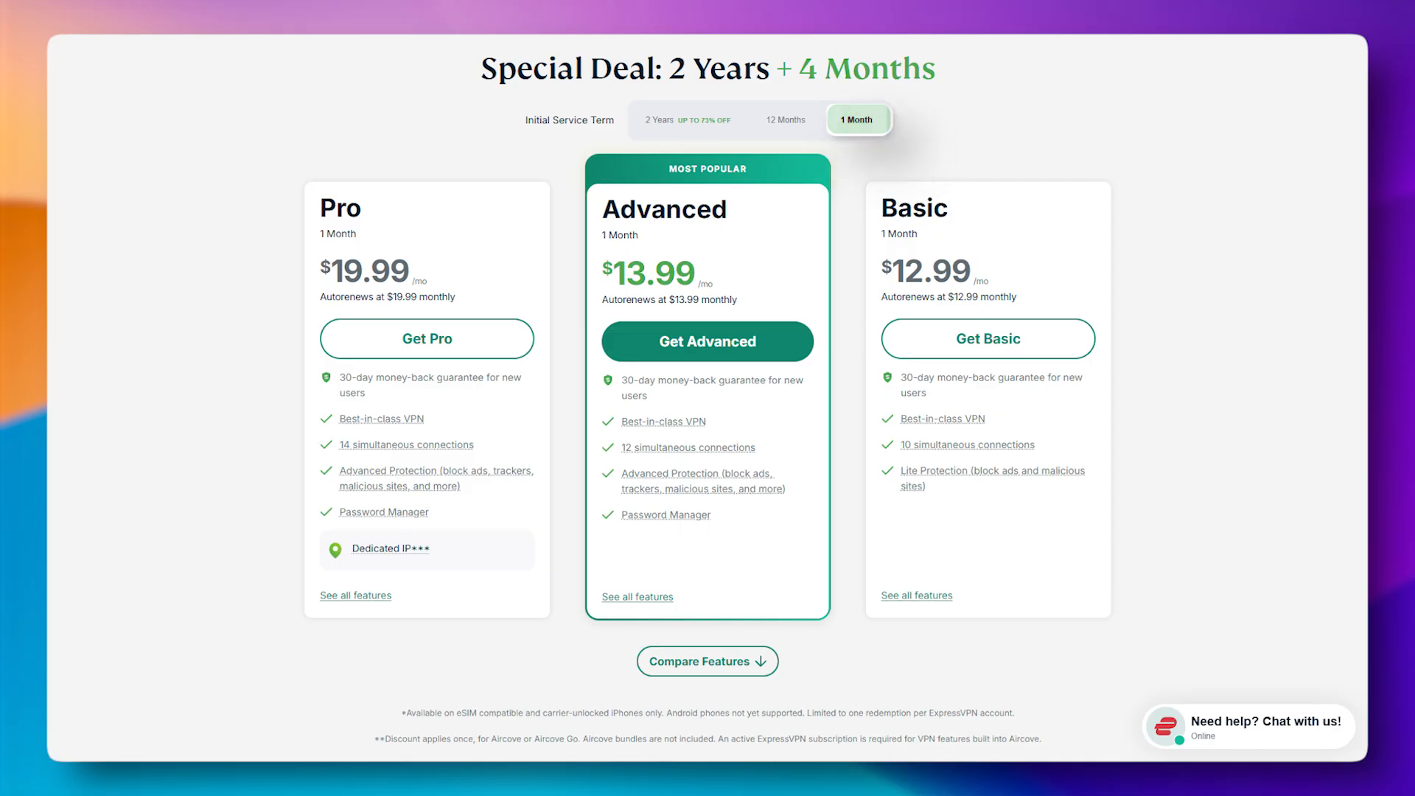
- Toggle the ExpressVPN pricing term between 2 Years and 1 Month to compare Pro, Advanced, Basic prices
{"action": "left_click", "coordinate": [688, 120]}
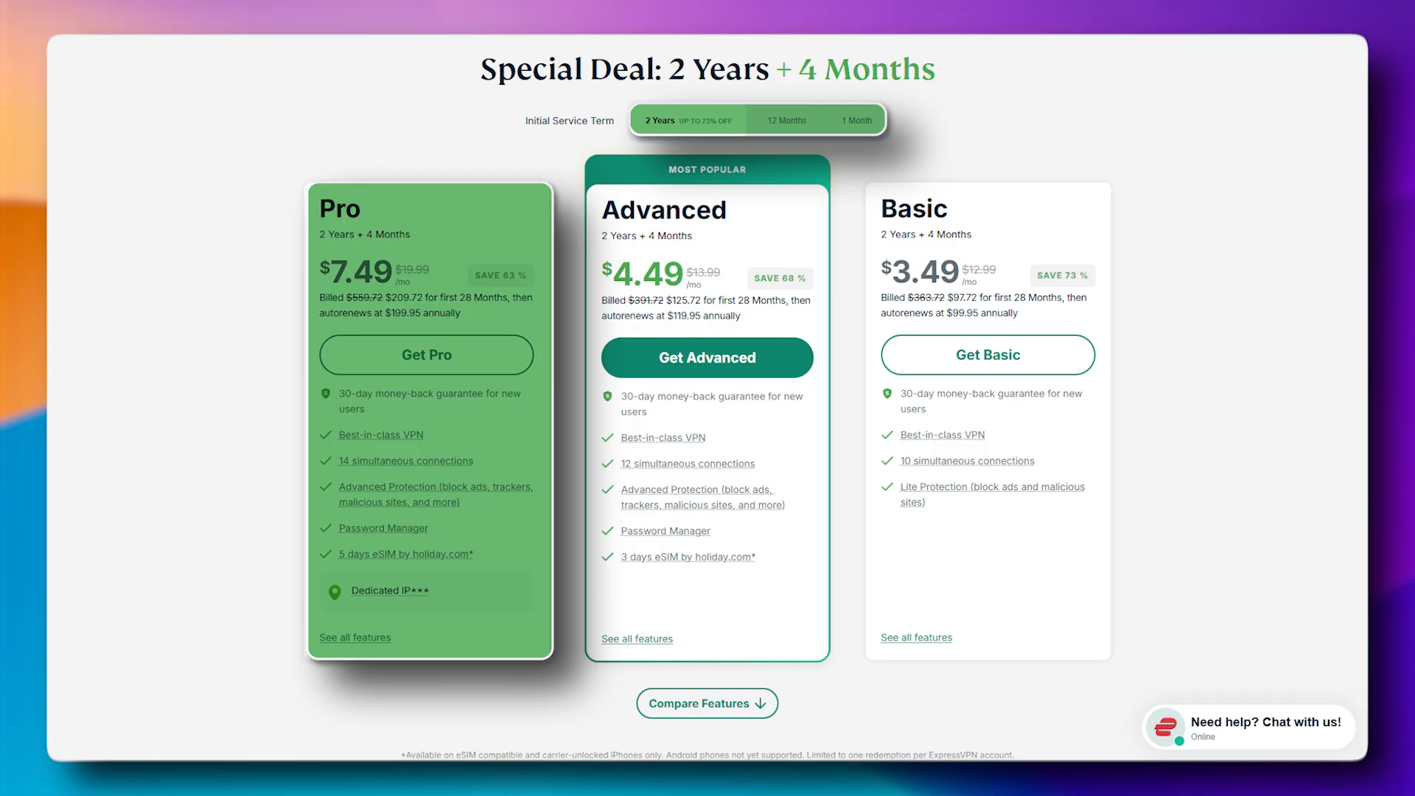
{"action": "left_click", "coordinate": [856, 120]}
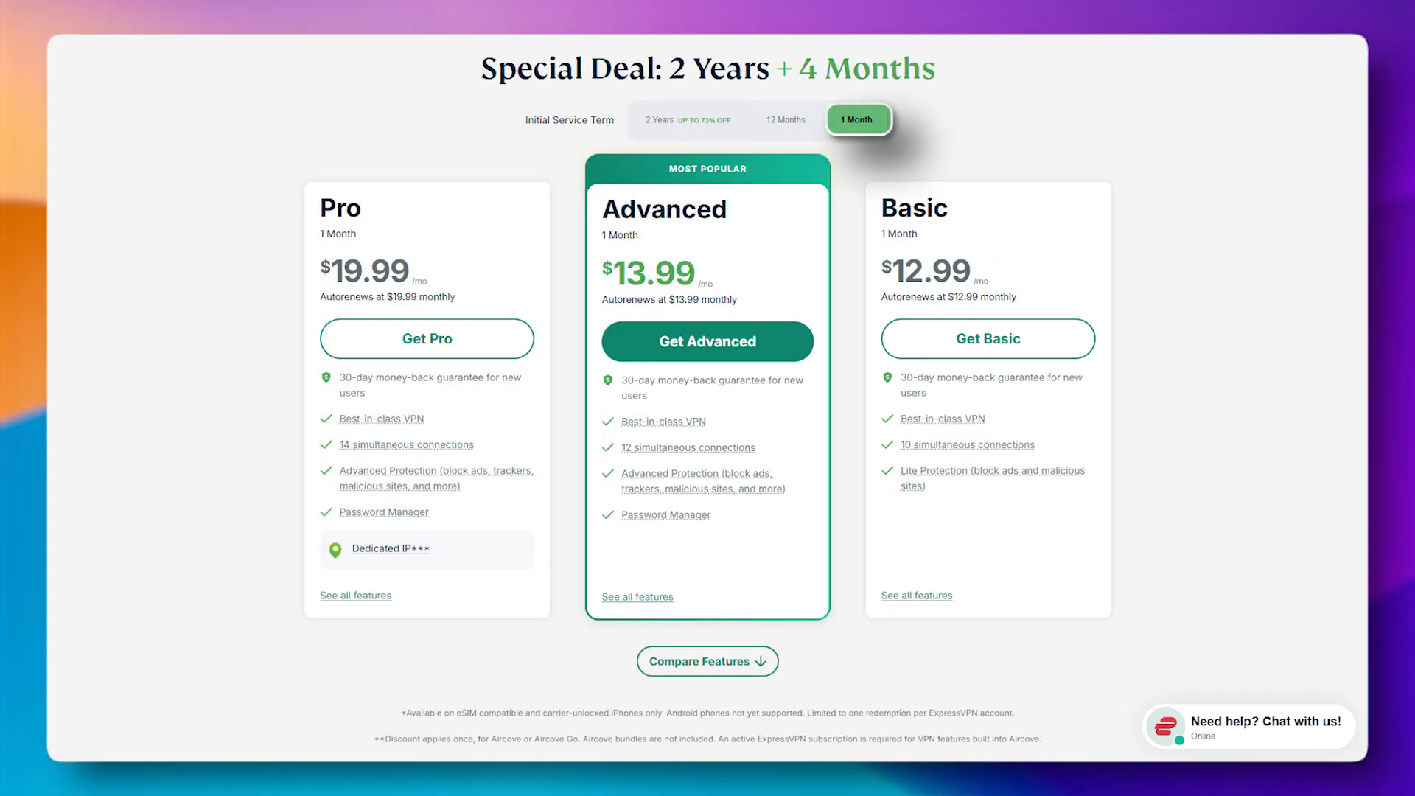
{"action": "left_click", "coordinate": [688, 120]}
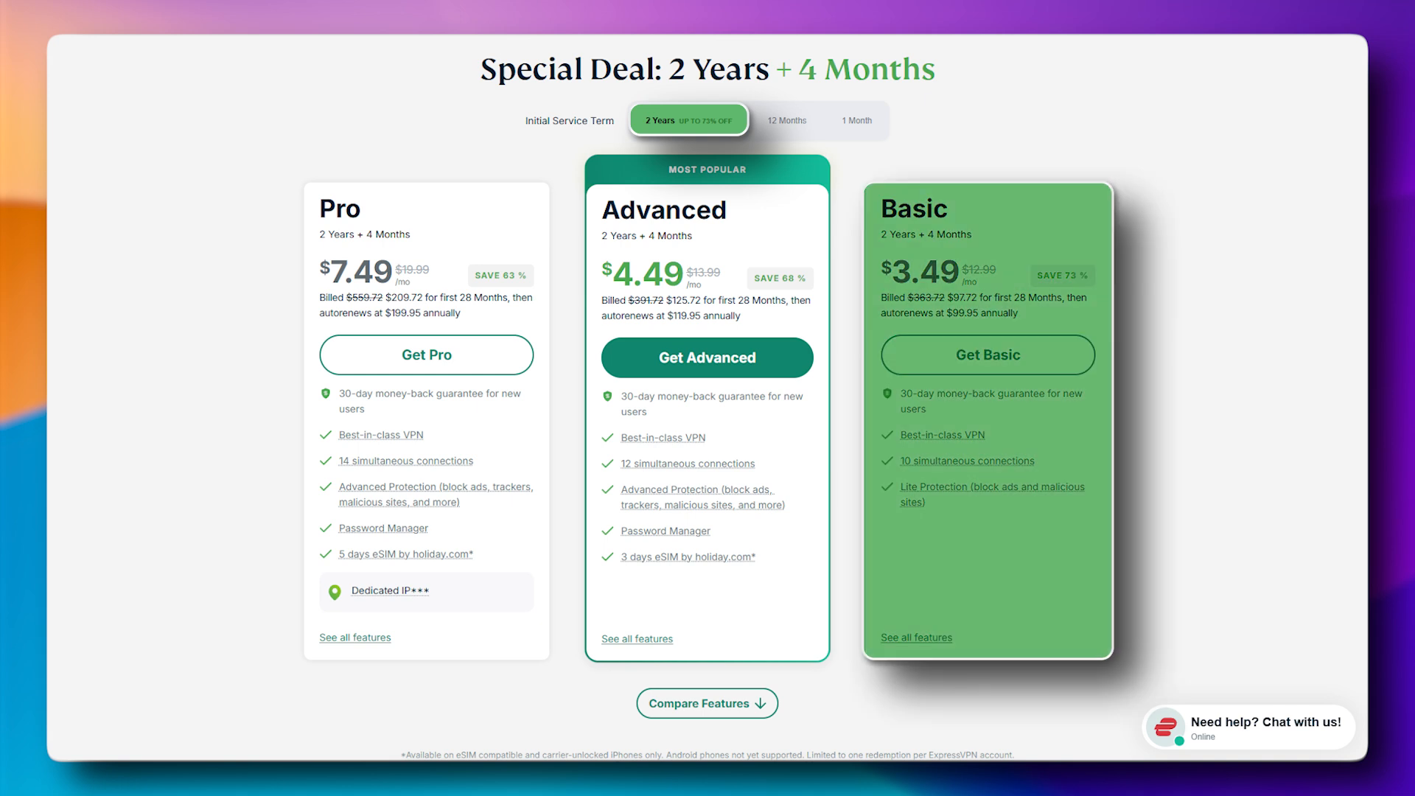
{"action": "left_click", "coordinate": [856, 119]}
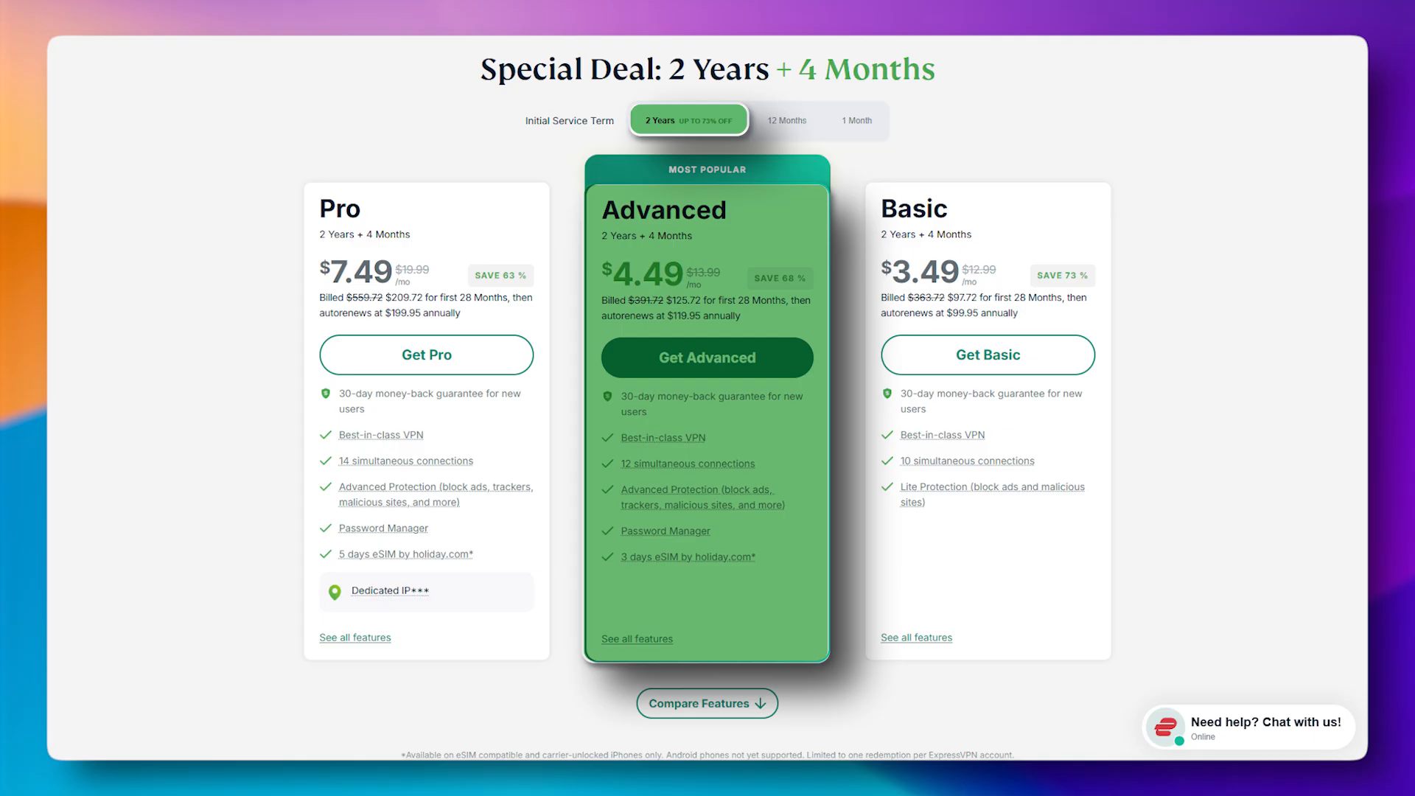
{"action": "left_click", "coordinate": [854, 120]}
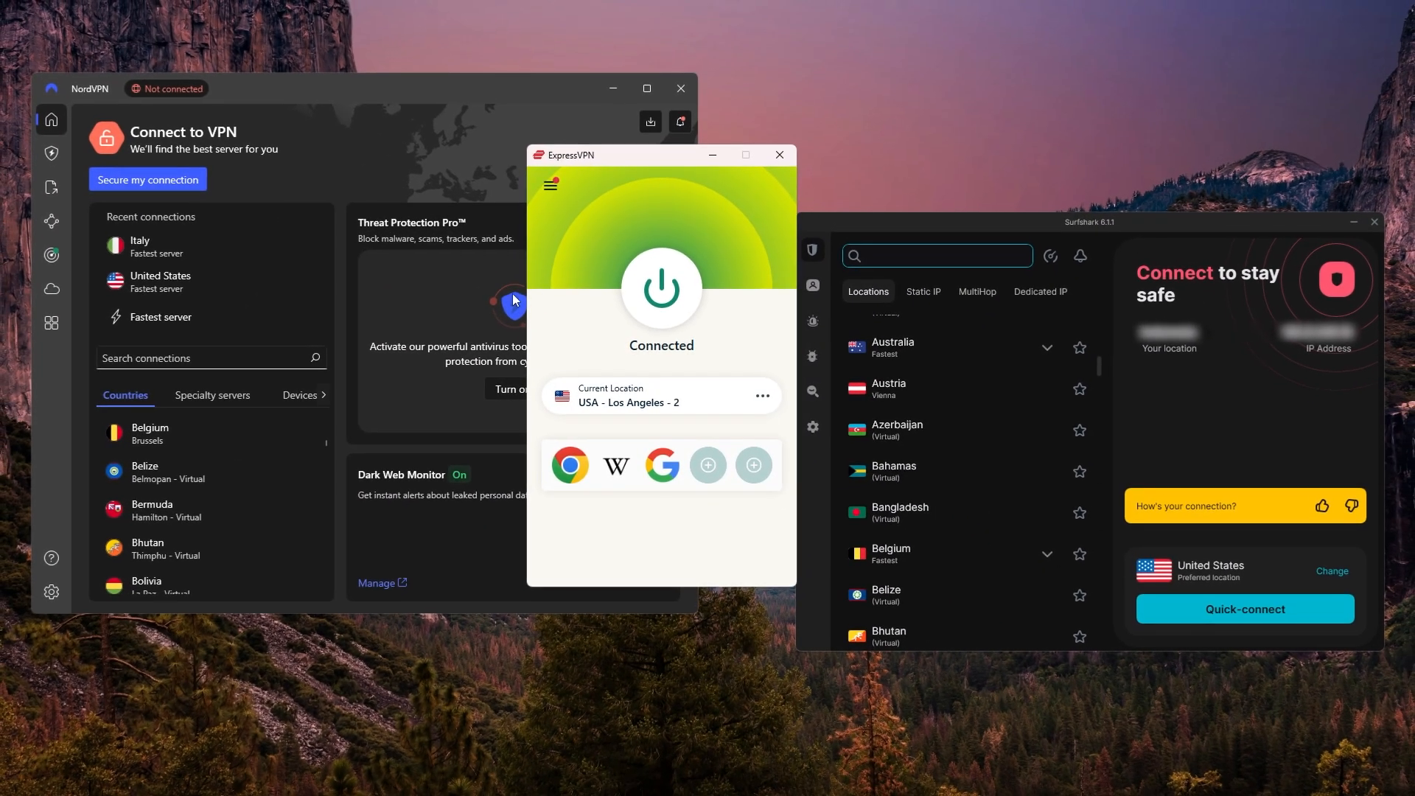
{"action": "mouse_move", "coordinate": [560, 270]}
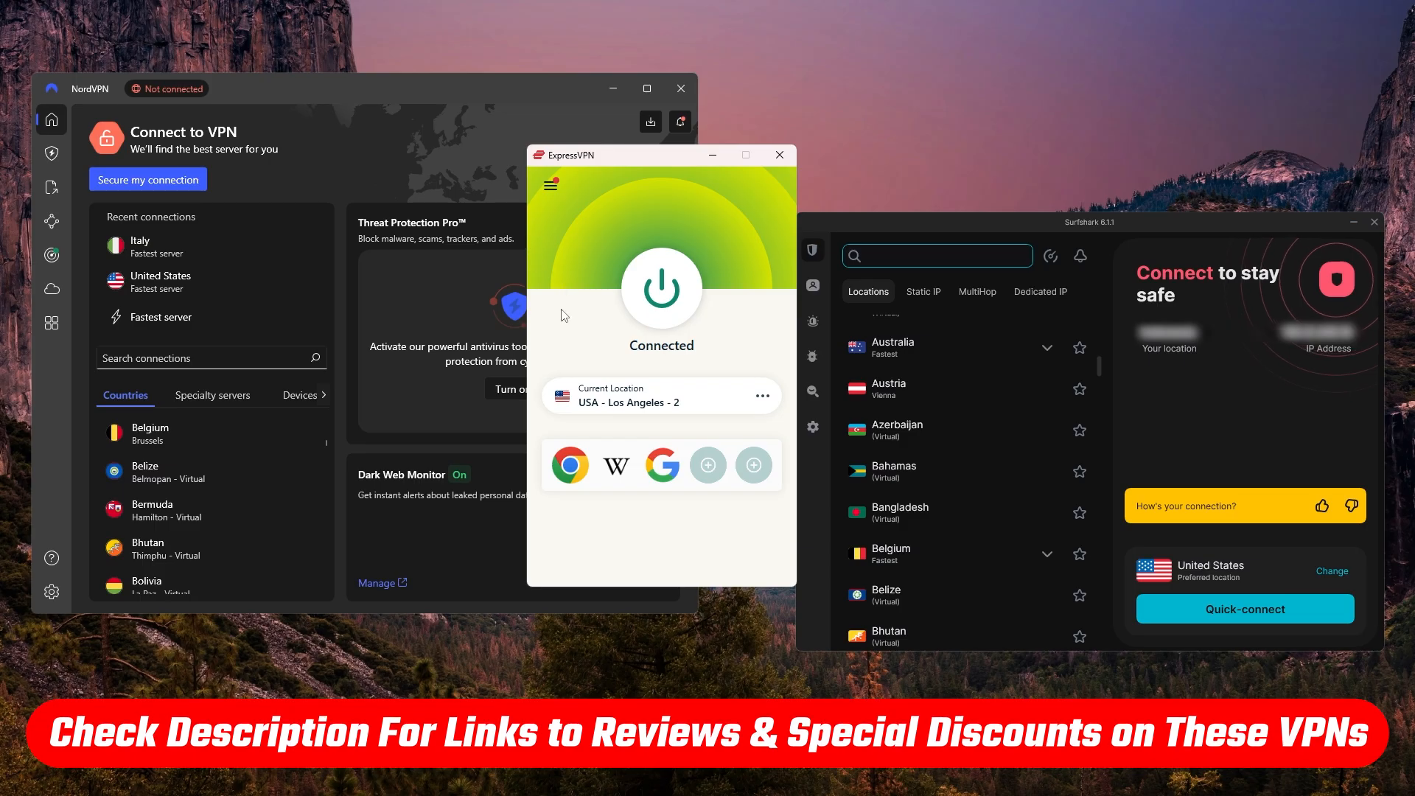
{"action": "mouse_move", "coordinate": [593, 381]}
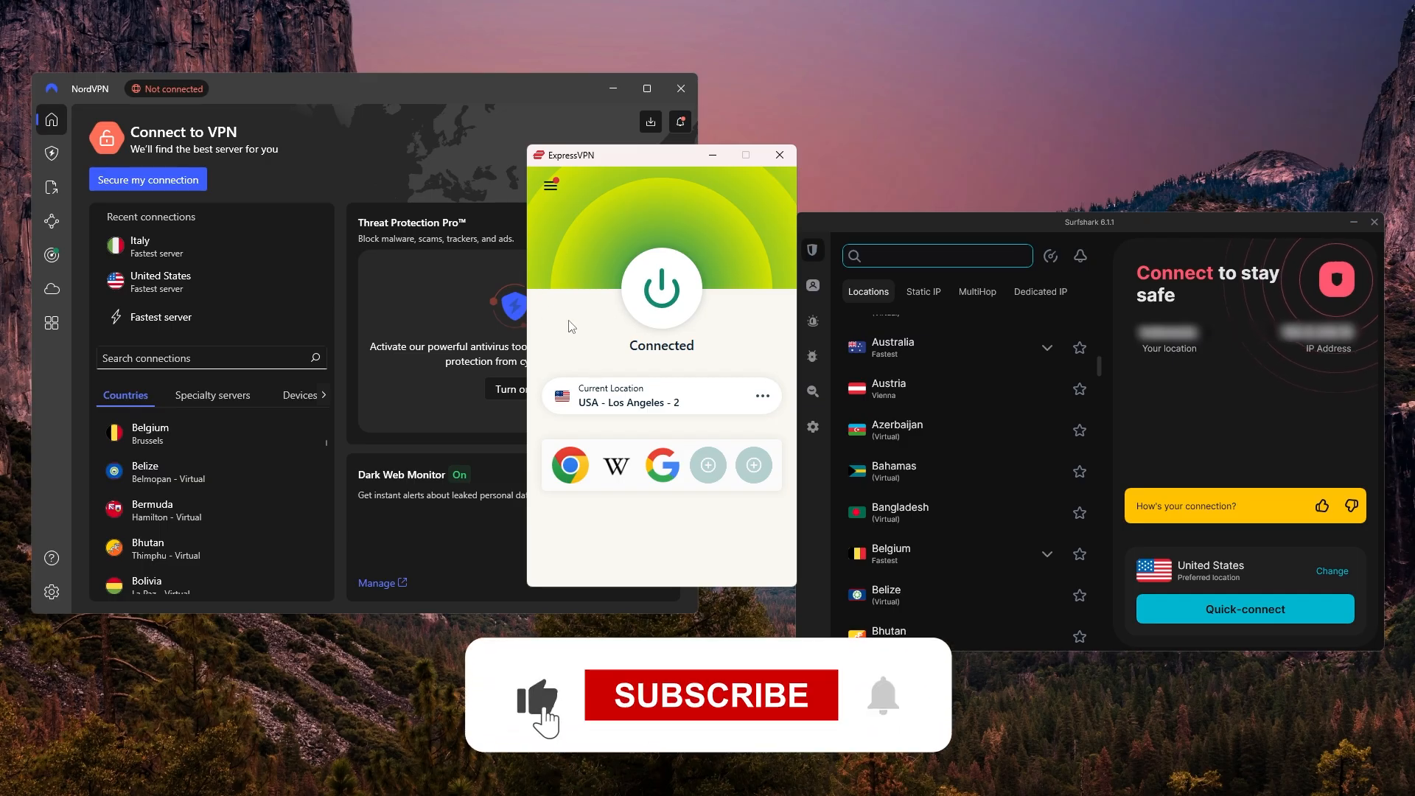
{"action": "left_click", "coordinate": [709, 695]}
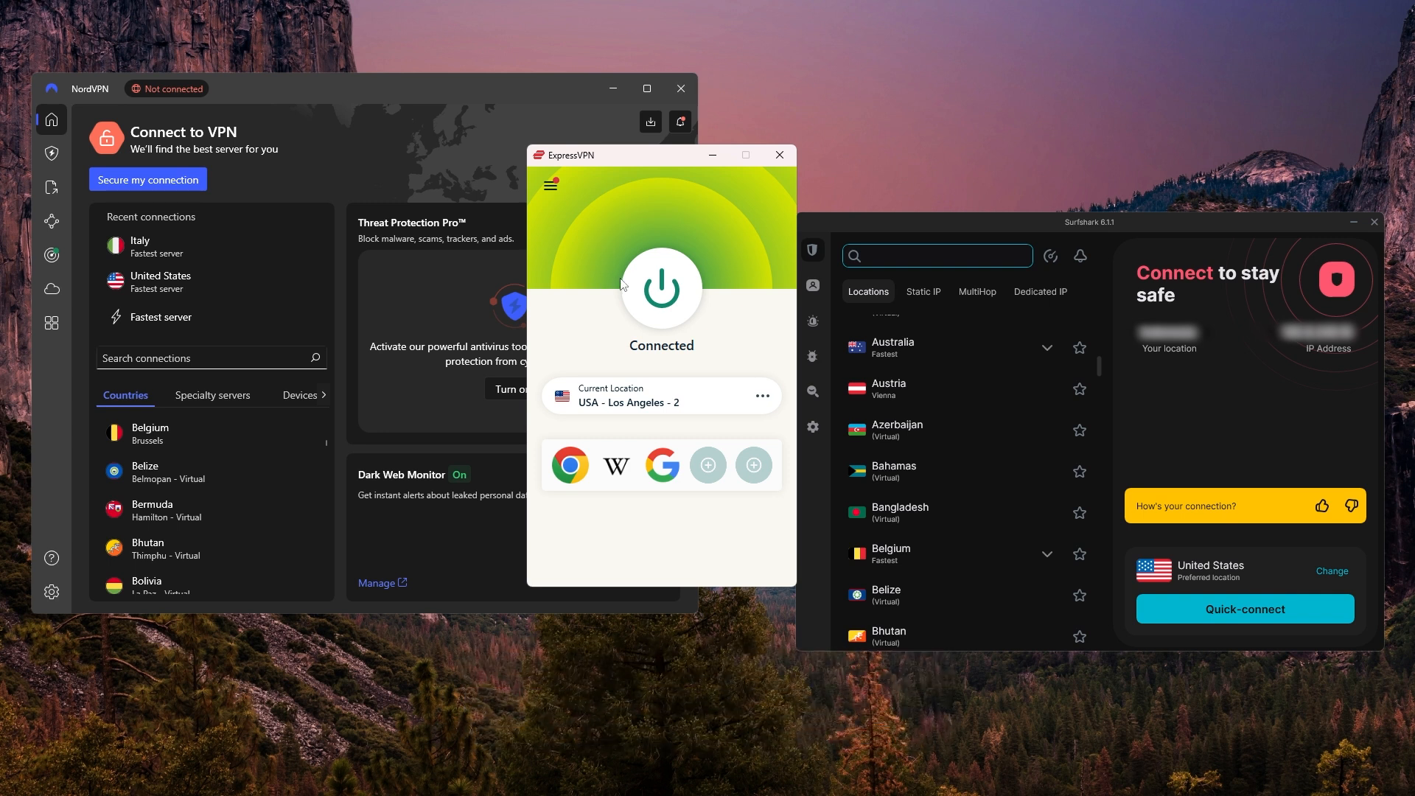
{"action": "mouse_move", "coordinate": [629, 322]}
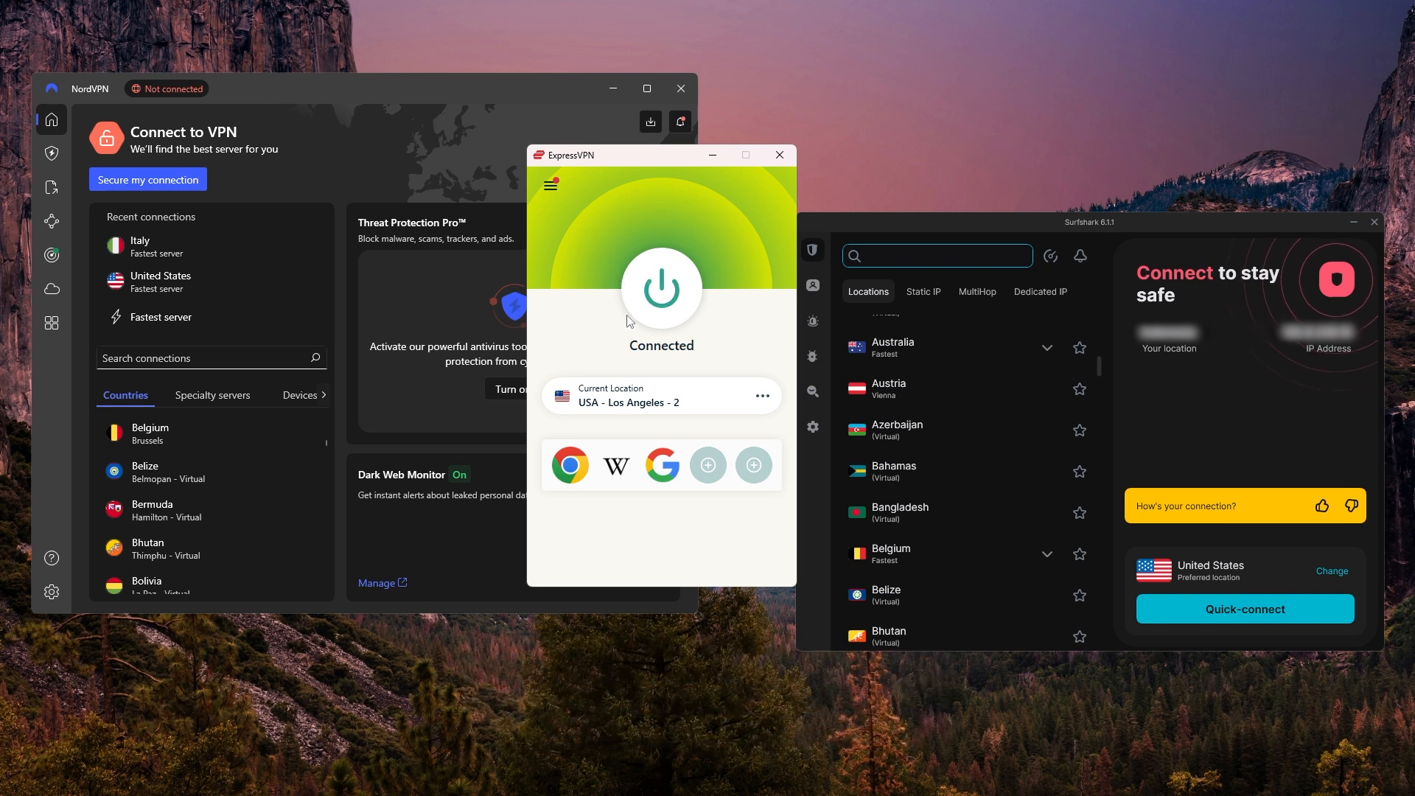